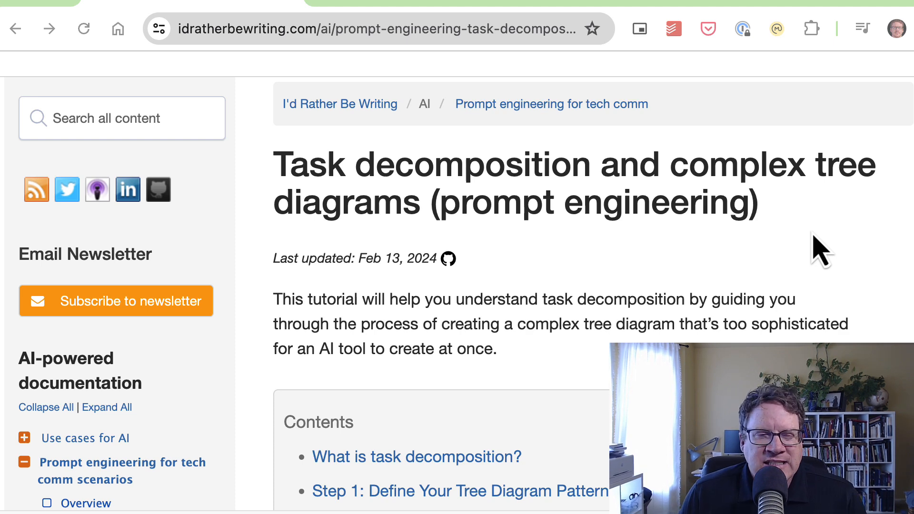
Navigate via TW + AI to the Prompt engineering for TW scenarios overview page
{"action": "scroll", "scroll_direction": "up", "scroll_amount": 3}
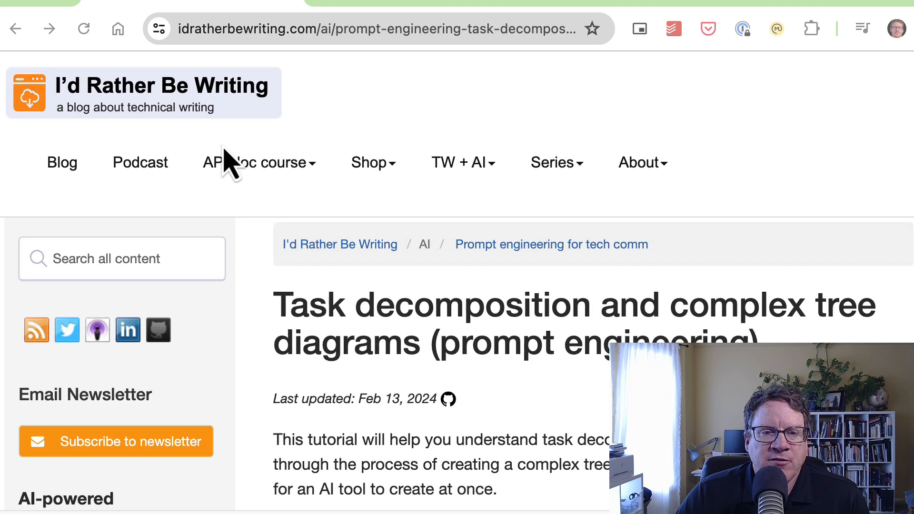
{"action": "mouse_move", "coordinate": [204, 134]}
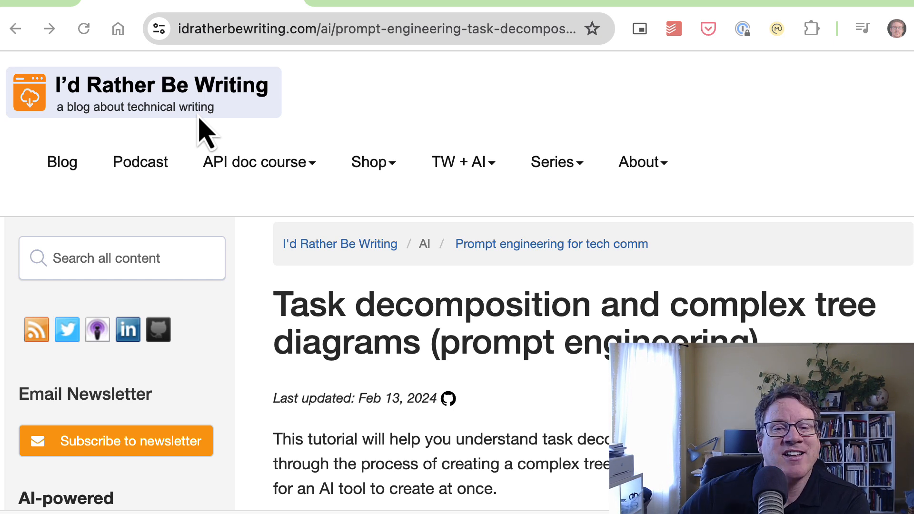
{"action": "mouse_move", "coordinate": [517, 135]}
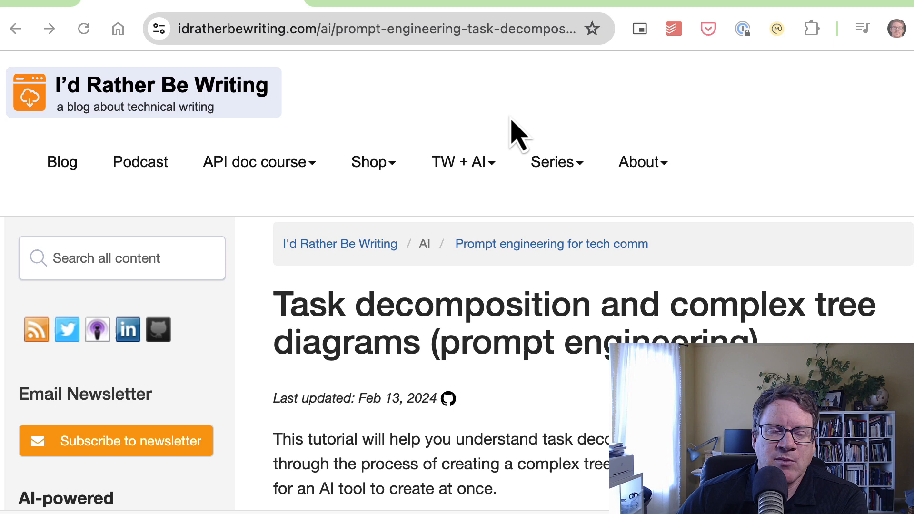
{"action": "mouse_move", "coordinate": [542, 126]}
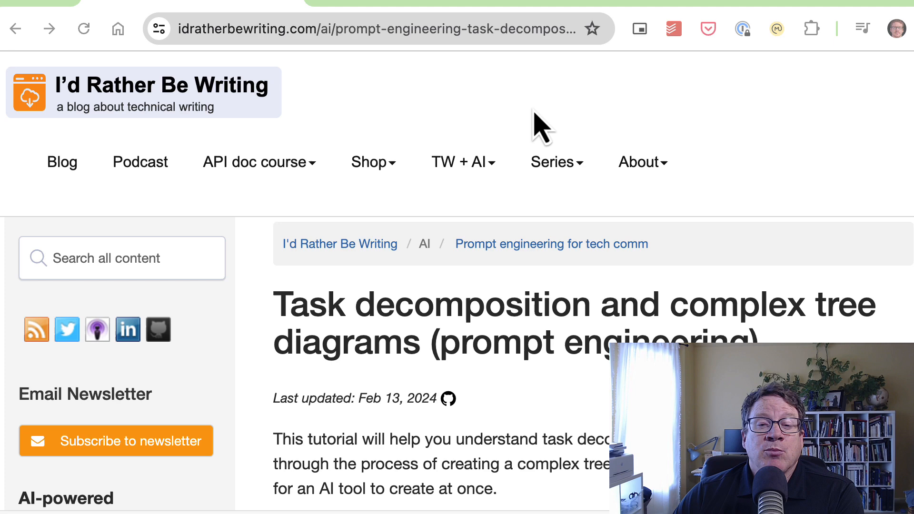
{"action": "mouse_move", "coordinate": [626, 131]}
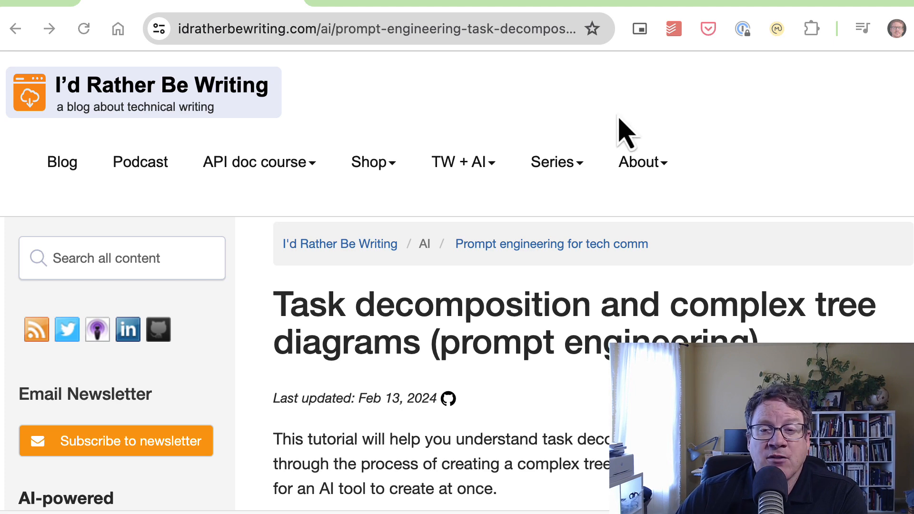
{"action": "scroll", "scroll_direction": "down", "scroll_amount": 3}
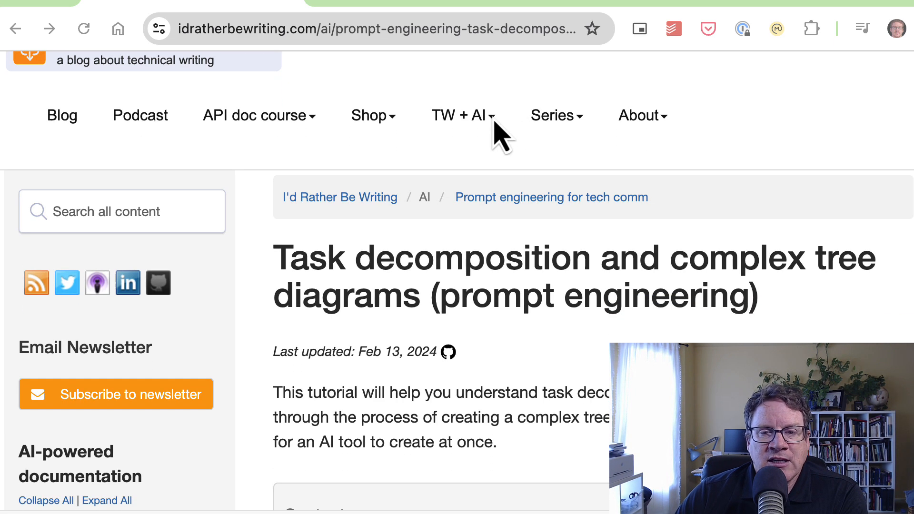
{"action": "left_click", "coordinate": [463, 116]}
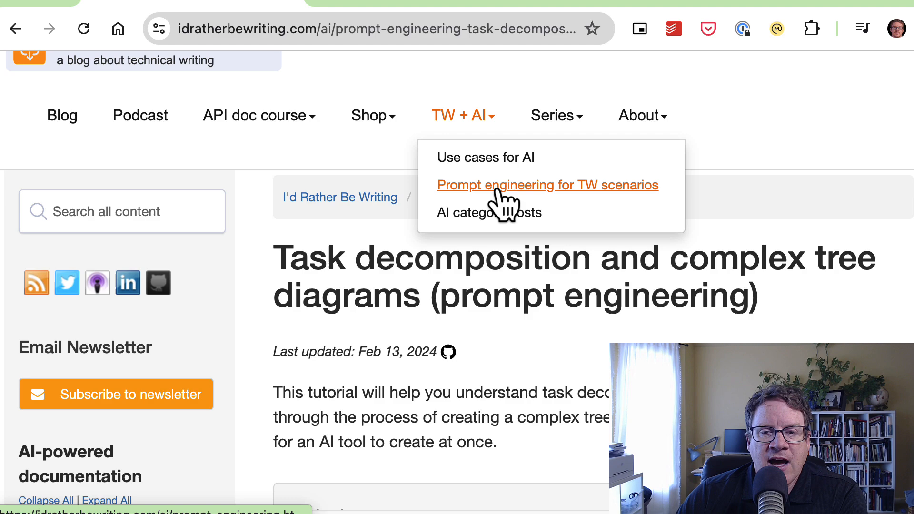
{"action": "left_click", "coordinate": [547, 184]}
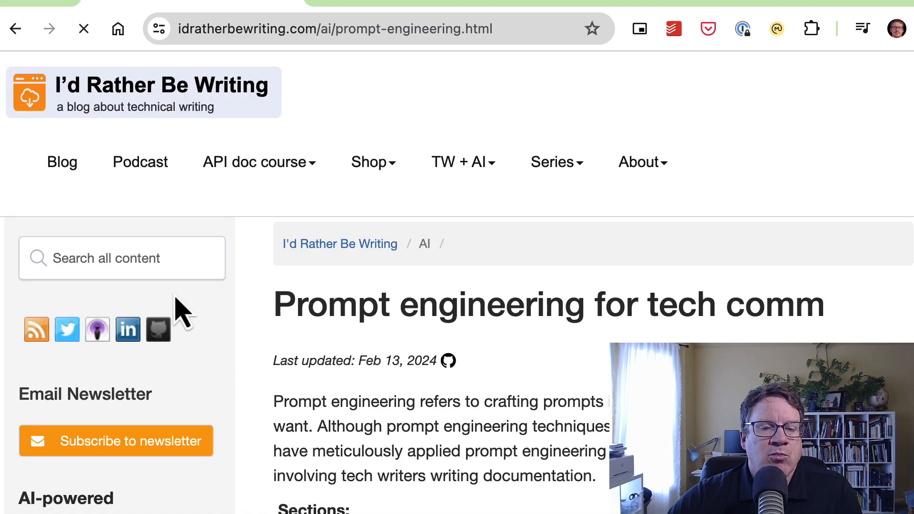
Scroll through the Sections list of scenario articles and back to the top
{"action": "scroll", "scroll_direction": "down", "scroll_amount": 3}
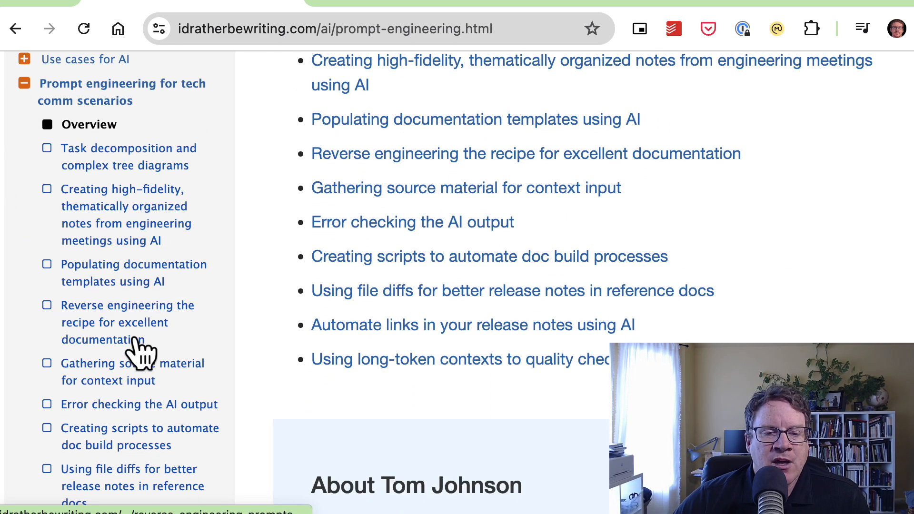
{"action": "scroll", "scroll_direction": "down", "scroll_amount": 3}
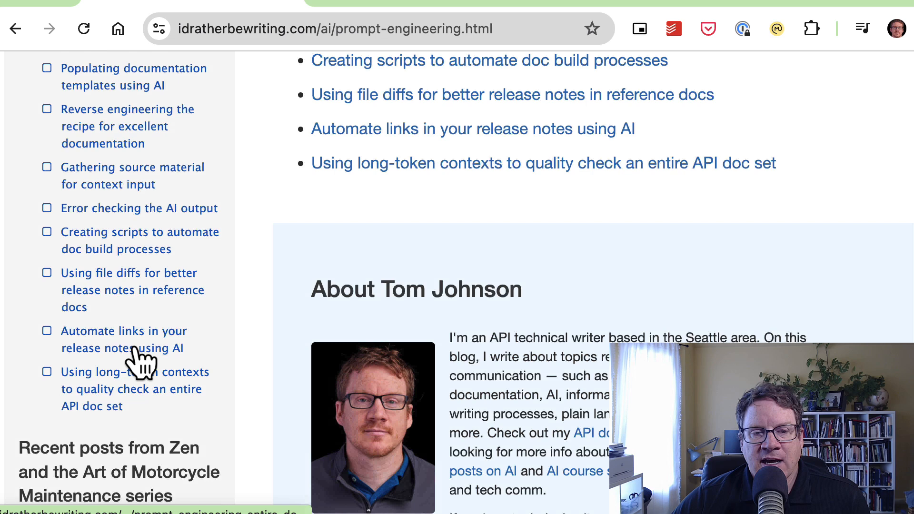
{"action": "scroll", "scroll_direction": "up", "scroll_amount": 3}
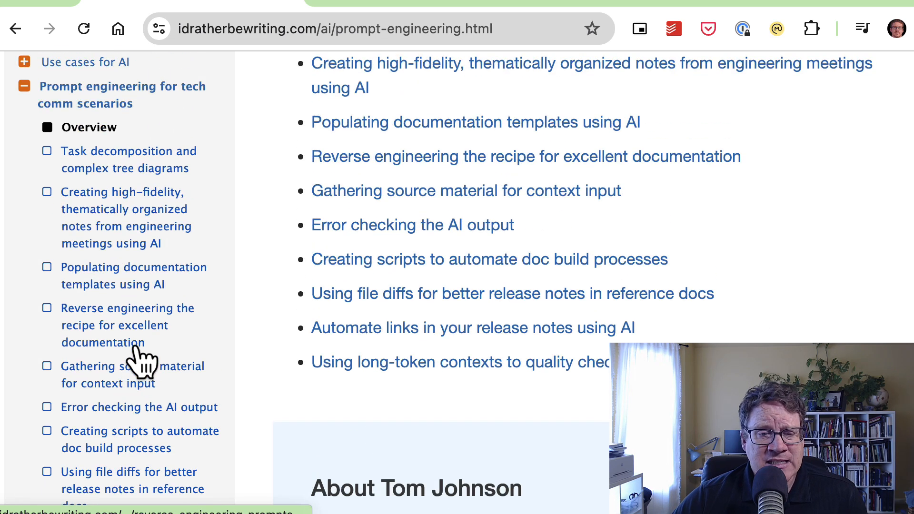
{"action": "scroll", "scroll_direction": "up", "scroll_amount": 3}
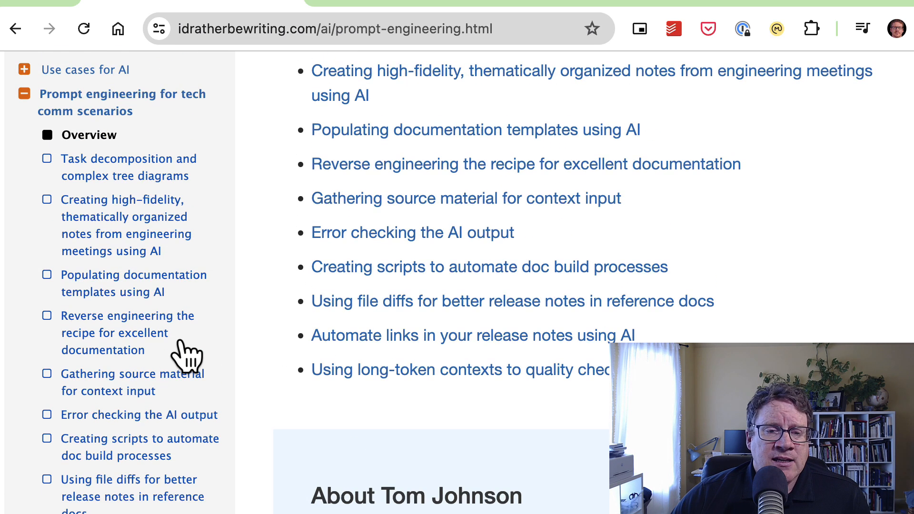
{"action": "scroll", "scroll_direction": "up", "scroll_amount": 3}
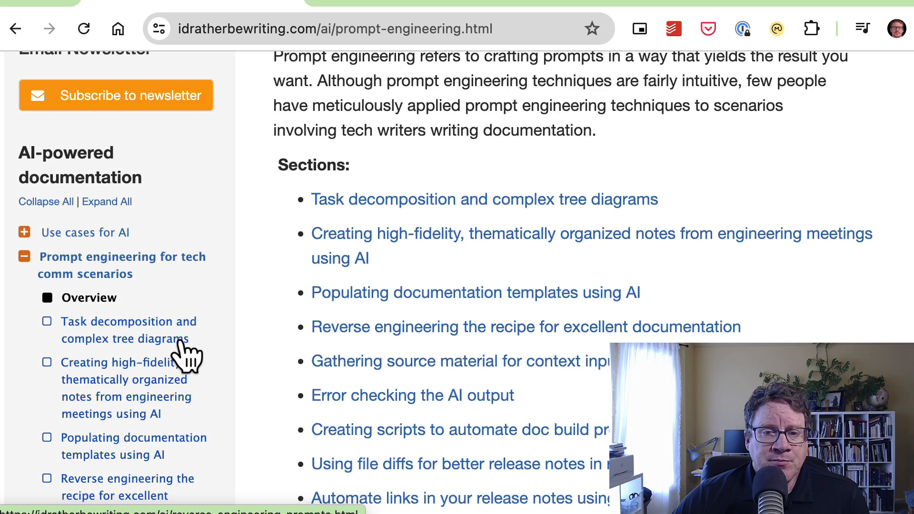
{"action": "scroll", "scroll_direction": "up", "scroll_amount": 3}
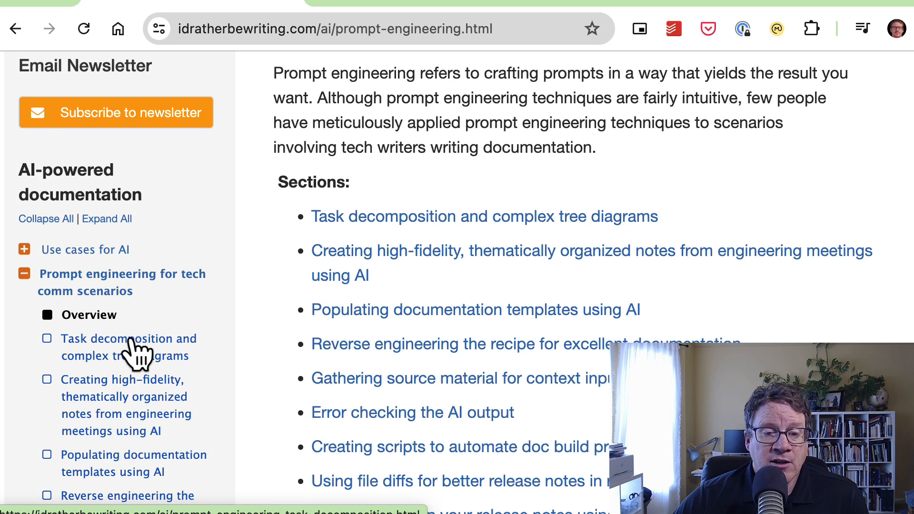
Open 'Task decomposition and complex tree diagrams' from the left sidebar
{"action": "left_click", "coordinate": [129, 346]}
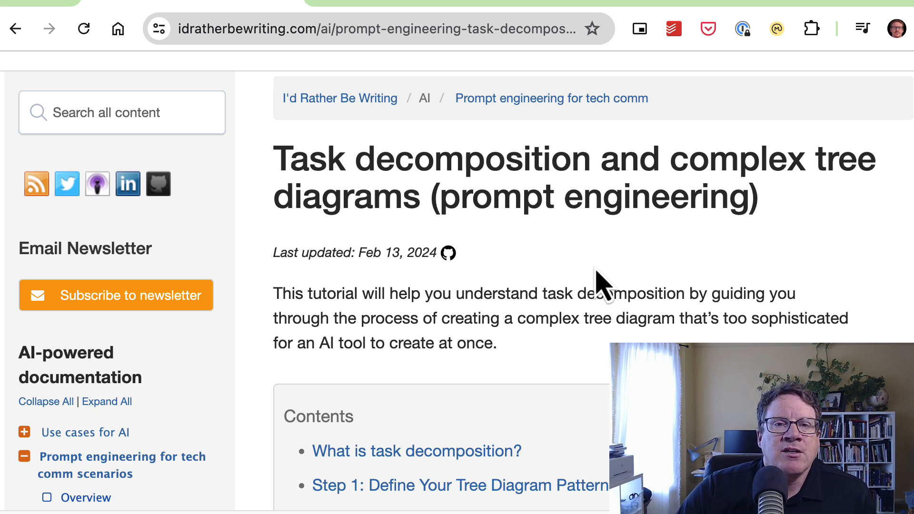
{"action": "mouse_move", "coordinate": [658, 110]}
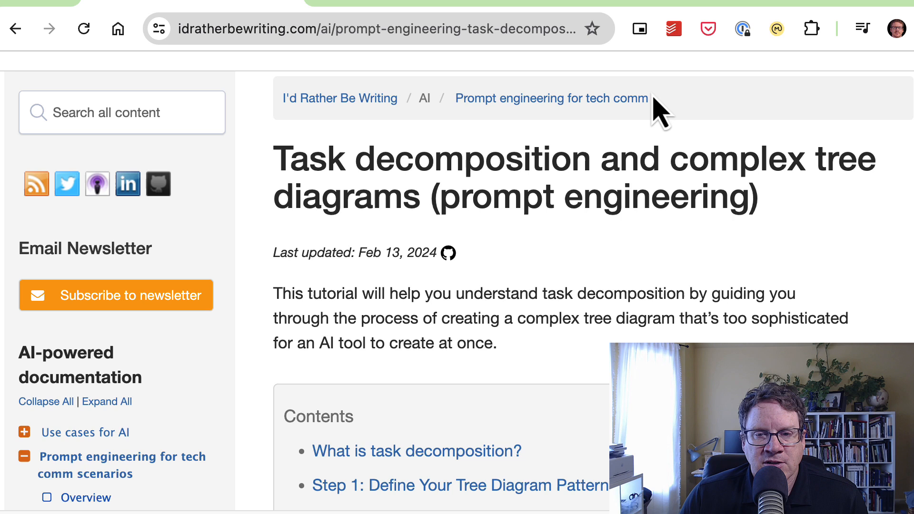
{"action": "mouse_move", "coordinate": [694, 175]}
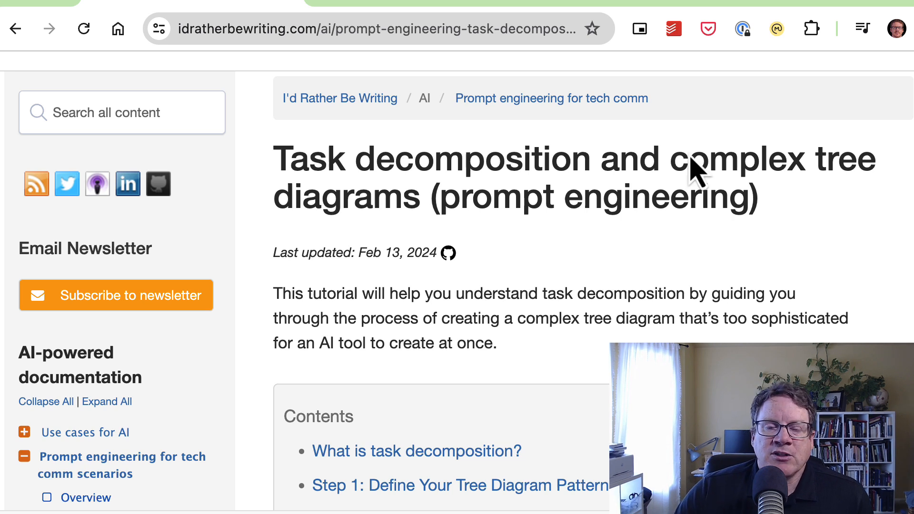
{"action": "mouse_move", "coordinate": [752, 274]}
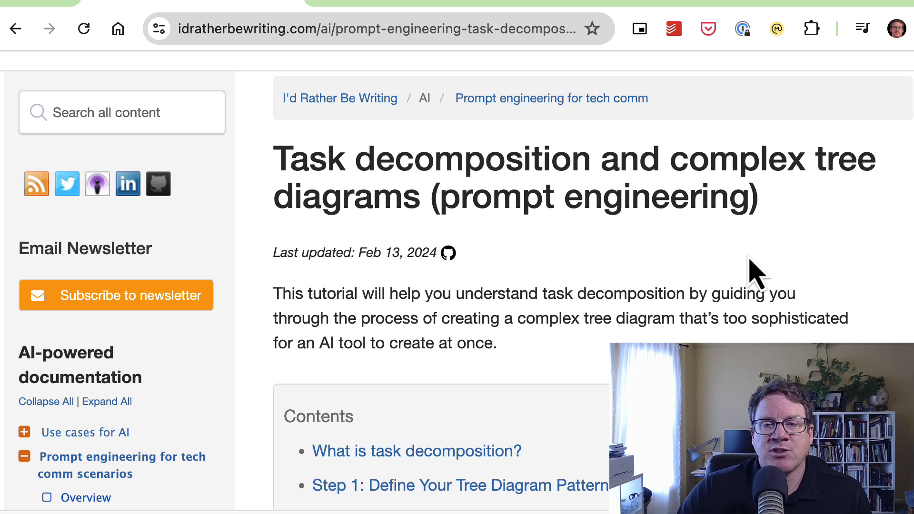
{"action": "mouse_move", "coordinate": [755, 274]}
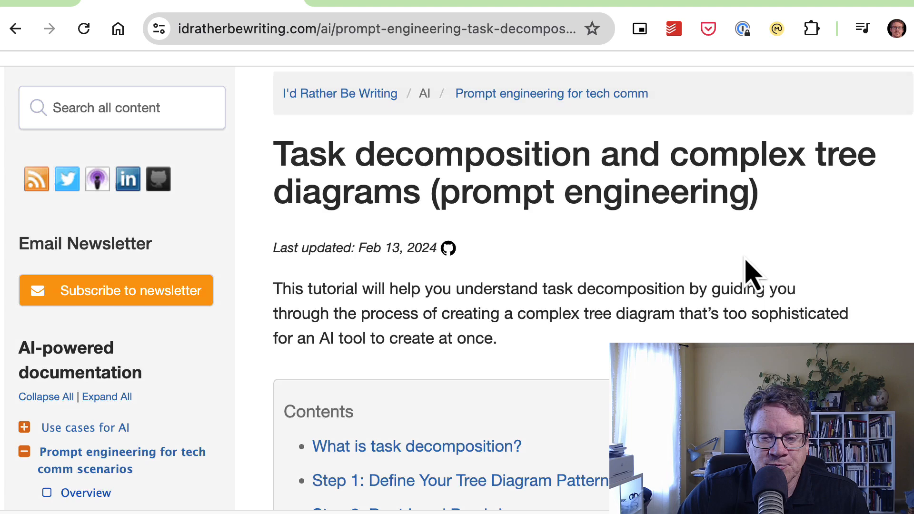
Scroll past the Contents and intro to the JSON example starting with root and WonderWhizzleSnacker
{"action": "scroll", "scroll_direction": "down", "scroll_amount": 3}
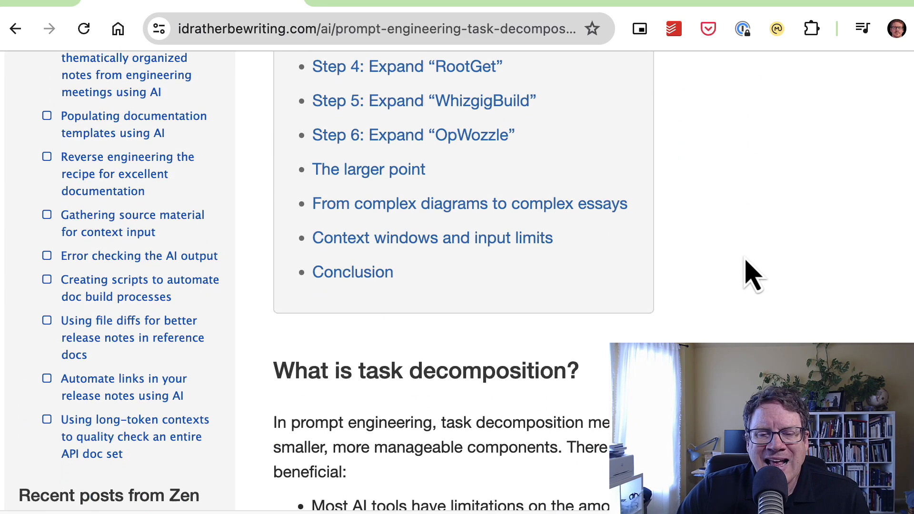
{"action": "scroll", "scroll_direction": "down", "scroll_amount": 3}
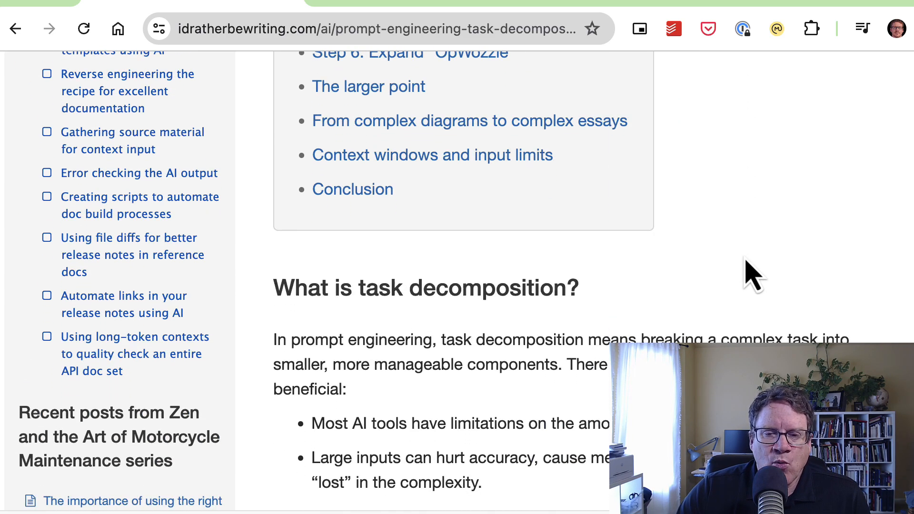
{"action": "scroll", "scroll_direction": "down", "scroll_amount": 3}
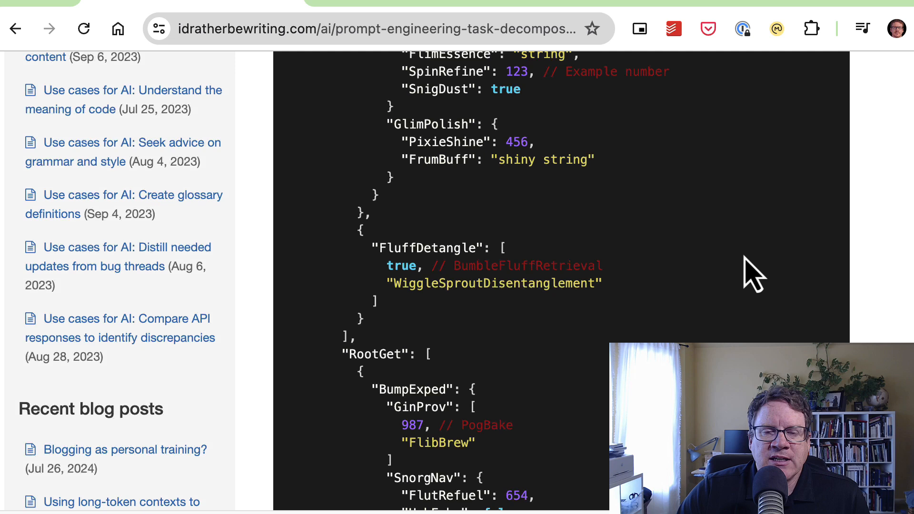
{"action": "scroll", "scroll_direction": "up", "scroll_amount": 3}
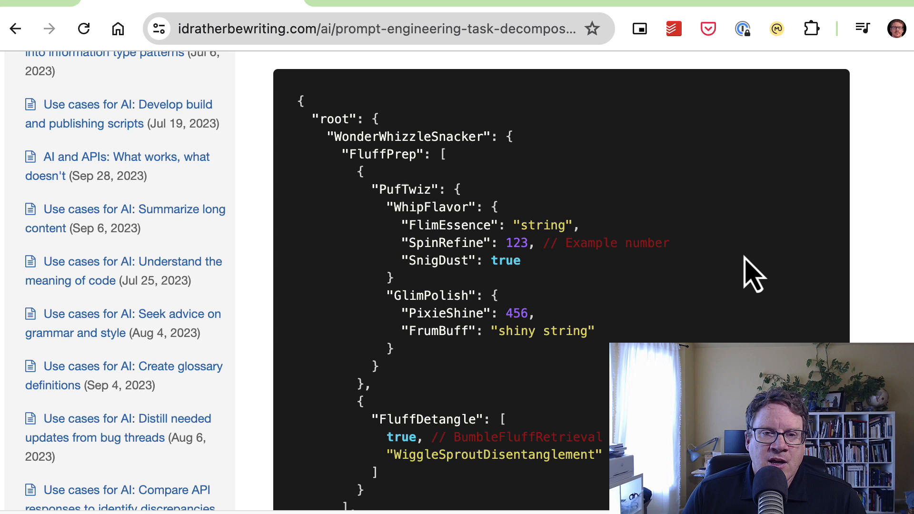
{"action": "mouse_move", "coordinate": [715, 245]}
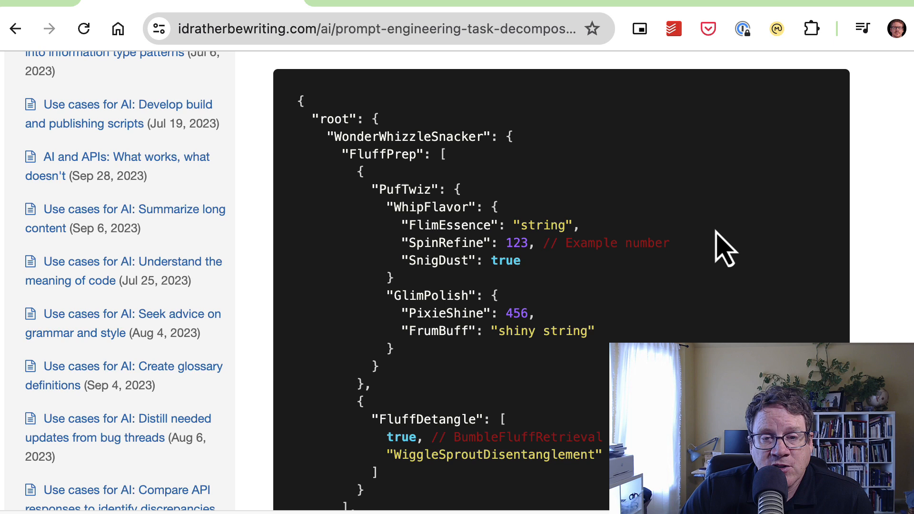
{"action": "mouse_move", "coordinate": [731, 251]}
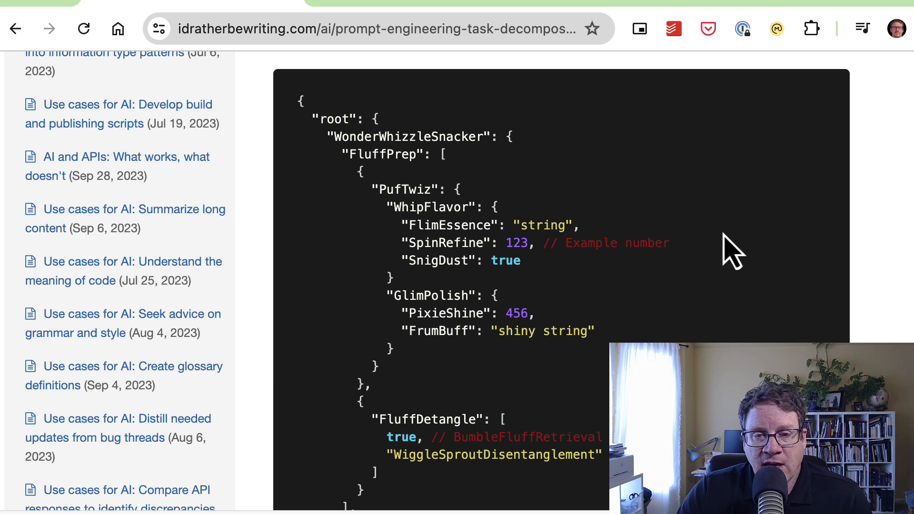
{"action": "scroll", "scroll_direction": "down", "scroll_amount": 3}
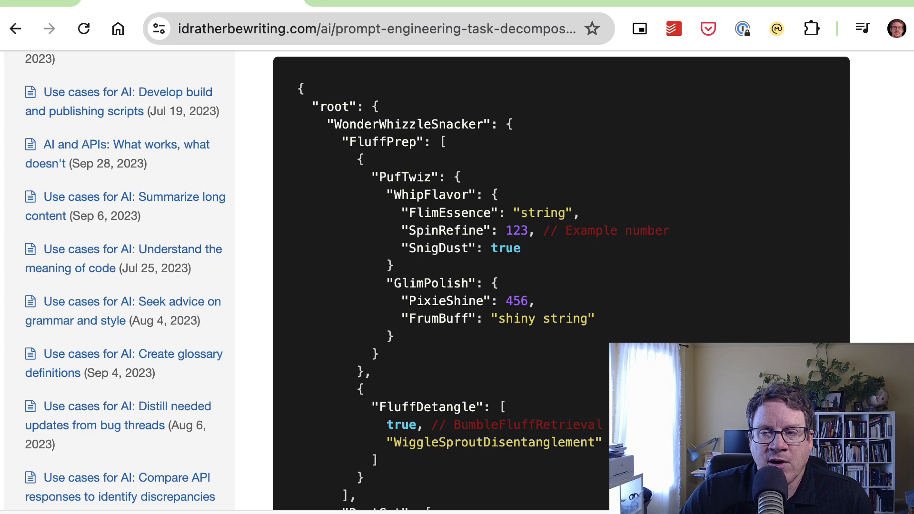
Scroll past the Result response and back up to the article's title and introduction
{"action": "scroll", "scroll_direction": "down", "scroll_amount": 3}
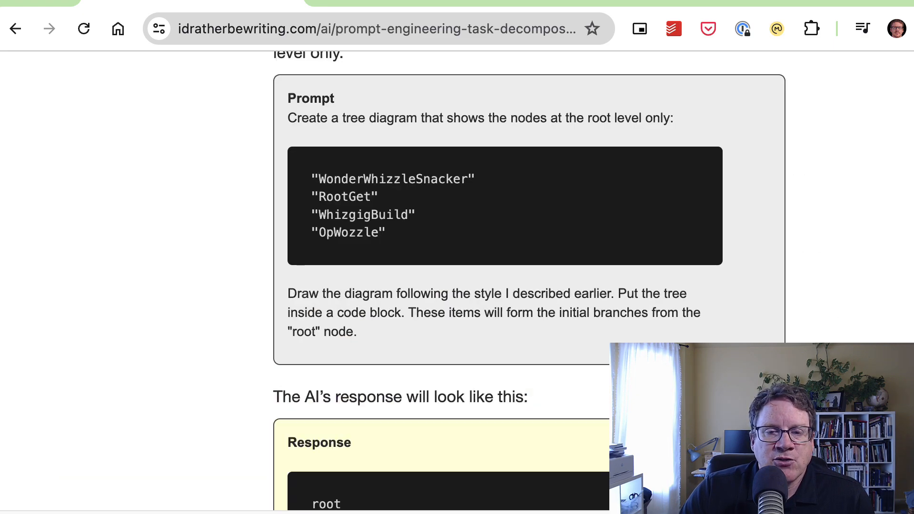
{"action": "scroll", "scroll_direction": "down", "scroll_amount": 3}
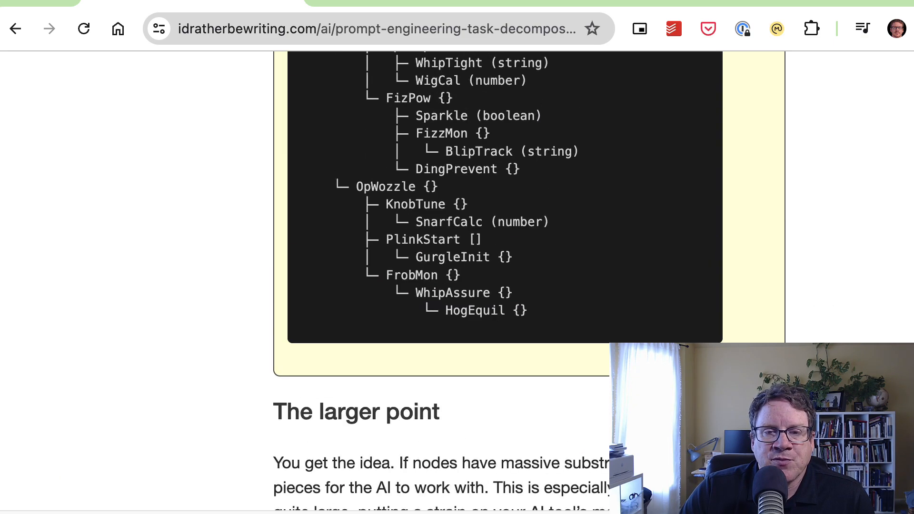
{"action": "scroll", "scroll_direction": "up", "scroll_amount": 3}
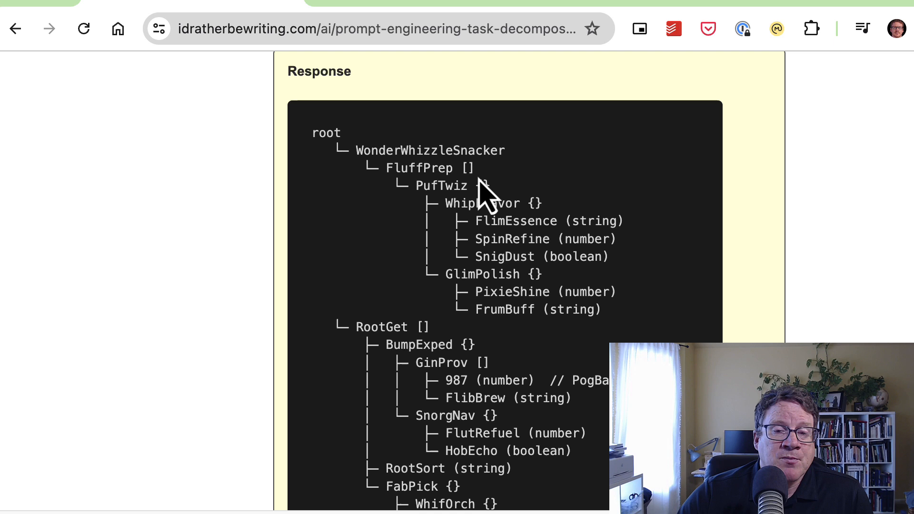
{"action": "mouse_move", "coordinate": [420, 295]}
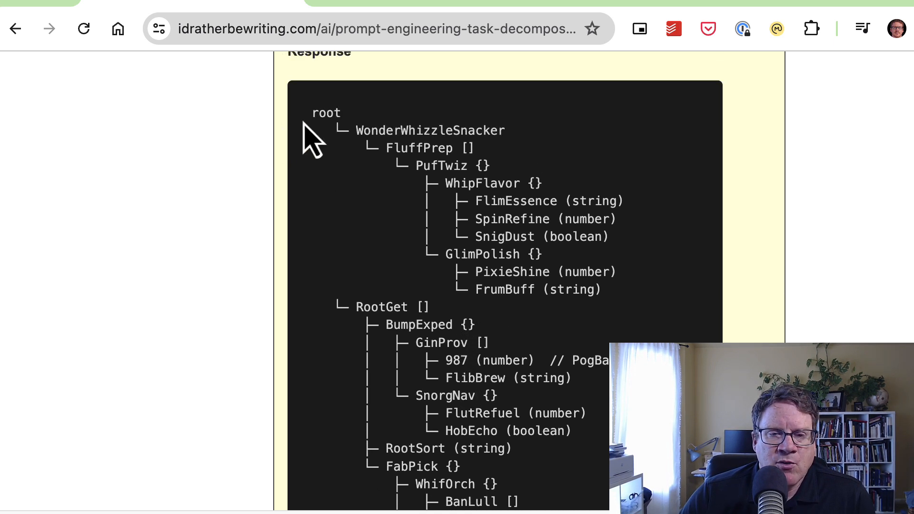
{"action": "mouse_move", "coordinate": [380, 303]}
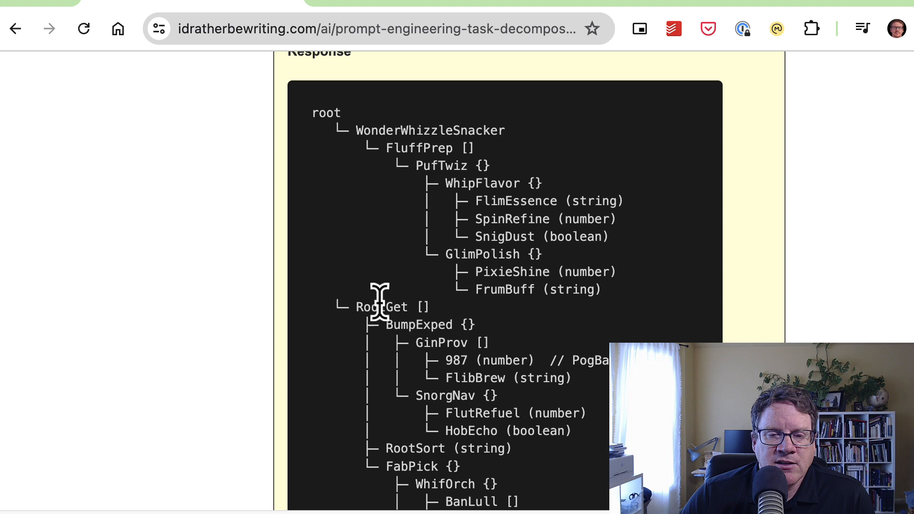
{"action": "scroll", "scroll_direction": "down", "scroll_amount": 3}
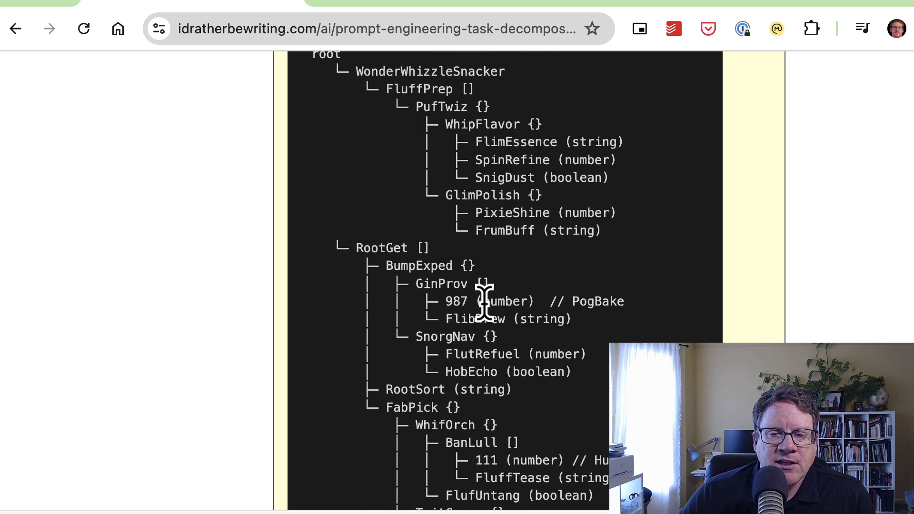
{"action": "scroll", "scroll_direction": "up", "scroll_amount": 3}
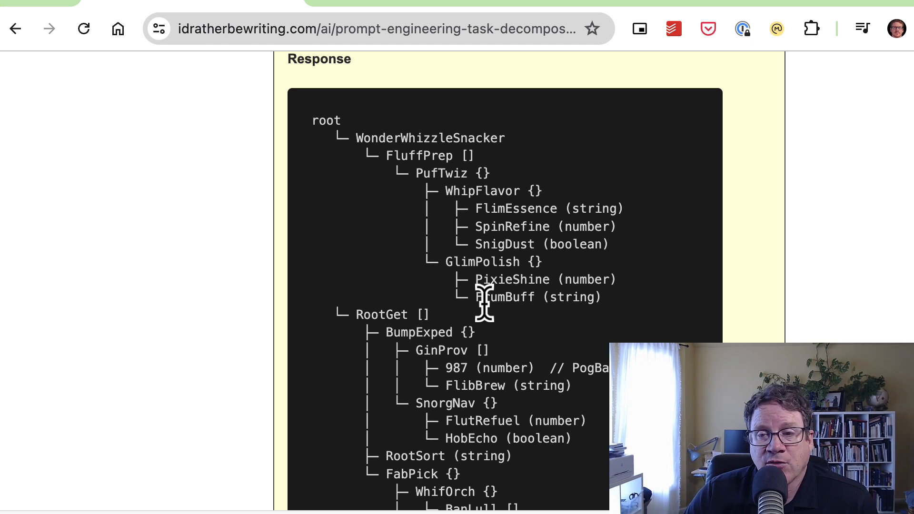
{"action": "mouse_move", "coordinate": [556, 308]}
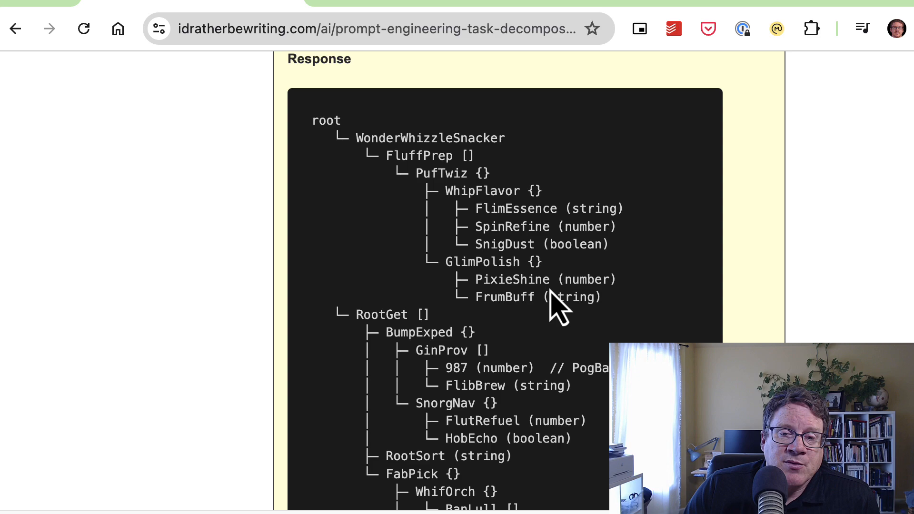
{"action": "scroll", "scroll_direction": "up", "scroll_amount": 3}
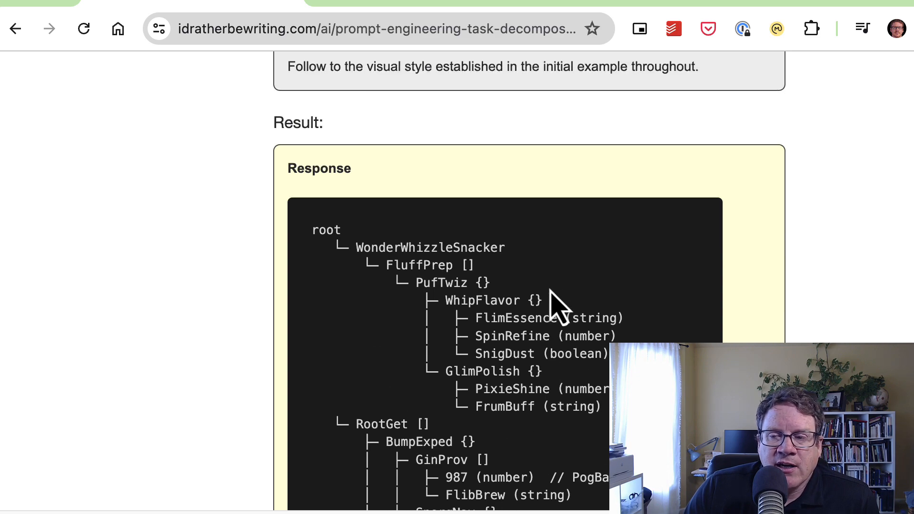
{"action": "scroll", "scroll_direction": "up", "scroll_amount": 3}
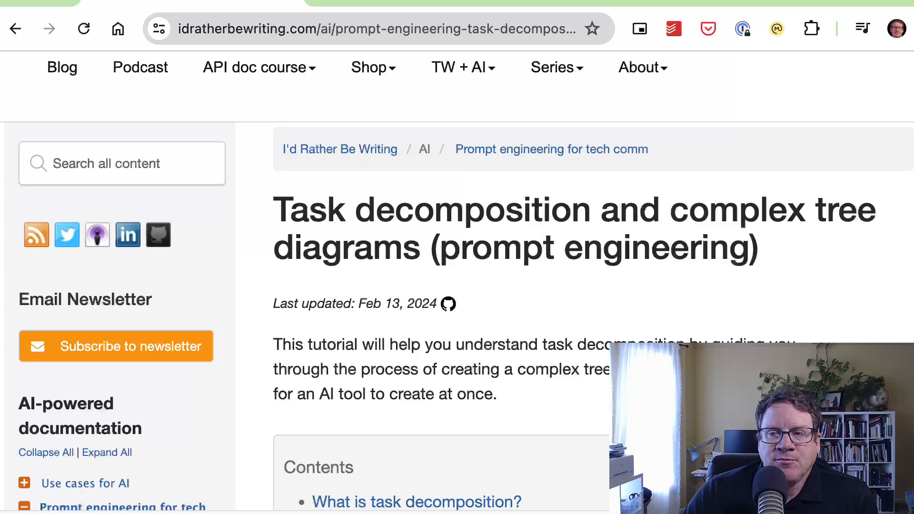
Scroll through the Contents and JSON block to Step 1: Define Your Tree Diagram Pattern and its prompt
{"action": "scroll", "scroll_direction": "up", "scroll_amount": 3}
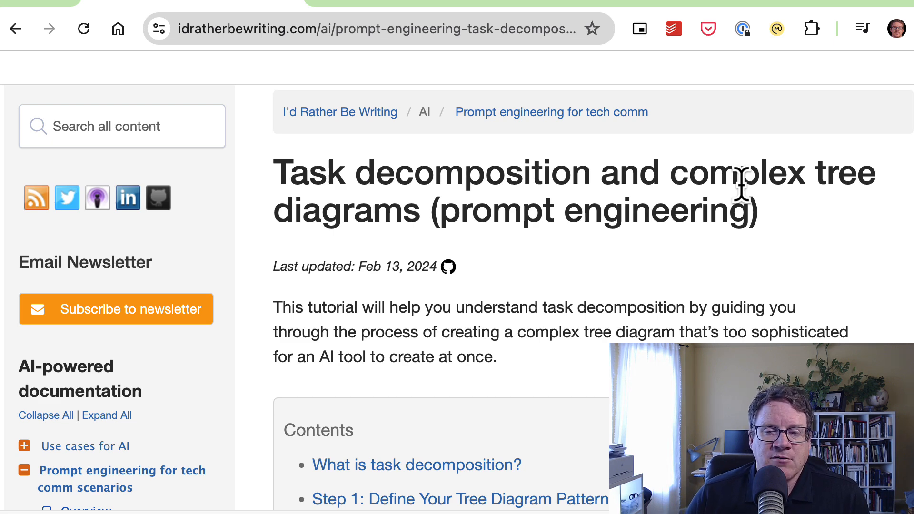
{"action": "scroll", "scroll_direction": "down", "scroll_amount": 3}
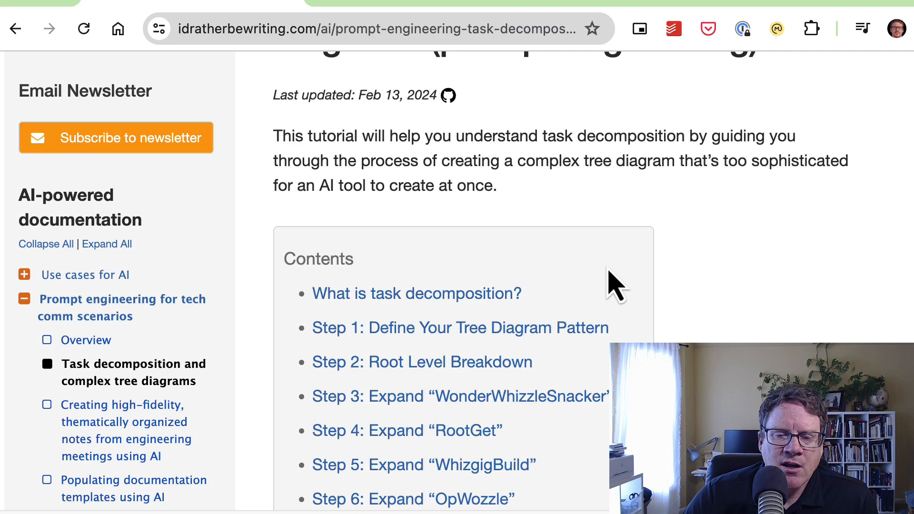
{"action": "scroll", "scroll_direction": "down", "scroll_amount": 3}
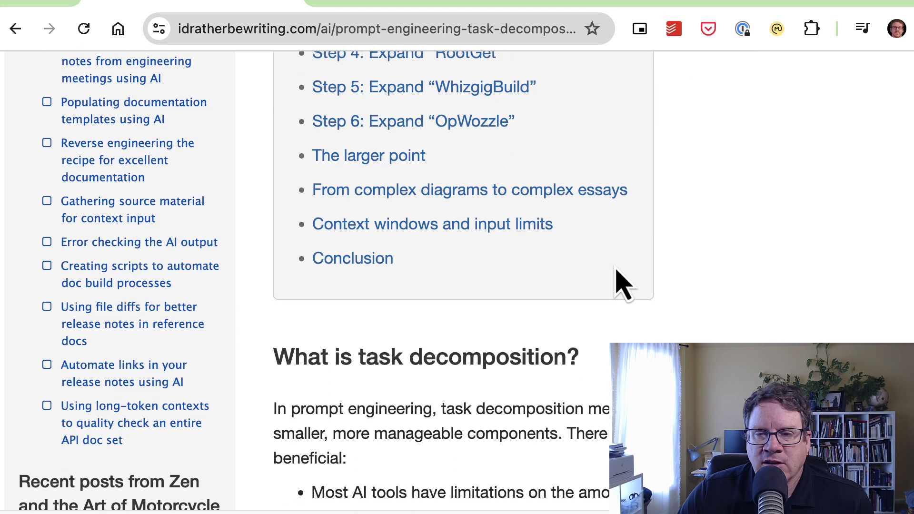
{"action": "scroll", "scroll_direction": "down", "scroll_amount": 3}
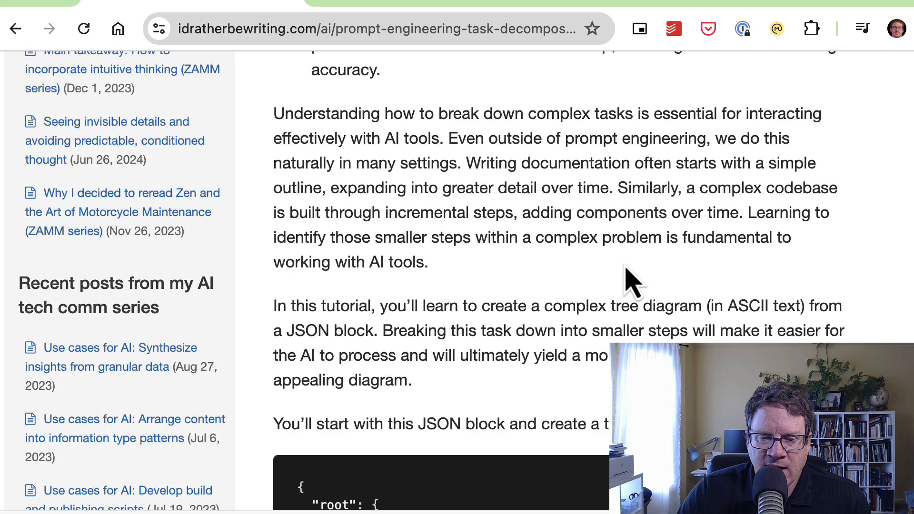
{"action": "scroll", "scroll_direction": "down", "scroll_amount": 3}
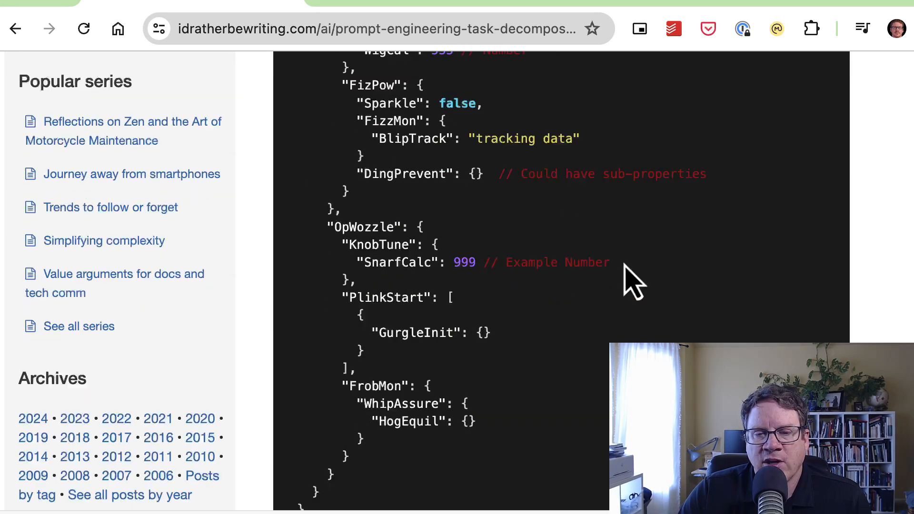
{"action": "scroll", "scroll_direction": "up", "scroll_amount": 3}
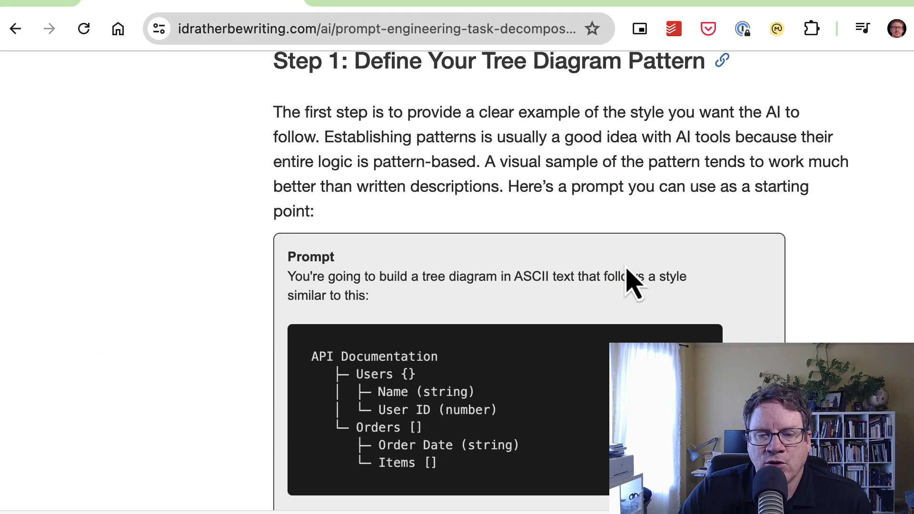
{"action": "mouse_move", "coordinate": [752, 239]}
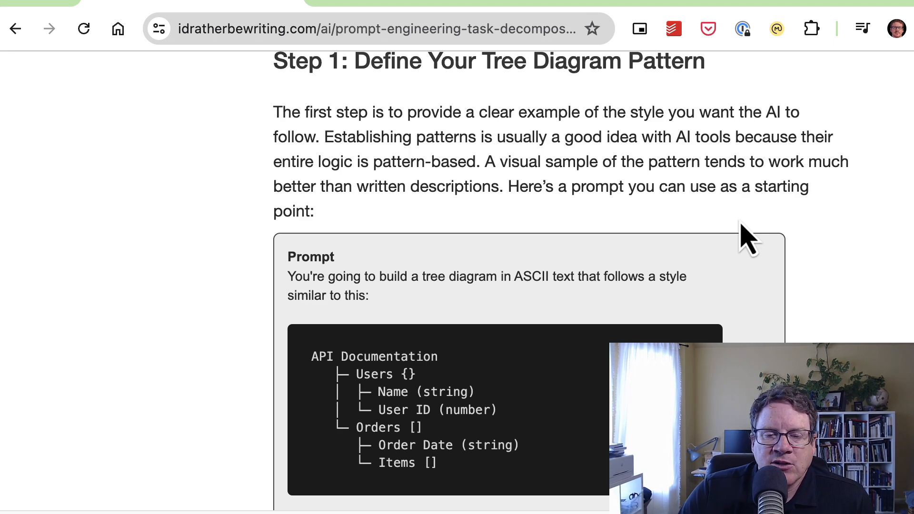
Scroll through Step 1's example tree and diagram instructions to the Step 2: Root Level Breakdown heading
{"action": "scroll", "scroll_direction": "down", "scroll_amount": 3}
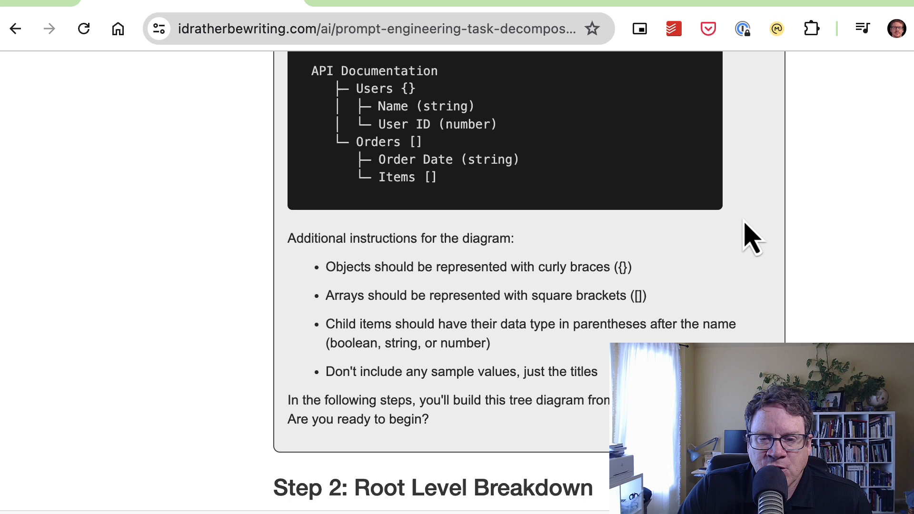
{"action": "mouse_move", "coordinate": [758, 239]}
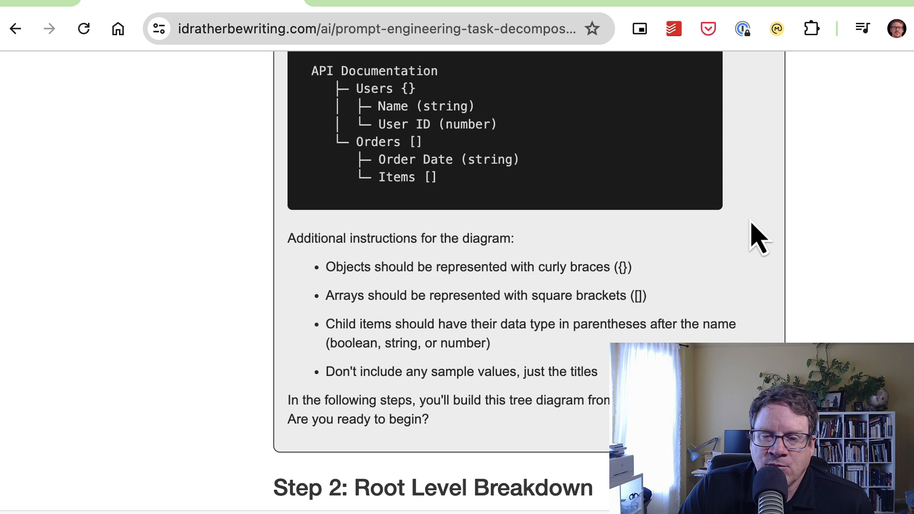
{"action": "scroll", "scroll_direction": "down", "scroll_amount": 3}
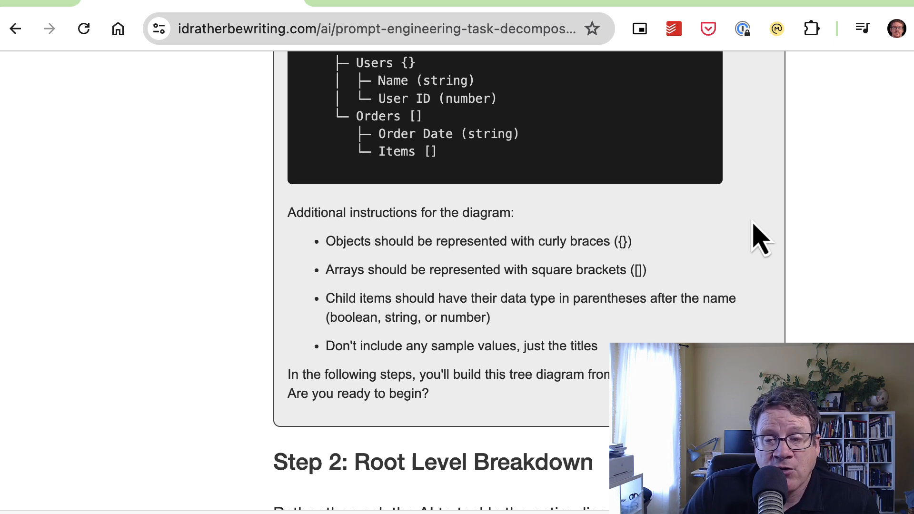
{"action": "scroll", "scroll_direction": "up", "scroll_amount": 3}
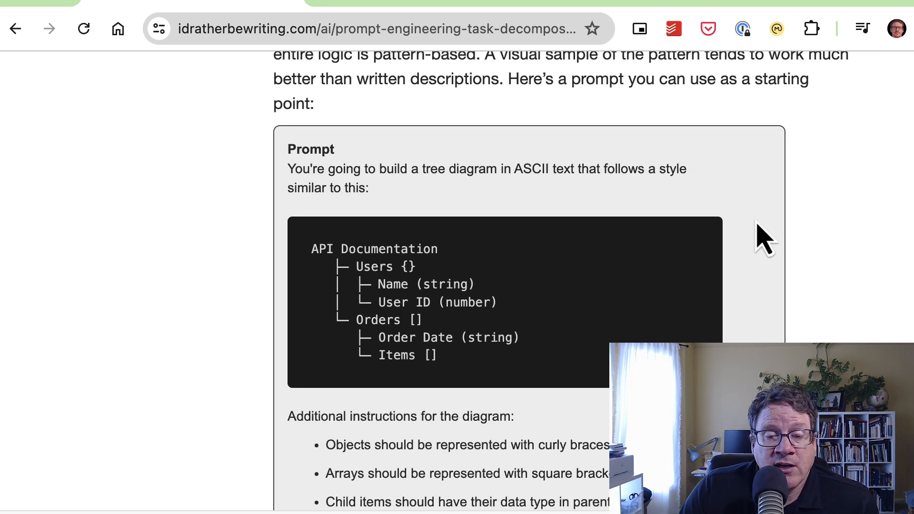
{"action": "scroll", "scroll_direction": "down", "scroll_amount": 3}
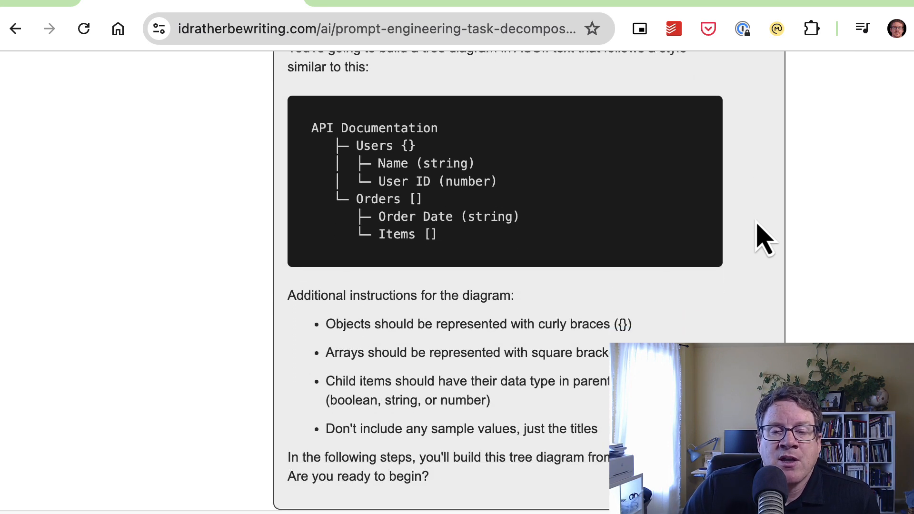
{"action": "scroll", "scroll_direction": "down", "scroll_amount": 3}
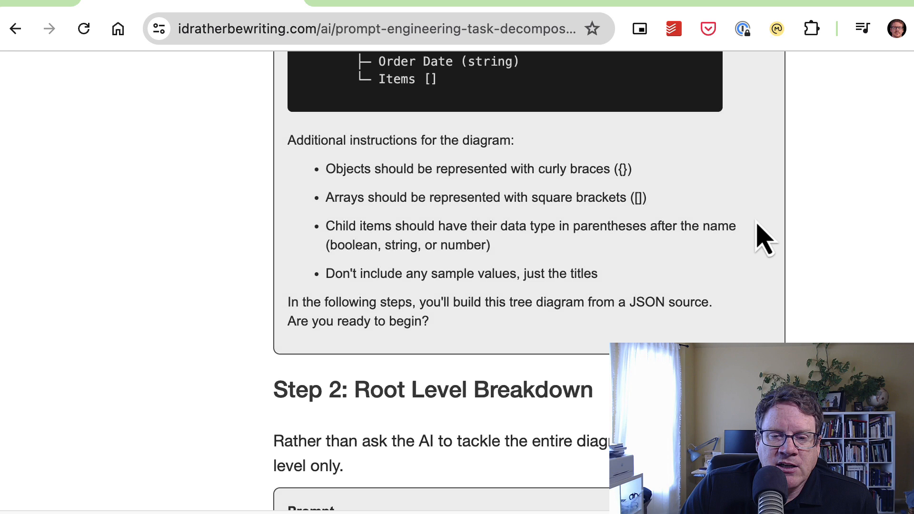
{"action": "scroll", "scroll_direction": "down", "scroll_amount": 3}
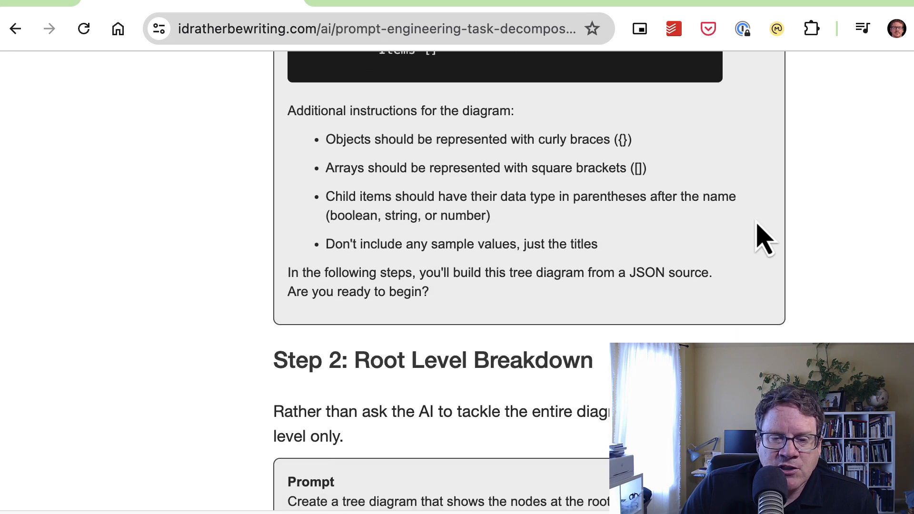
{"action": "scroll", "scroll_direction": "down", "scroll_amount": 3}
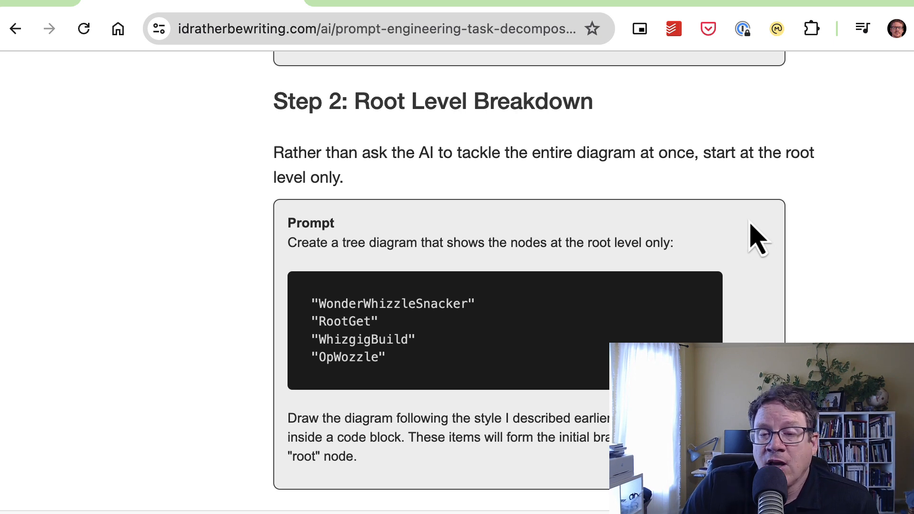
Scroll through Step 2 and the Step 3 JSON prompt to the WonderWhizzleSnacker response tree above Step 4
{"action": "scroll", "scroll_direction": "down", "scroll_amount": 3}
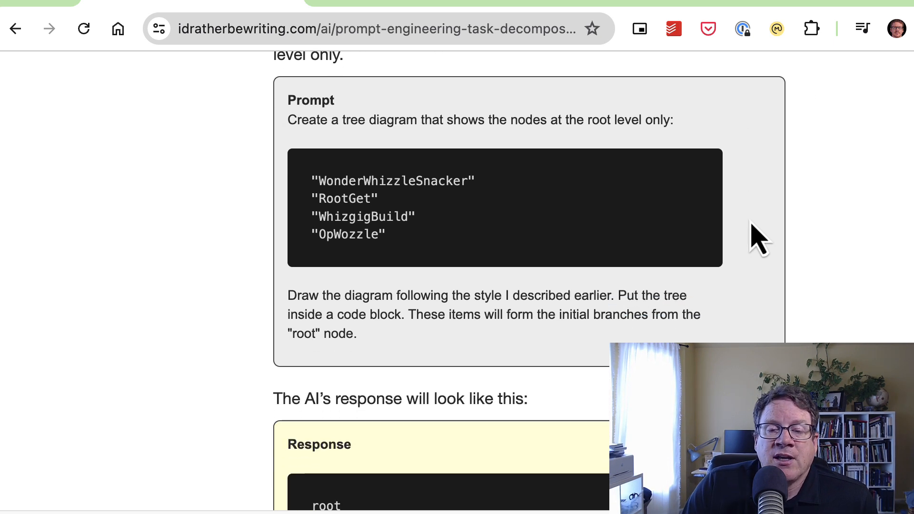
{"action": "scroll", "scroll_direction": "down", "scroll_amount": 3}
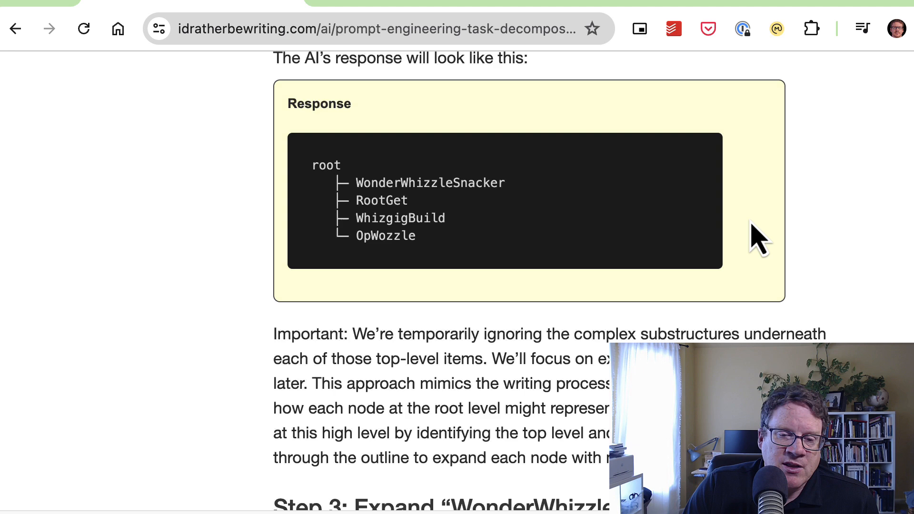
{"action": "scroll", "scroll_direction": "down", "scroll_amount": 3}
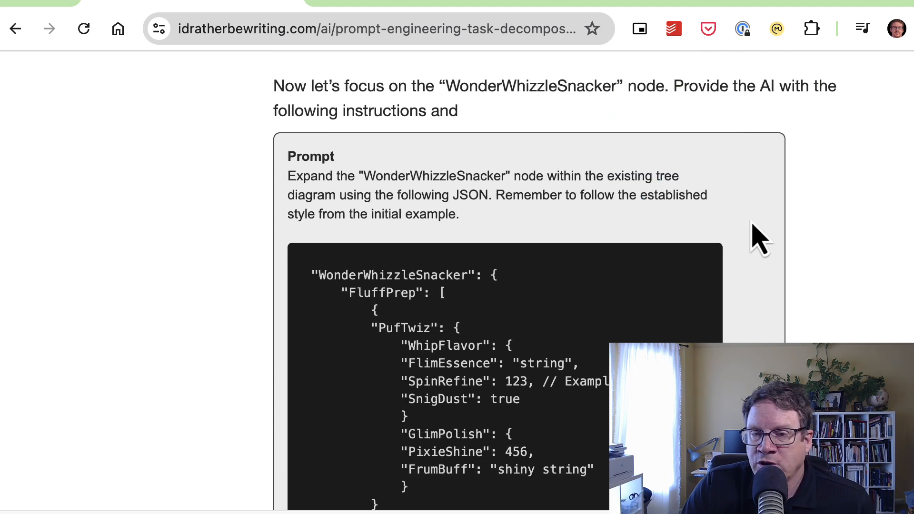
{"action": "scroll", "scroll_direction": "down", "scroll_amount": 3}
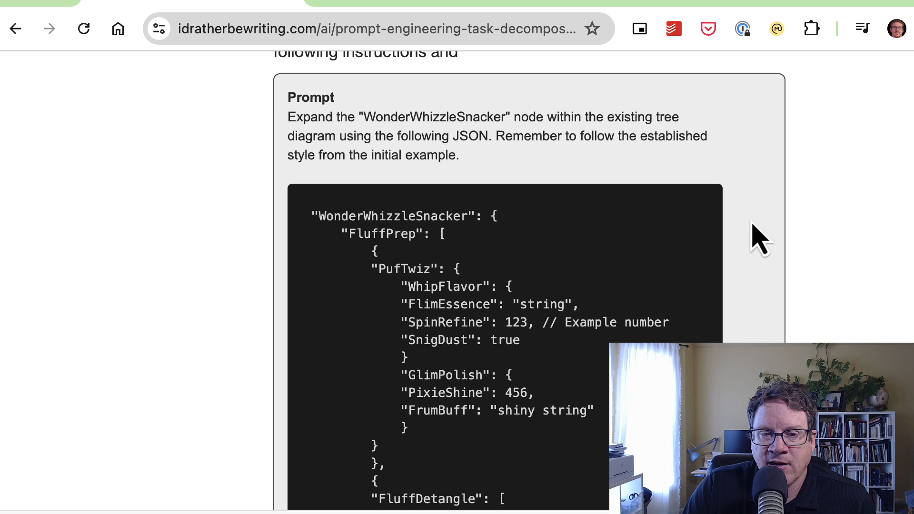
{"action": "scroll", "scroll_direction": "down", "scroll_amount": 3}
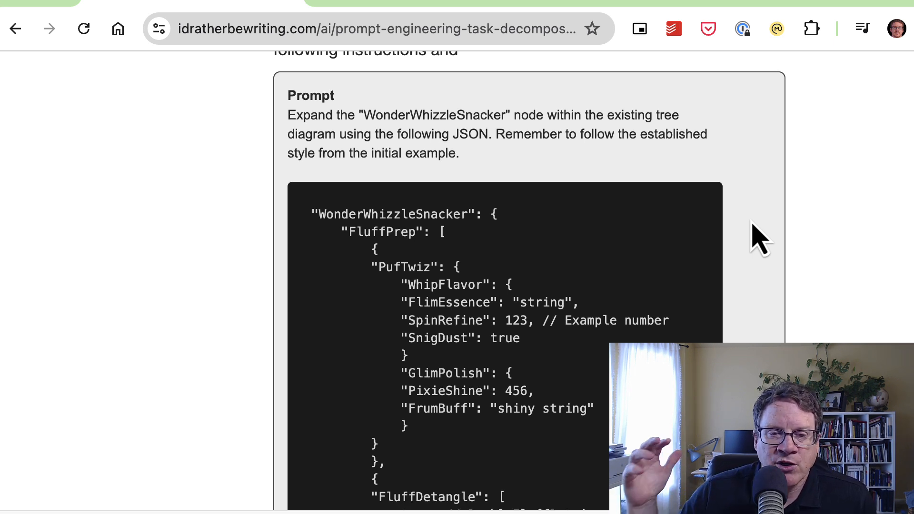
{"action": "scroll", "scroll_direction": "down", "scroll_amount": 3}
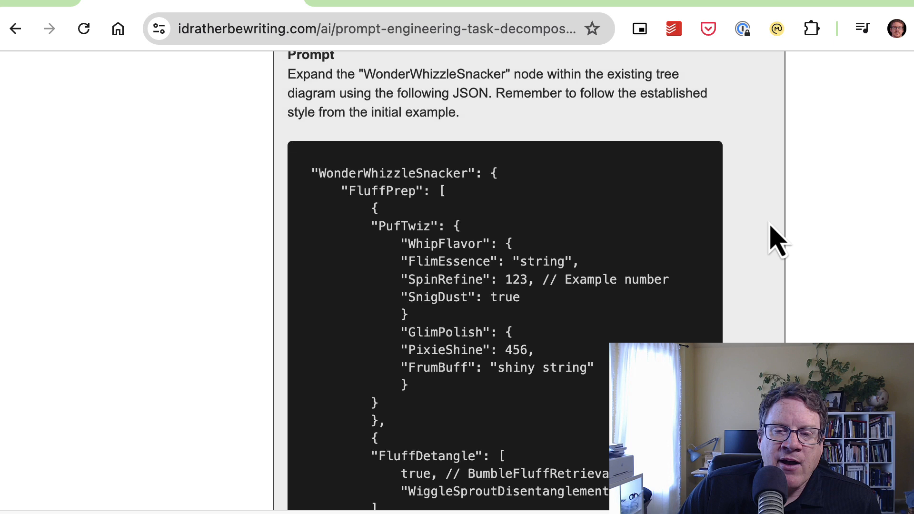
{"action": "scroll", "scroll_direction": "down", "scroll_amount": 3}
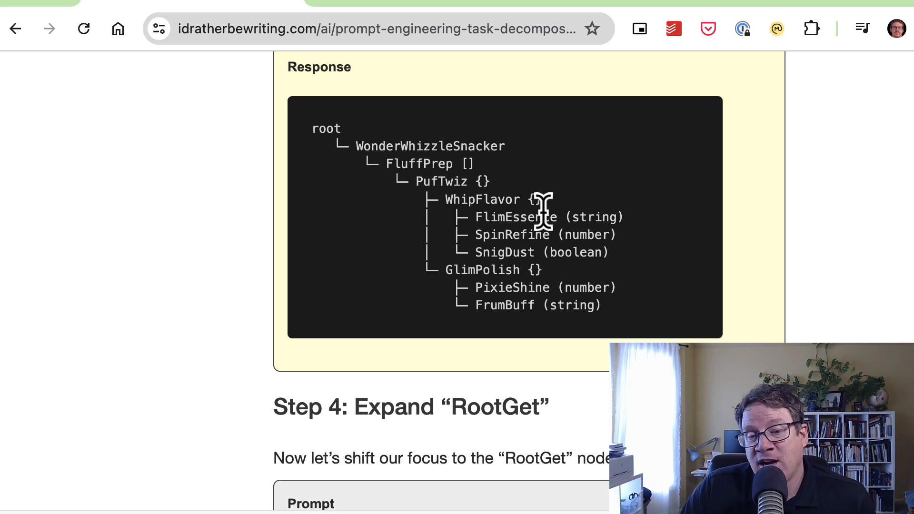
Scroll past the Step 4 RootGet prompt to its response tree with the RootGet branch expanded
{"action": "scroll", "scroll_direction": "down", "scroll_amount": 3}
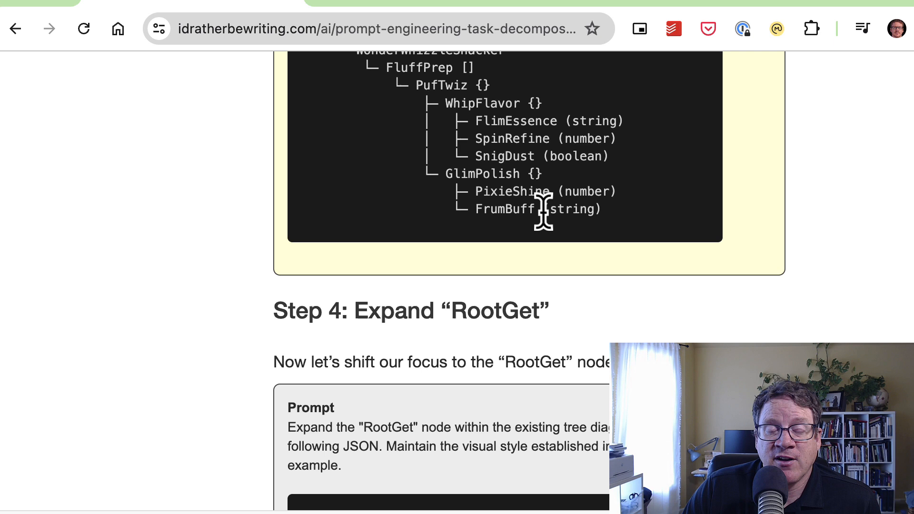
{"action": "scroll", "scroll_direction": "up", "scroll_amount": 3}
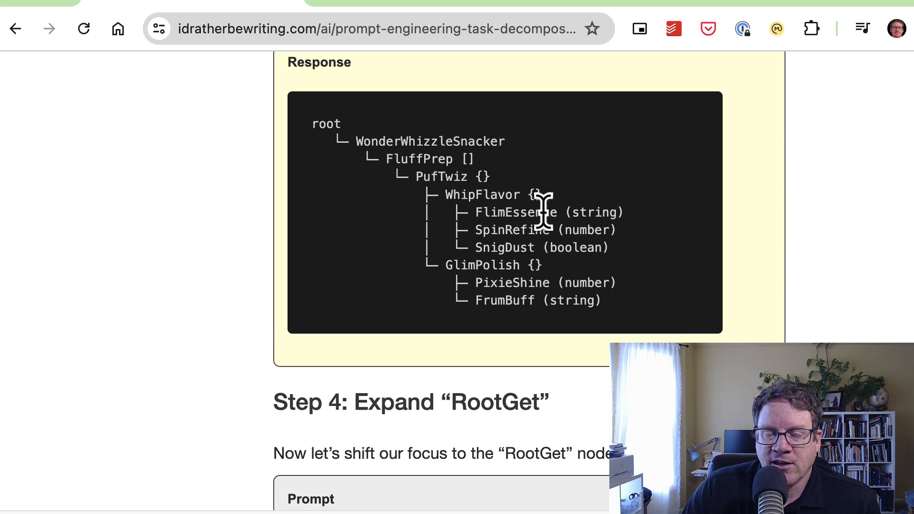
{"action": "scroll", "scroll_direction": "down", "scroll_amount": 3}
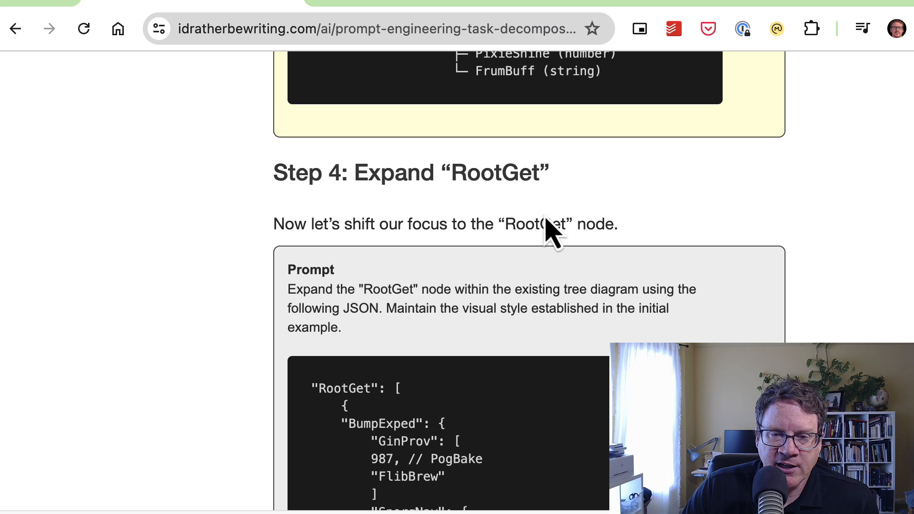
{"action": "scroll", "scroll_direction": "down", "scroll_amount": 3}
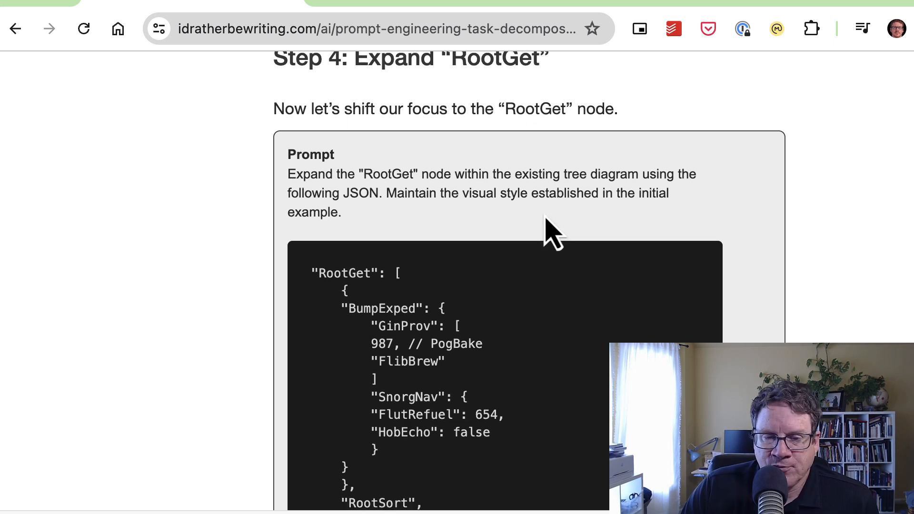
{"action": "scroll", "scroll_direction": "down", "scroll_amount": 3}
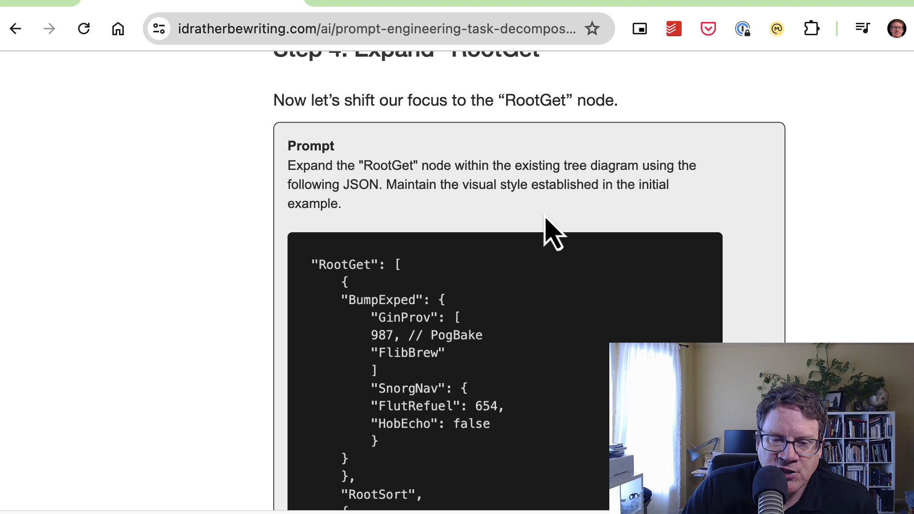
{"action": "scroll", "scroll_direction": "down", "scroll_amount": 3}
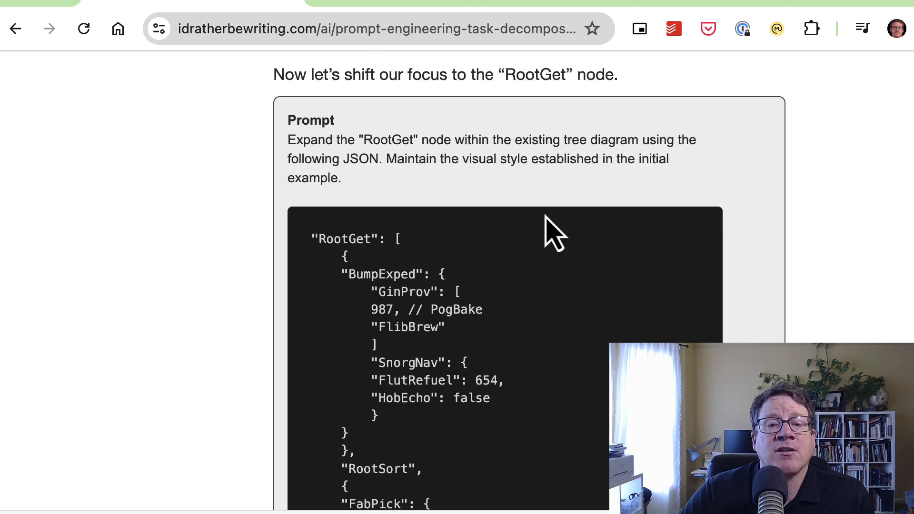
{"action": "scroll", "scroll_direction": "down", "scroll_amount": 3}
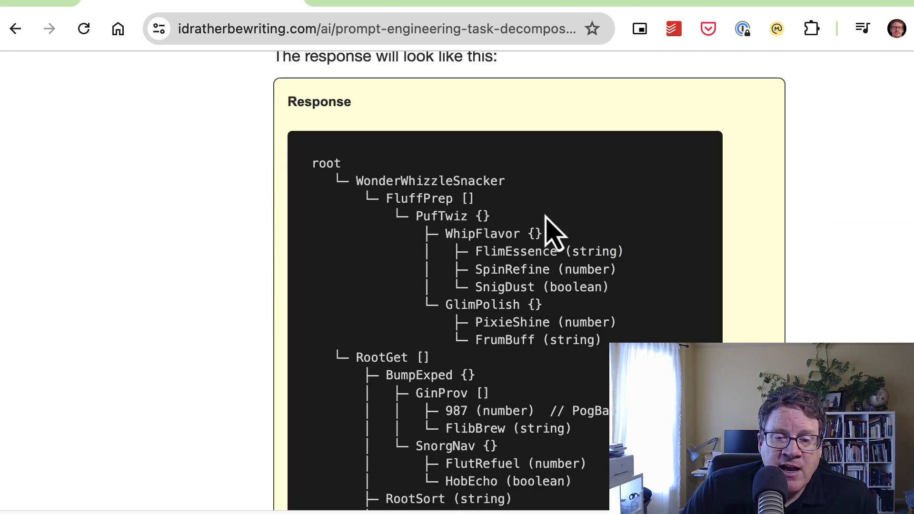
{"action": "scroll", "scroll_direction": "down", "scroll_amount": 3}
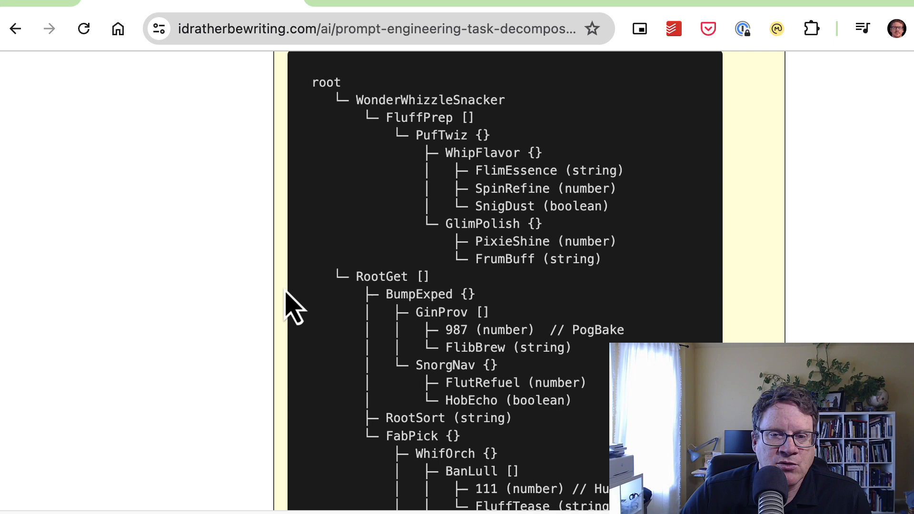
{"action": "mouse_move", "coordinate": [285, 305]}
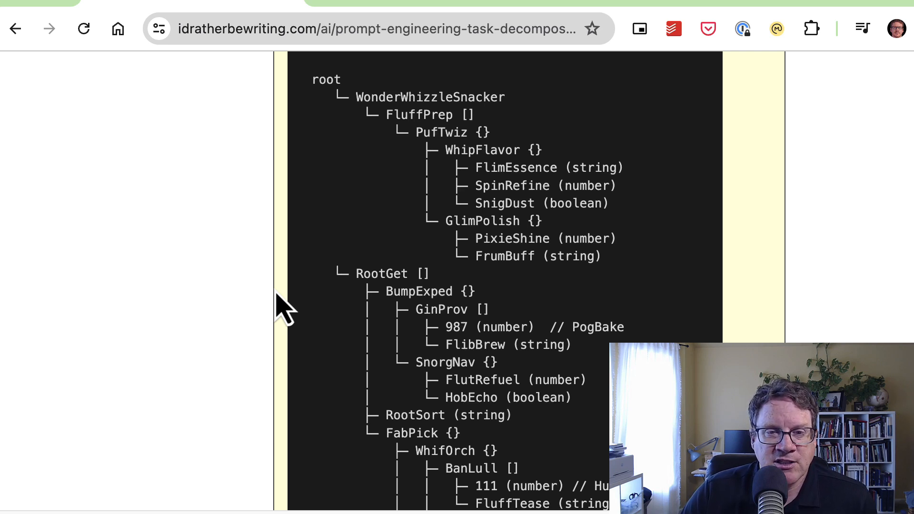
Scroll past the end of the Step 4 tree to Step 5: Expand "WhizgigBuild" and its prompt JSON
{"action": "scroll", "scroll_direction": "down", "scroll_amount": 3}
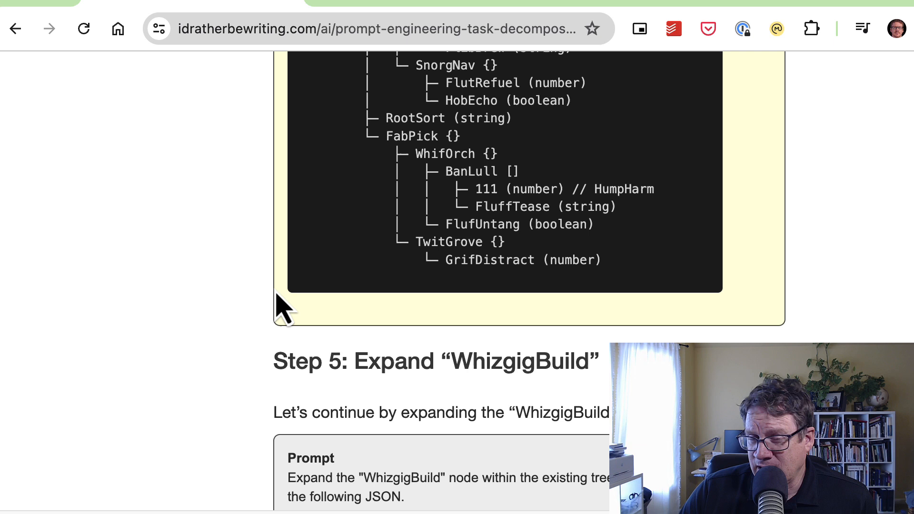
{"action": "scroll", "scroll_direction": "down", "scroll_amount": 3}
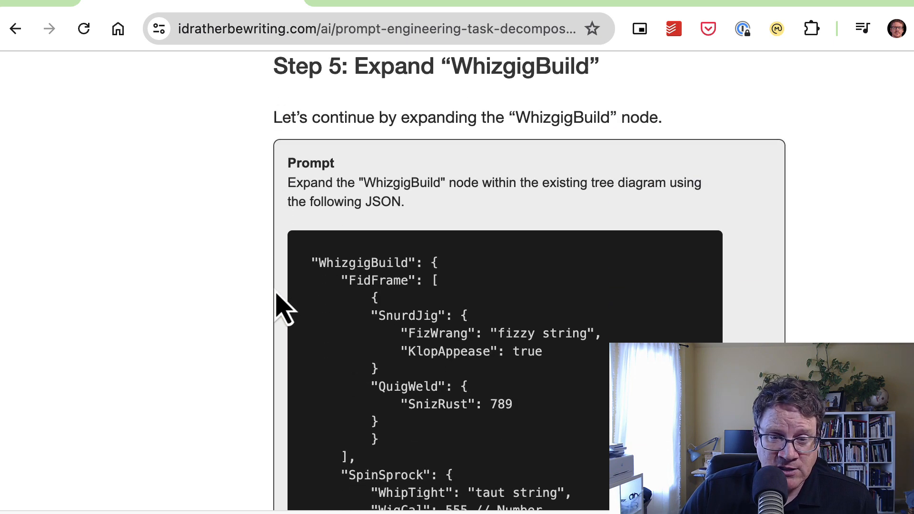
{"action": "scroll", "scroll_direction": "down", "scroll_amount": 3}
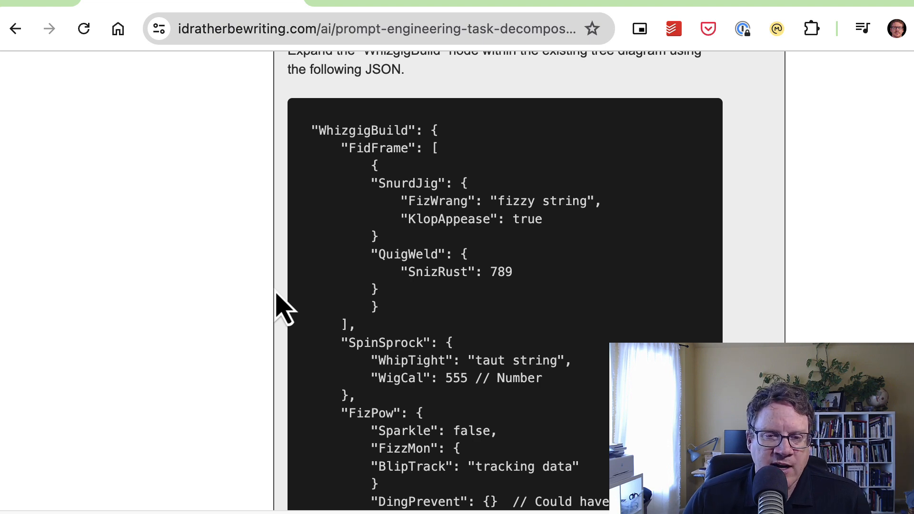
Scroll back through the article to Step 3's WonderWhizzleSnacker response tree above the Step 4 heading
{"action": "scroll", "scroll_direction": "down", "scroll_amount": 3}
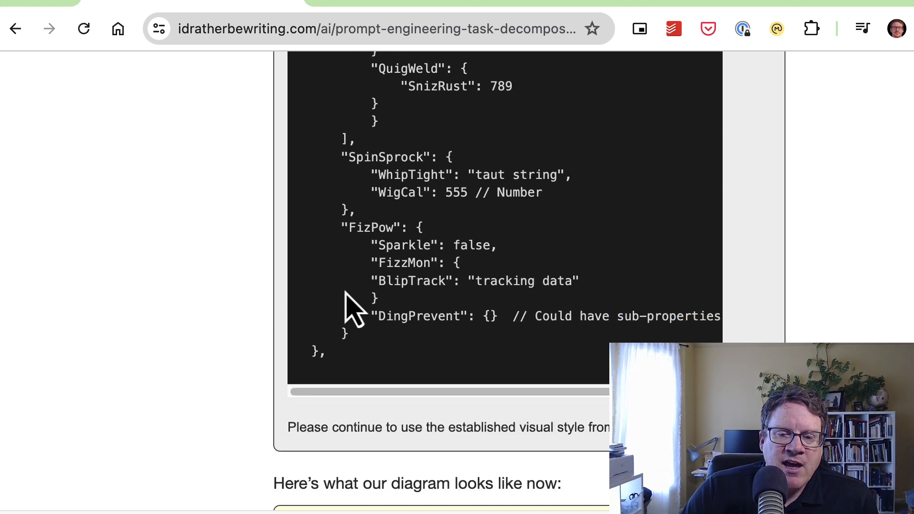
{"action": "scroll", "scroll_direction": "down", "scroll_amount": 3}
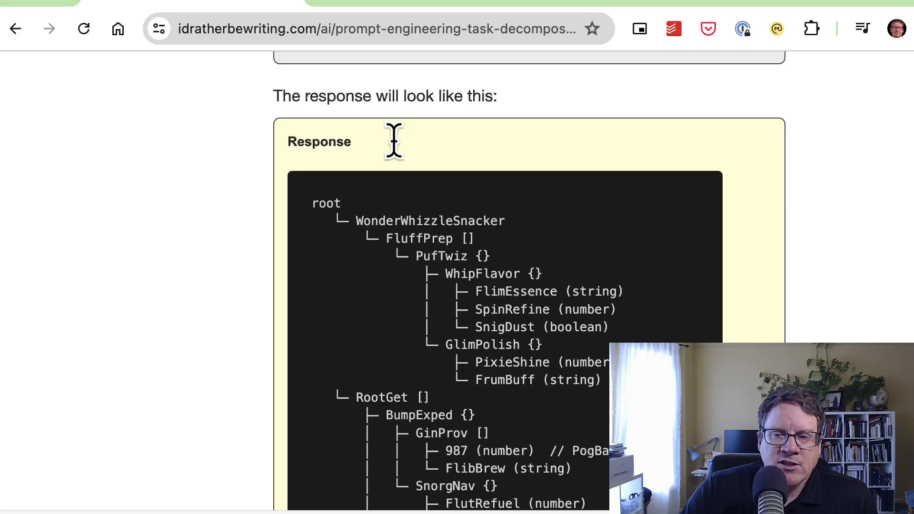
{"action": "scroll", "scroll_direction": "down", "scroll_amount": 3}
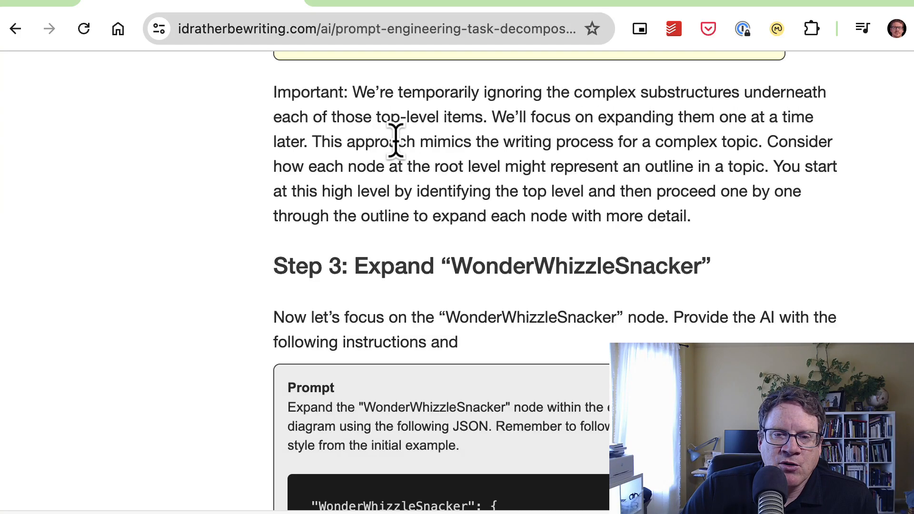
{"action": "scroll", "scroll_direction": "up", "scroll_amount": 3}
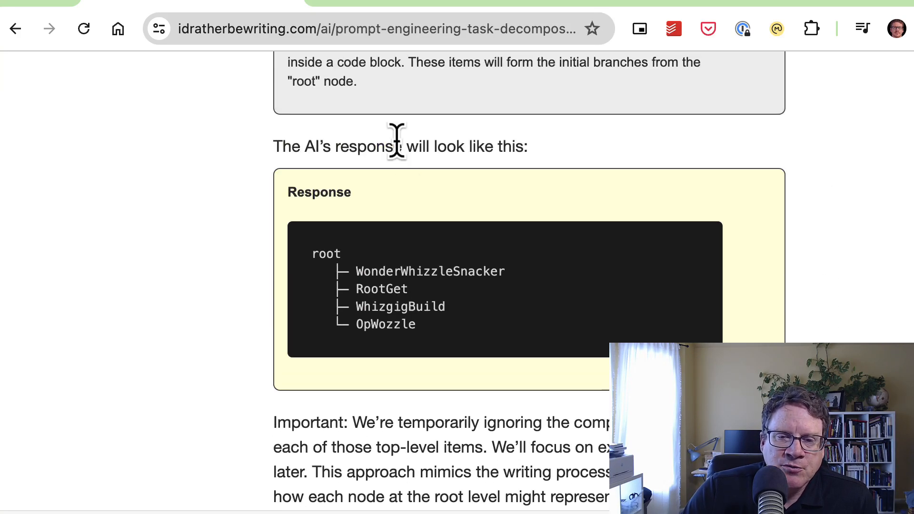
{"action": "scroll", "scroll_direction": "down", "scroll_amount": 3}
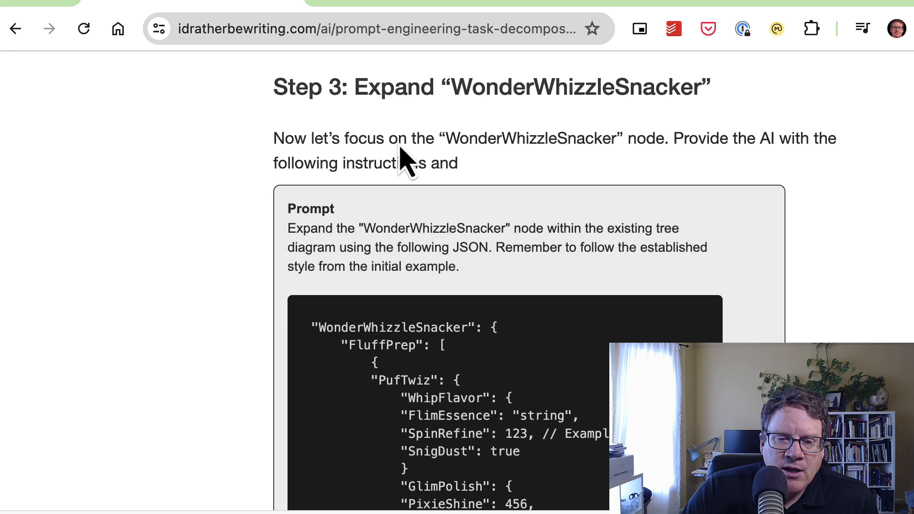
{"action": "scroll", "scroll_direction": "down", "scroll_amount": 3}
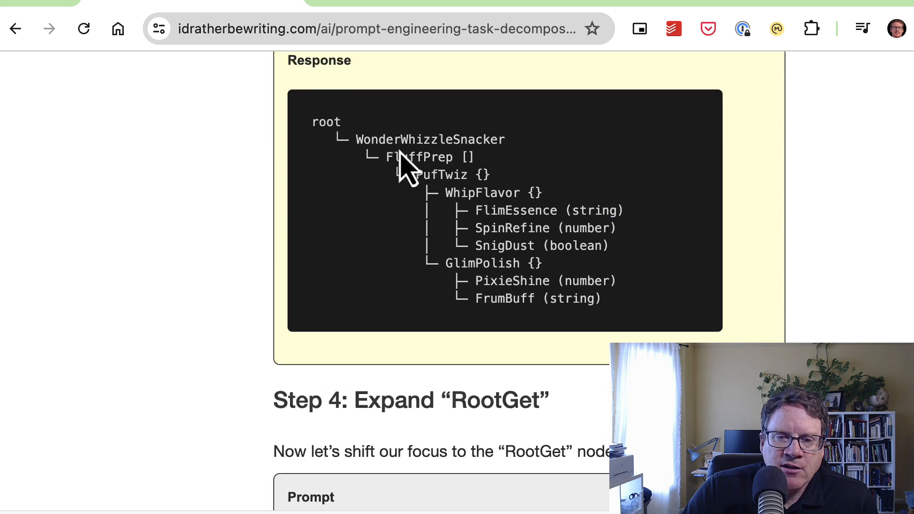
{"action": "scroll", "scroll_direction": "down", "scroll_amount": 3}
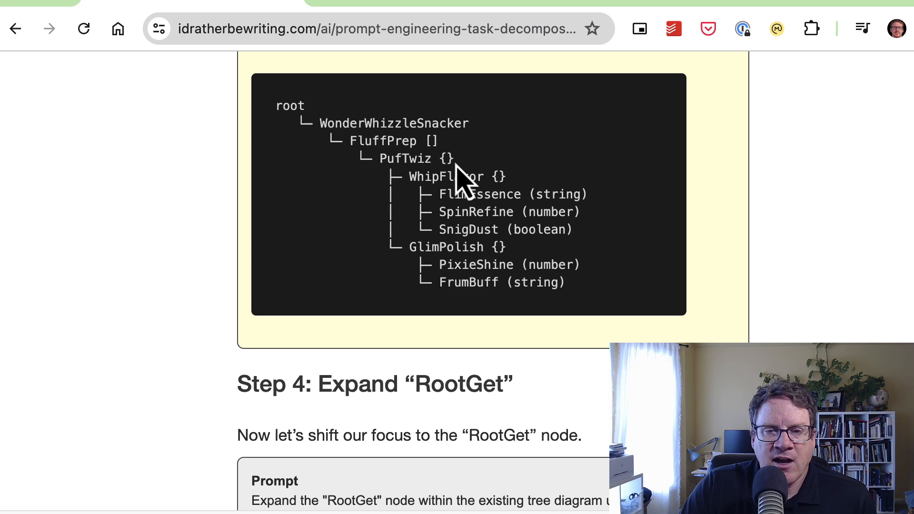
{"action": "mouse_move", "coordinate": [451, 160]}
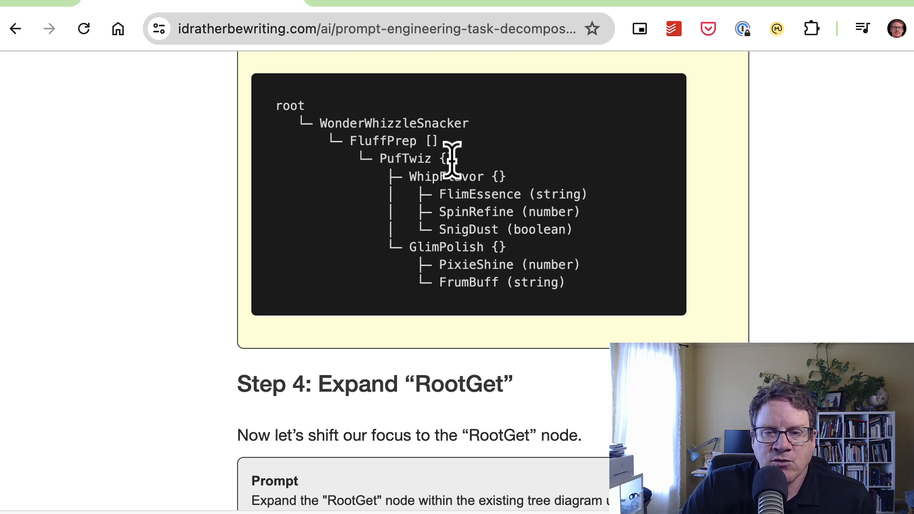
{"action": "mouse_move", "coordinate": [478, 228]}
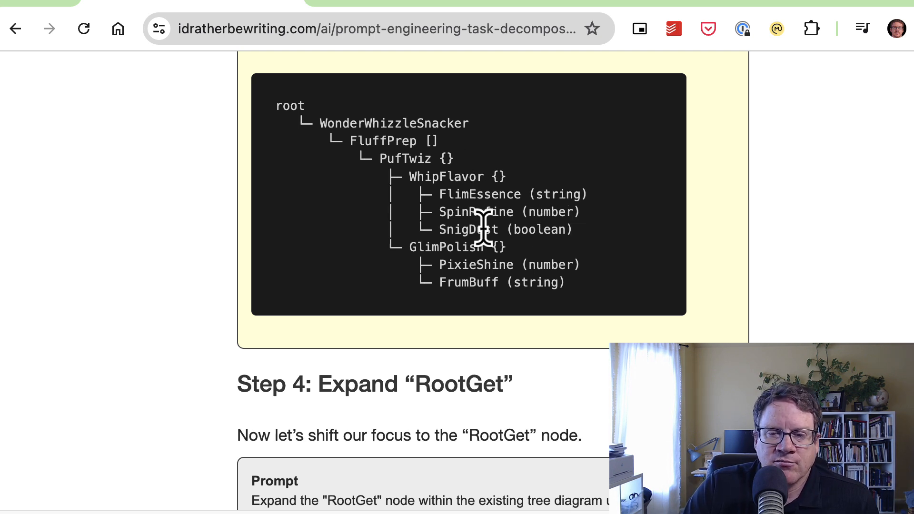
{"action": "mouse_move", "coordinate": [535, 224]}
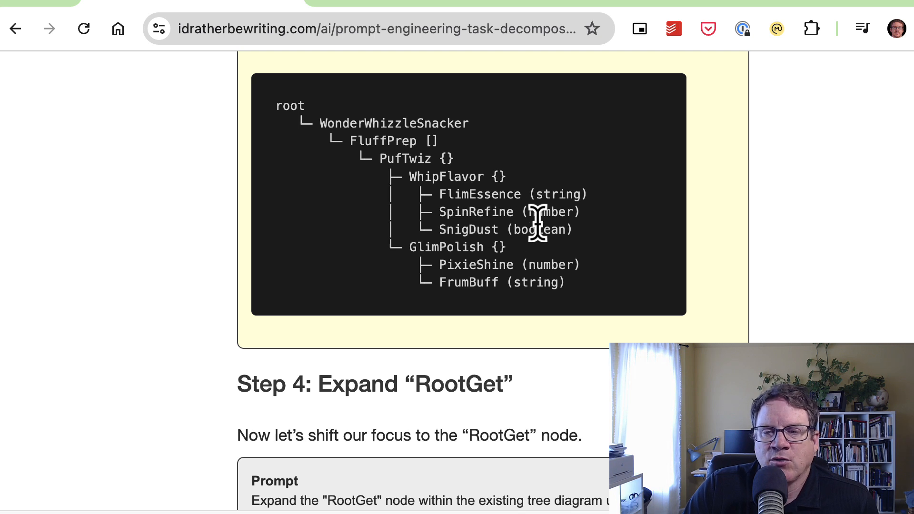
{"action": "mouse_move", "coordinate": [541, 220]}
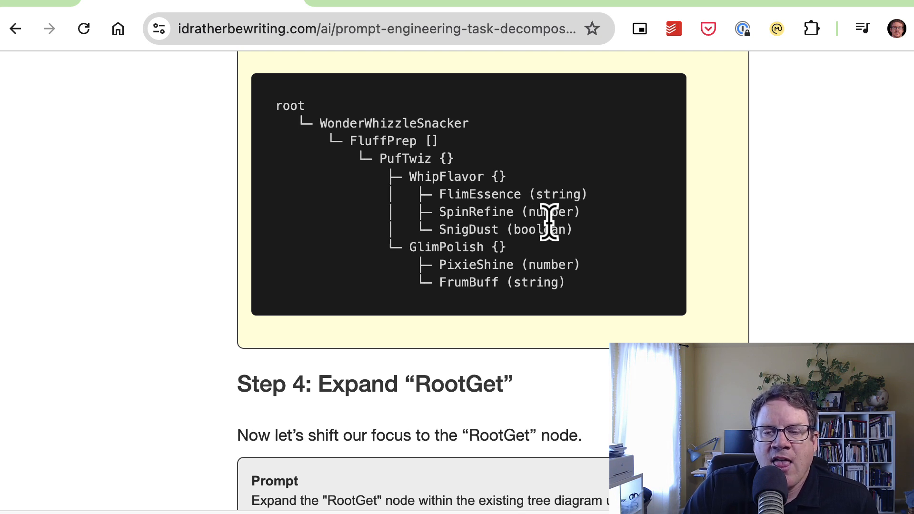
{"action": "mouse_move", "coordinate": [580, 242]}
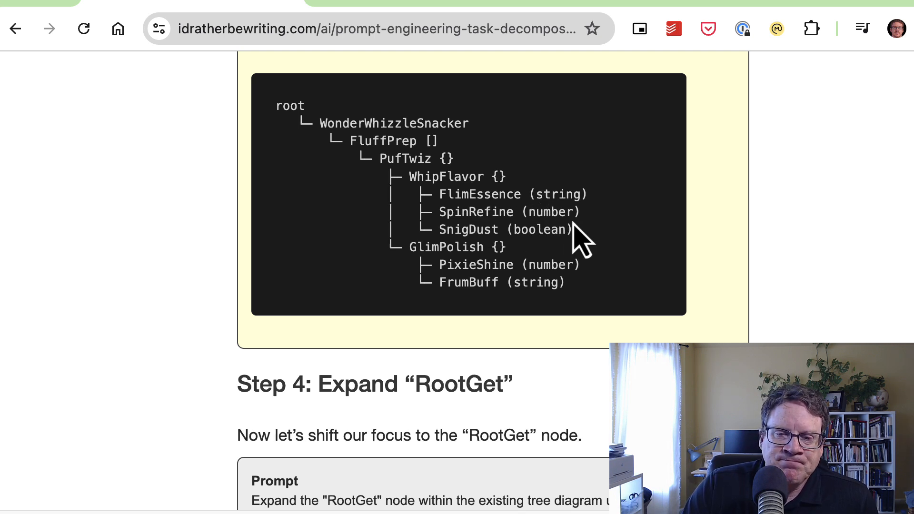
{"action": "mouse_move", "coordinate": [591, 233]}
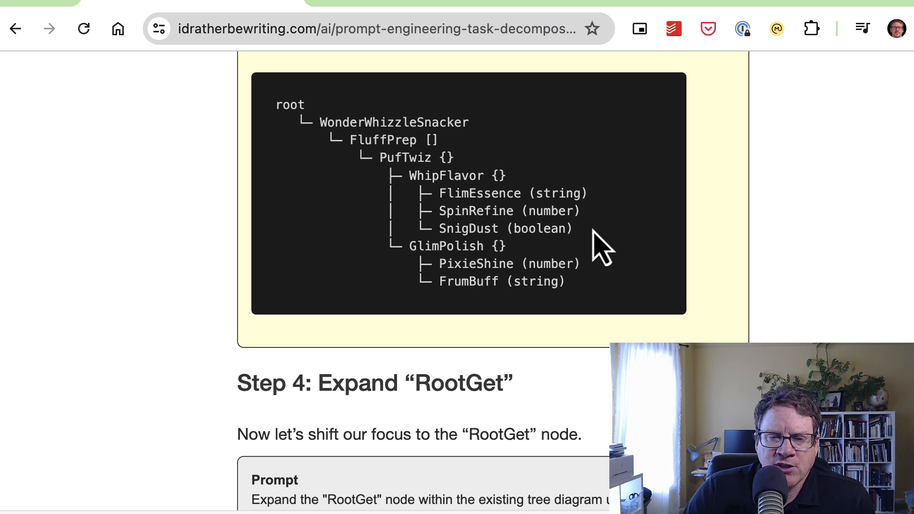
Scroll down through Step 4, Step 5 and The larger point to the result tree starting at root and WonderWhizzleSnacker
{"action": "scroll", "scroll_direction": "down", "scroll_amount": 3}
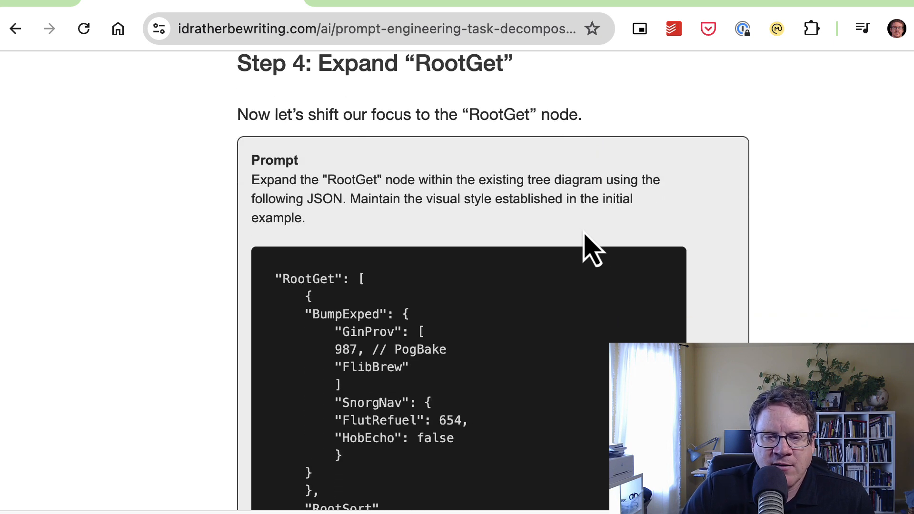
{"action": "scroll", "scroll_direction": "down", "scroll_amount": 3}
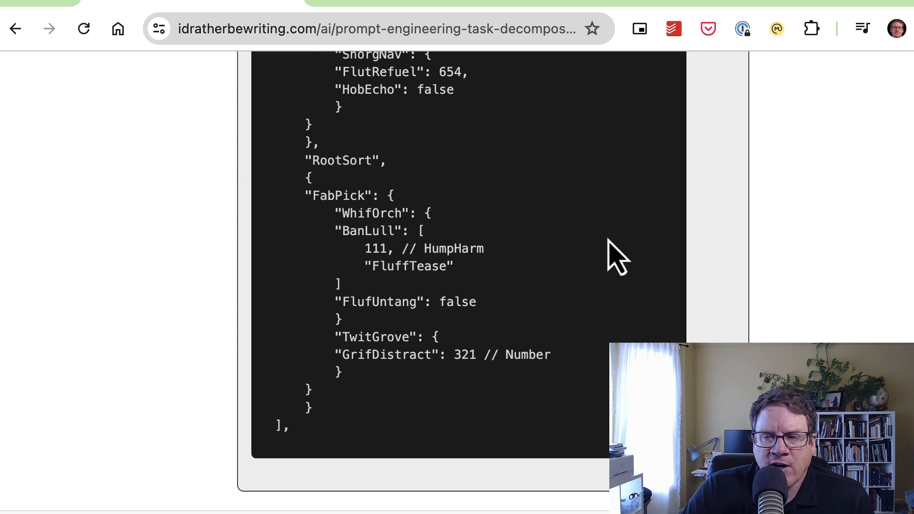
{"action": "scroll", "scroll_direction": "down", "scroll_amount": 3}
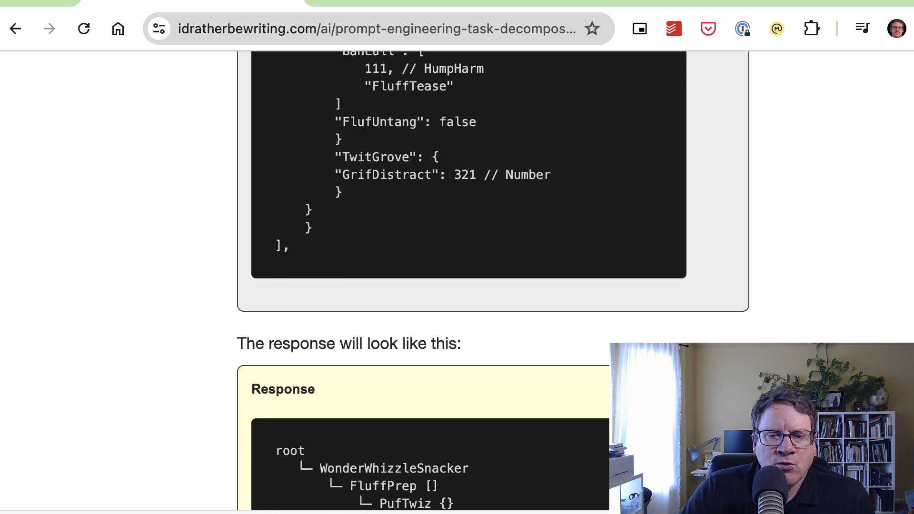
{"action": "scroll", "scroll_direction": "down", "scroll_amount": 3}
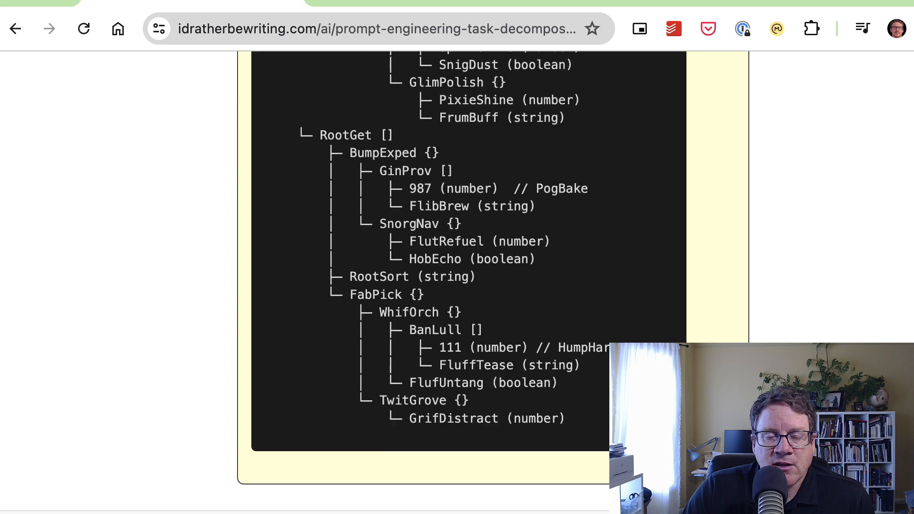
{"action": "scroll", "scroll_direction": "down", "scroll_amount": 3}
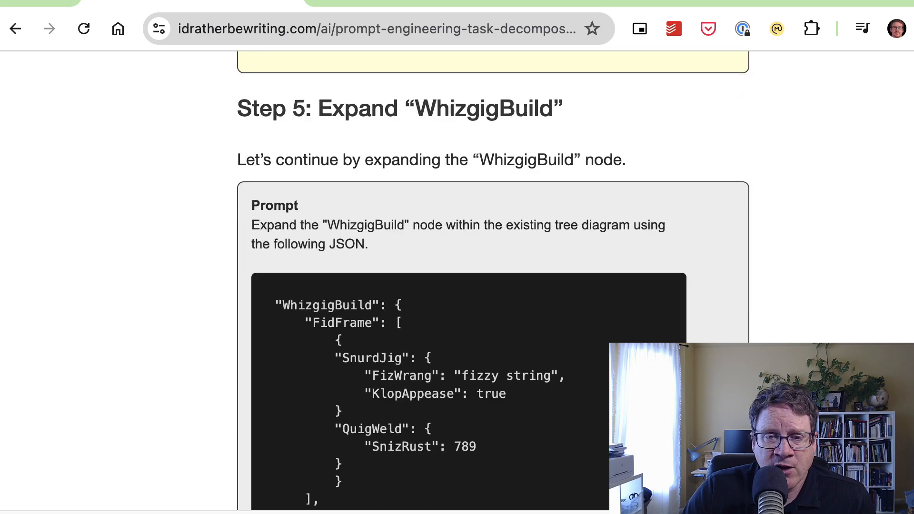
{"action": "scroll", "scroll_direction": "down", "scroll_amount": 3}
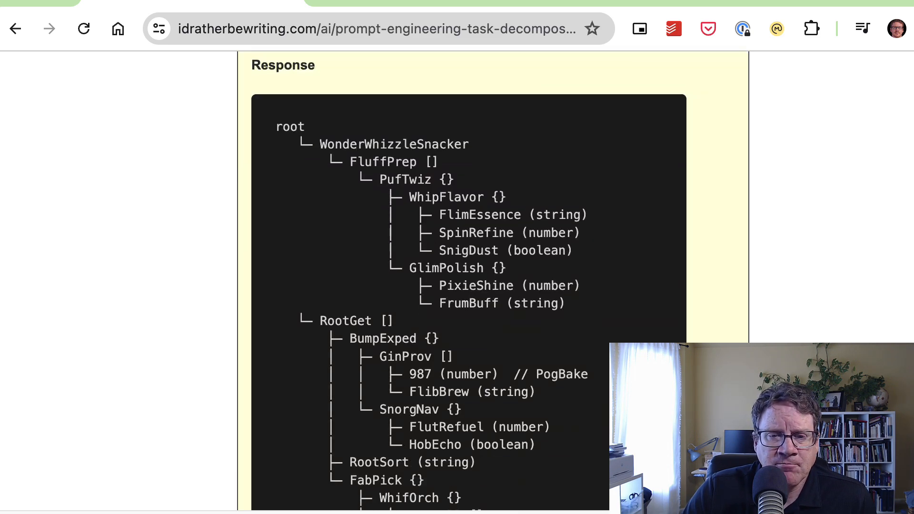
{"action": "scroll", "scroll_direction": "down", "scroll_amount": 3}
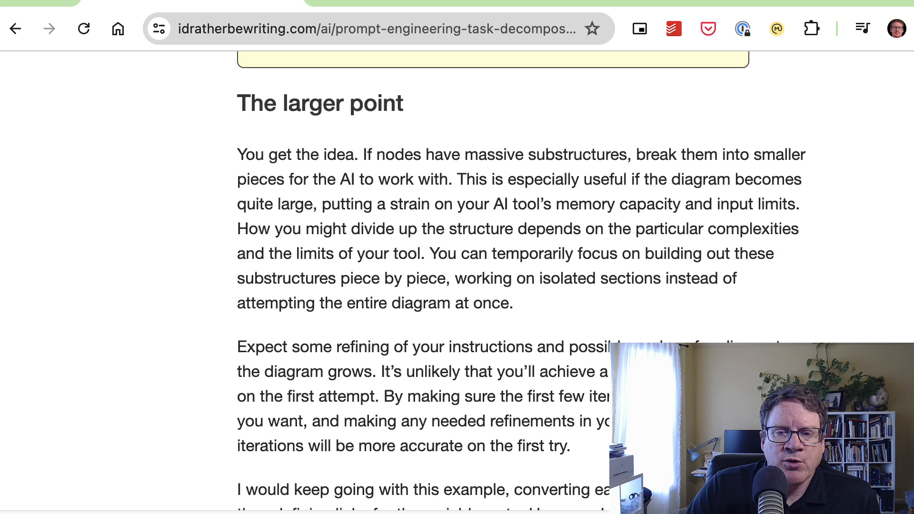
{"action": "scroll", "scroll_direction": "down", "scroll_amount": 3}
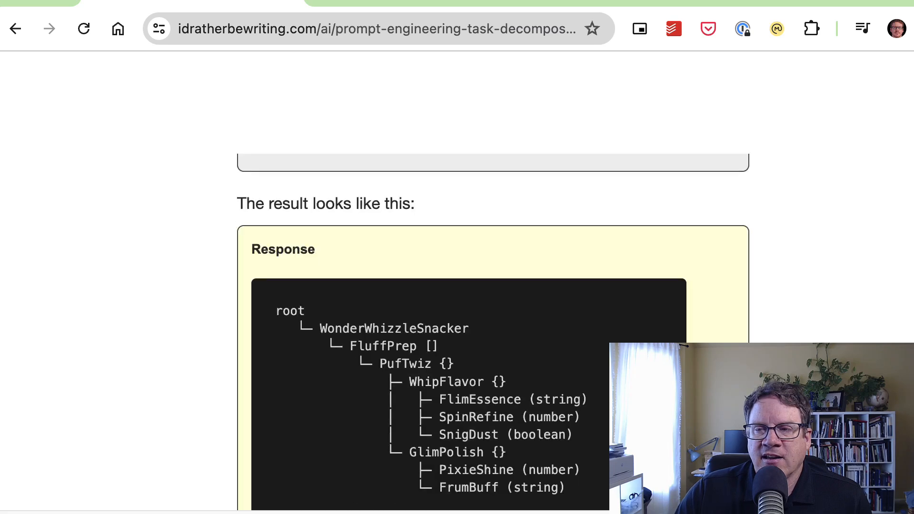
Choose Simplifying complexity from the Series menu to reach the series Overview page
{"action": "scroll", "scroll_direction": "up", "scroll_amount": 3}
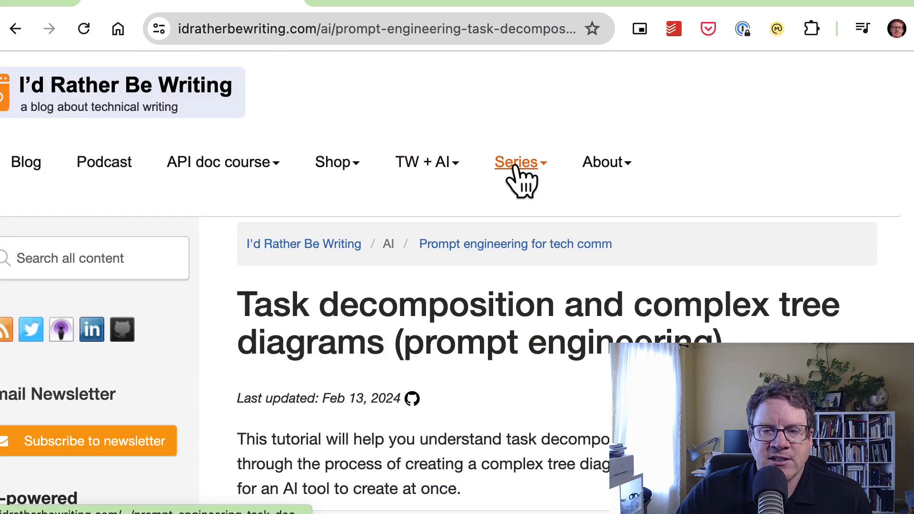
{"action": "left_click", "coordinate": [516, 161]}
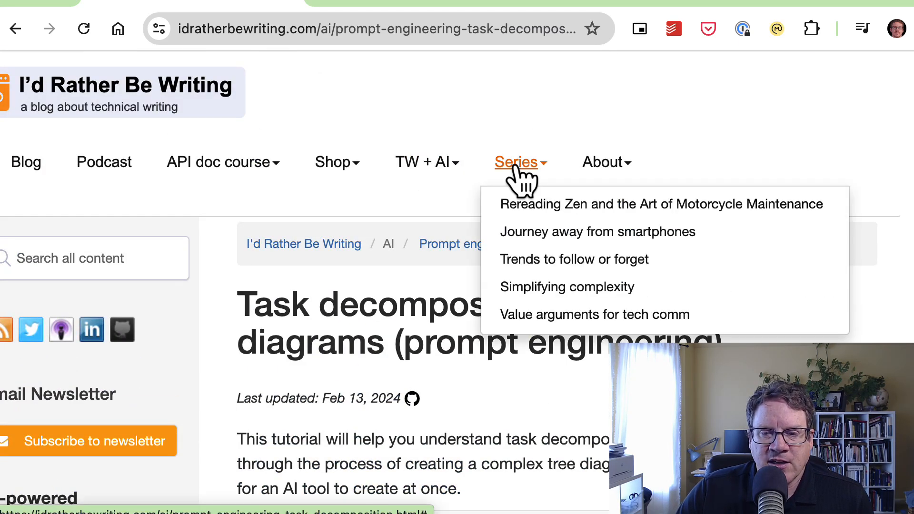
{"action": "left_click", "coordinate": [565, 286]}
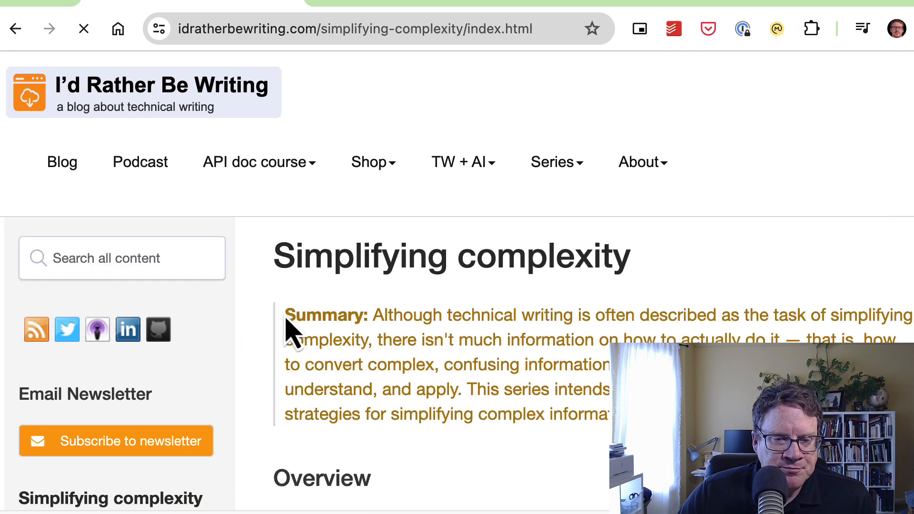
{"action": "scroll", "scroll_direction": "down", "scroll_amount": 3}
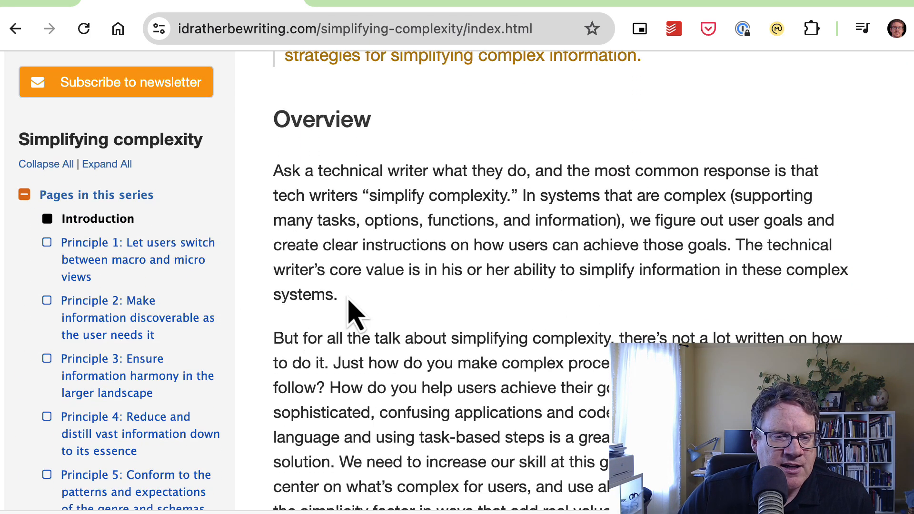
{"action": "mouse_move", "coordinate": [137, 274]}
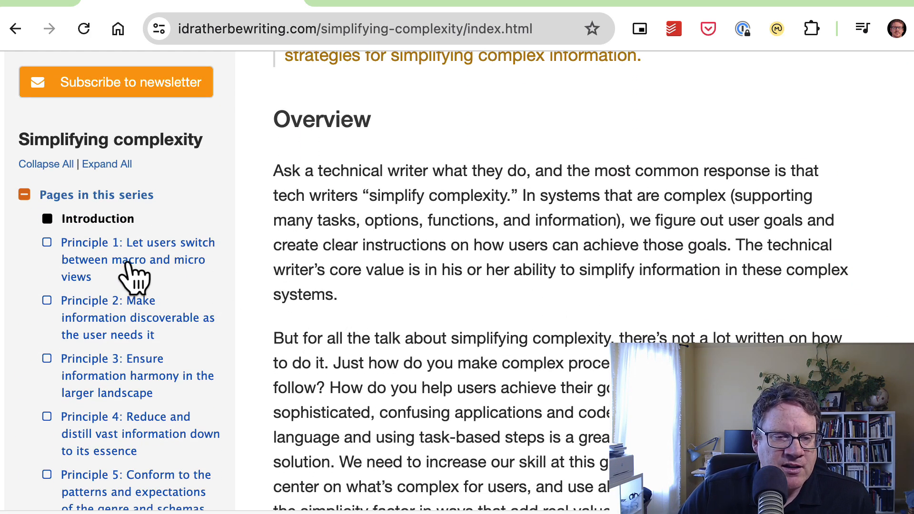
Open 'Principle 1: Let users switch between macro and micro views' from the series sidebar
{"action": "left_click", "coordinate": [133, 259]}
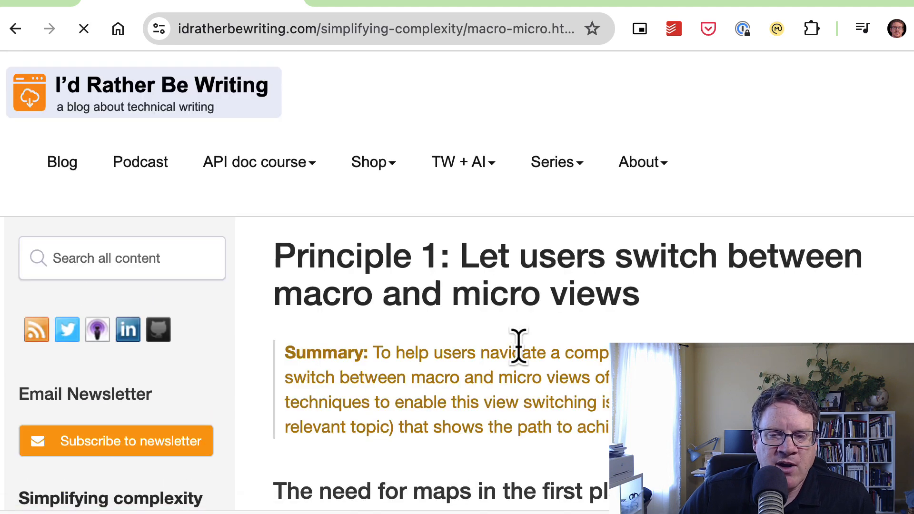
{"action": "scroll", "scroll_direction": "down", "scroll_amount": 3}
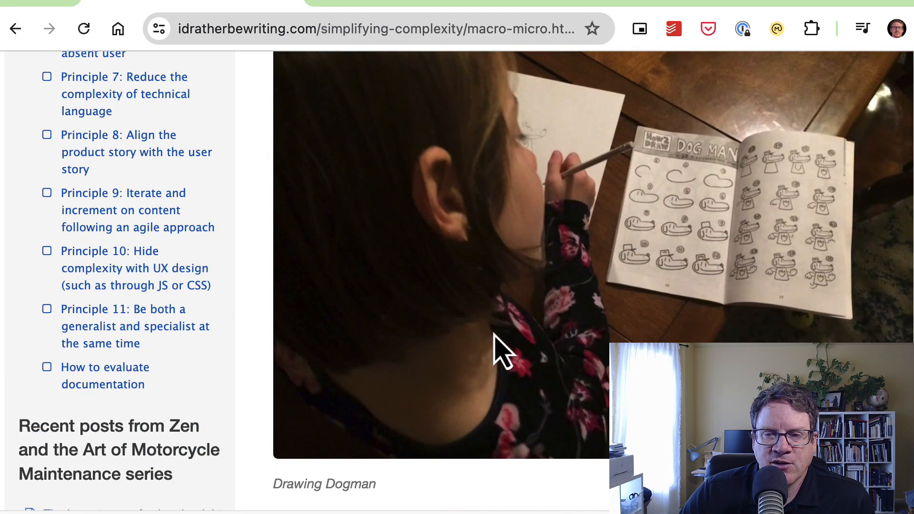
{"action": "scroll", "scroll_direction": "up", "scroll_amount": 3}
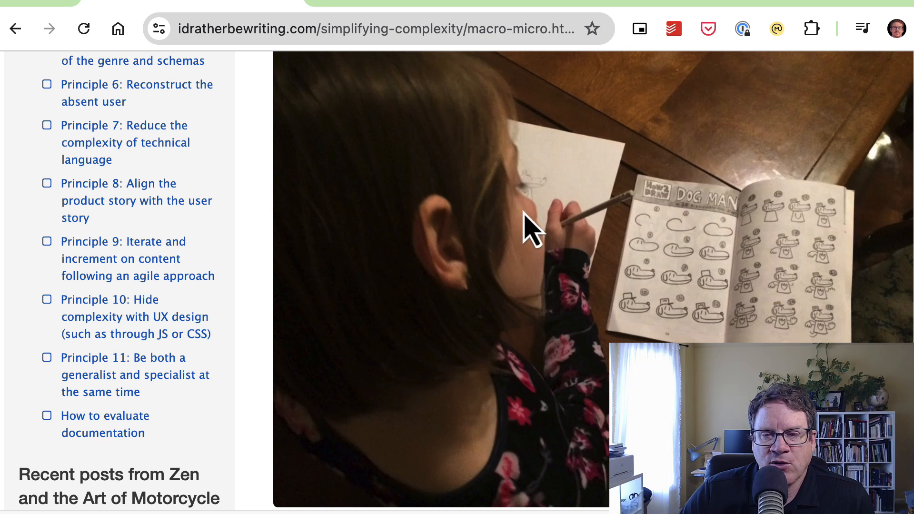
{"action": "mouse_move", "coordinate": [868, 274]}
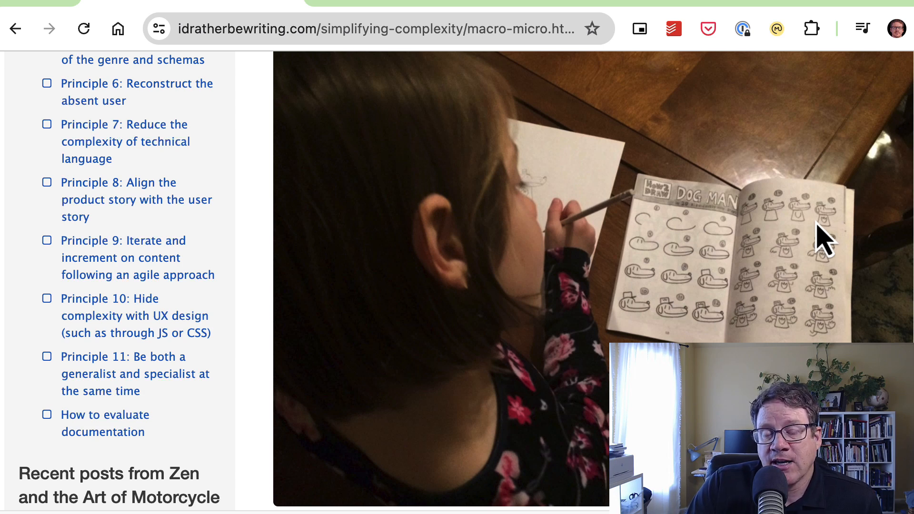
{"action": "mouse_move", "coordinate": [824, 253]}
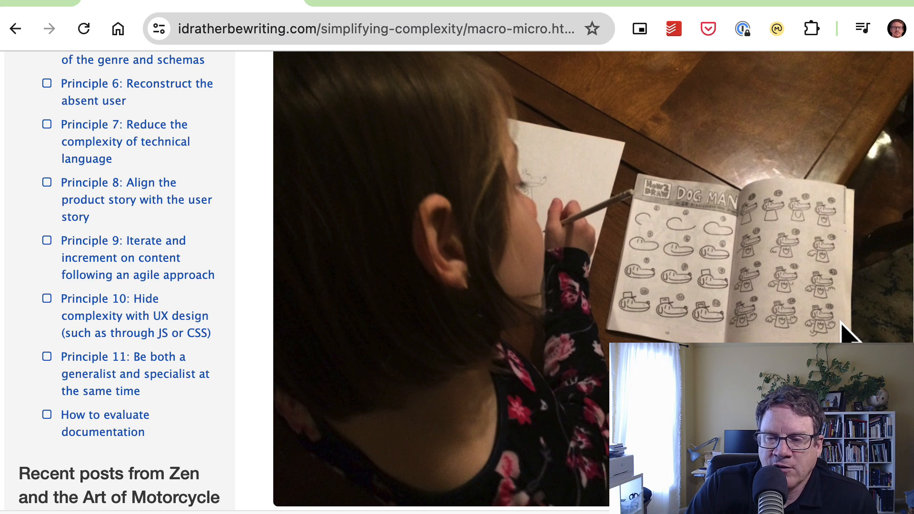
{"action": "mouse_move", "coordinate": [757, 212]}
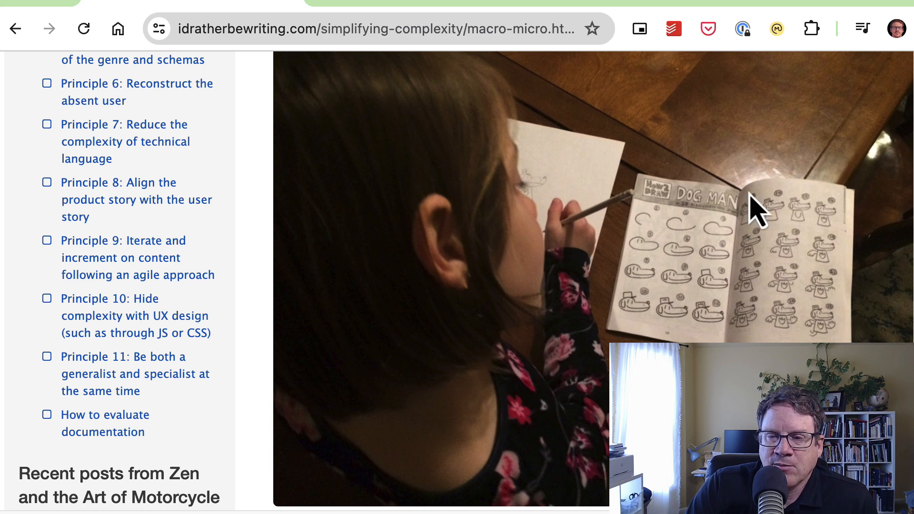
{"action": "mouse_move", "coordinate": [837, 212]}
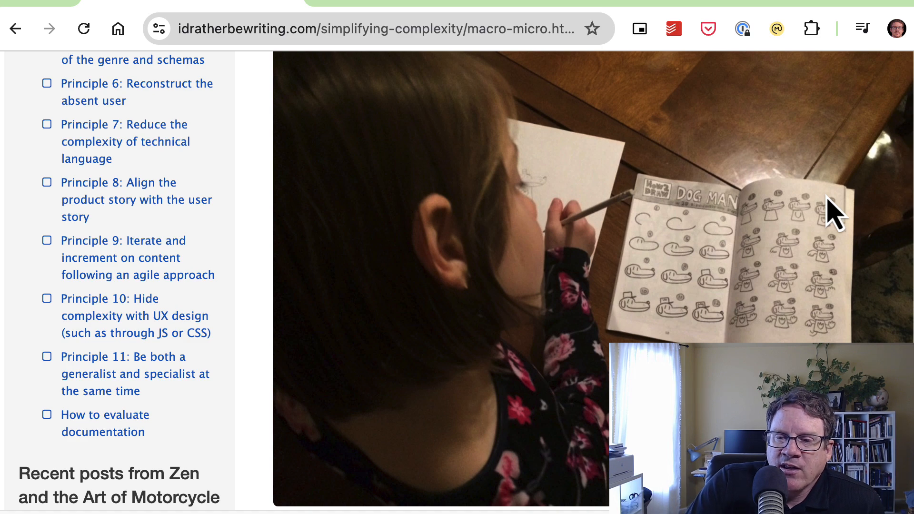
{"action": "mouse_move", "coordinate": [784, 277]}
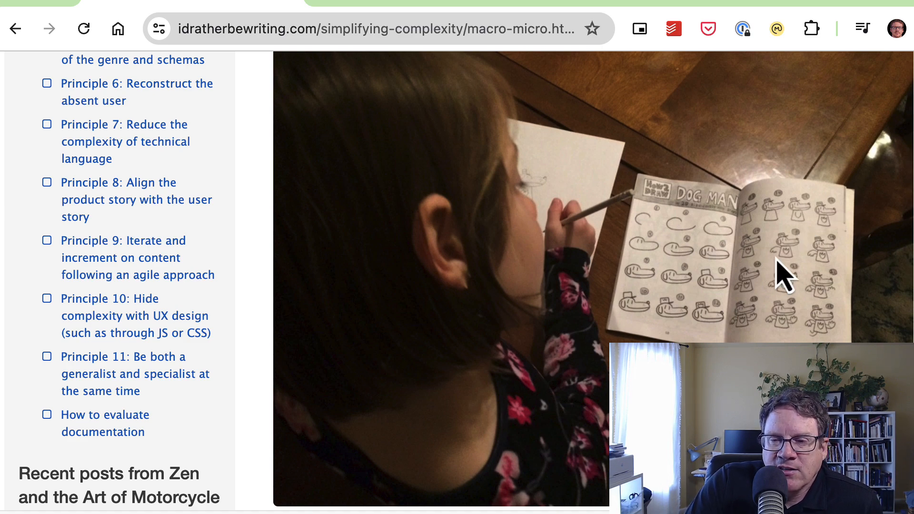
{"action": "scroll", "scroll_direction": "down", "scroll_amount": 3}
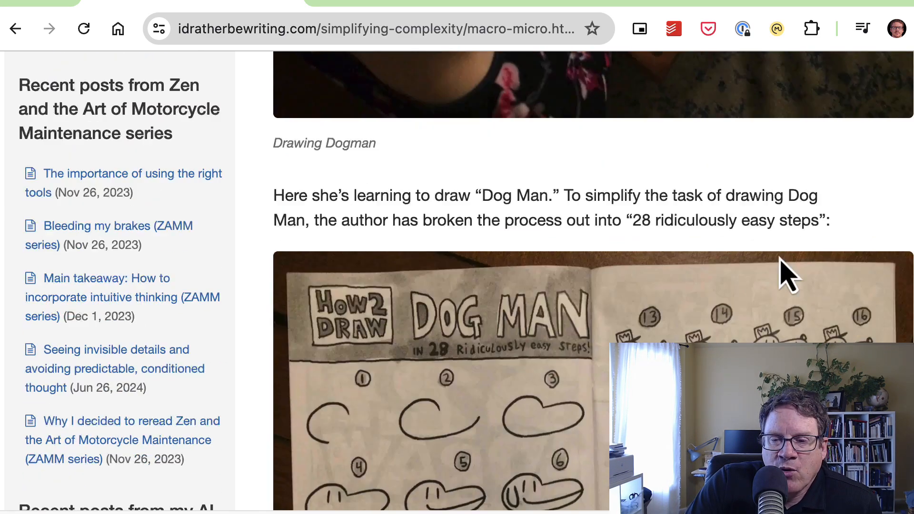
{"action": "scroll", "scroll_direction": "down", "scroll_amount": 3}
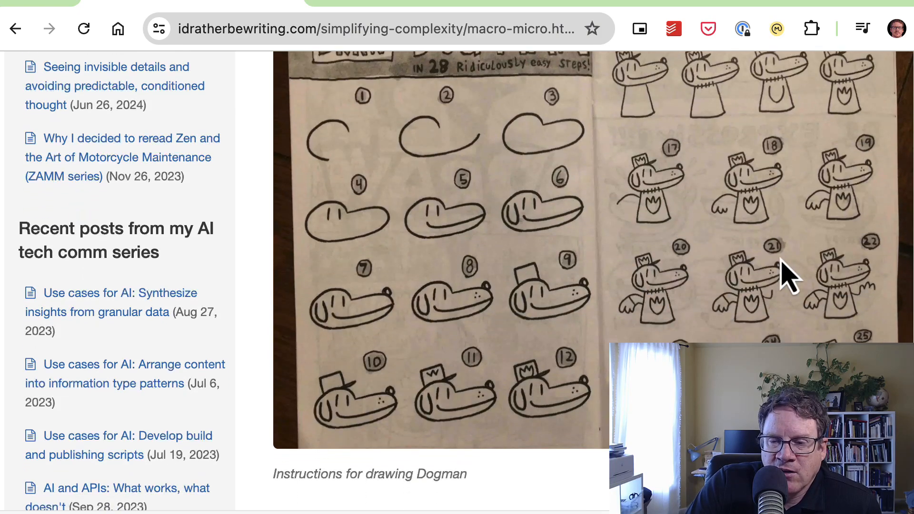
{"action": "scroll", "scroll_direction": "down", "scroll_amount": 3}
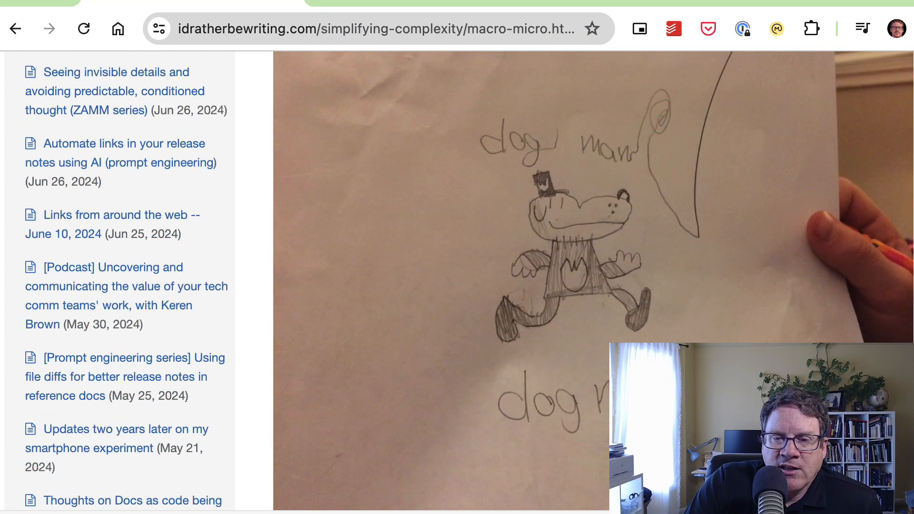
{"action": "scroll", "scroll_direction": "down", "scroll_amount": 3}
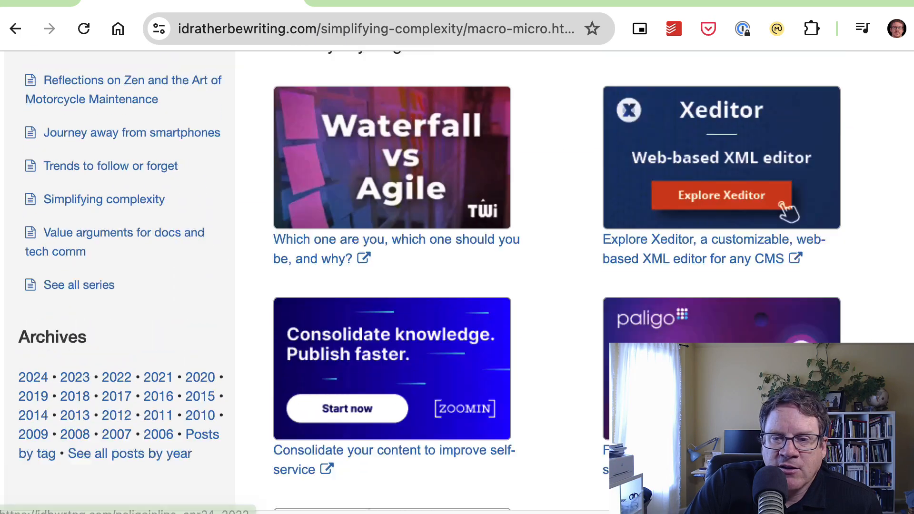
{"action": "left_click", "coordinate": [15, 28]}
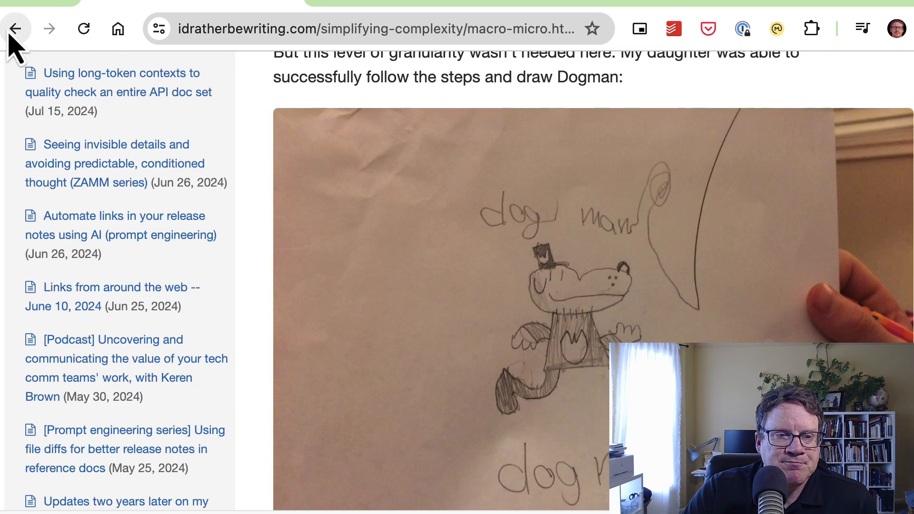
Go back to the task decomposition article, then follow the breadcrumb to the Prompt engineering for tech comm overview
{"action": "left_click", "coordinate": [15, 28]}
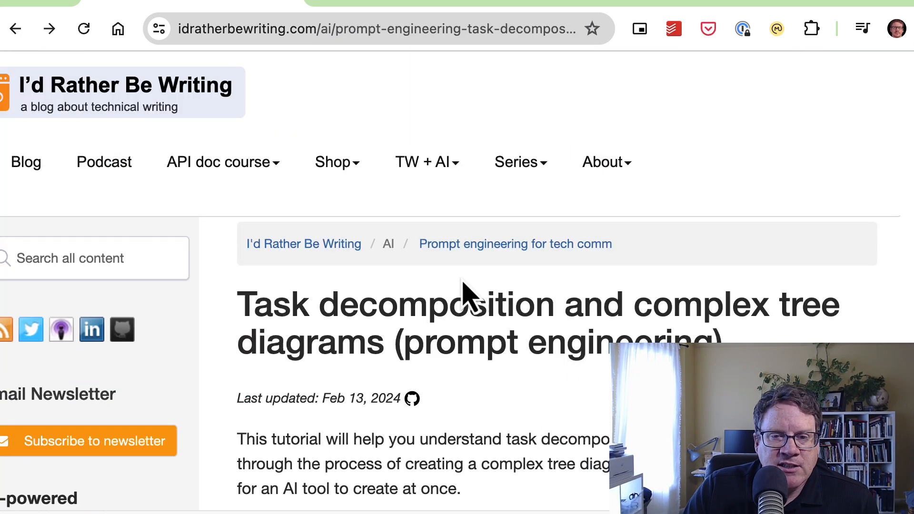
{"action": "left_click", "coordinate": [426, 162]}
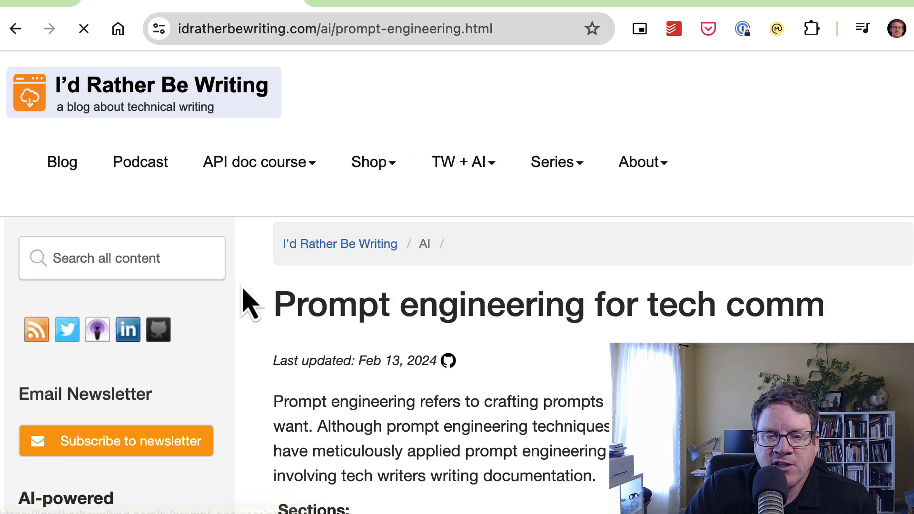
{"action": "scroll", "scroll_direction": "down", "scroll_amount": 3}
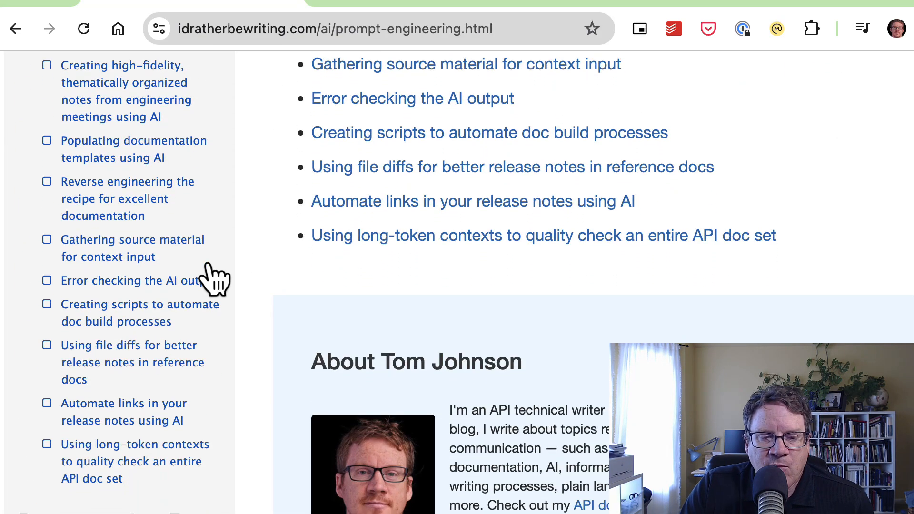
{"action": "mouse_move", "coordinate": [297, 285]}
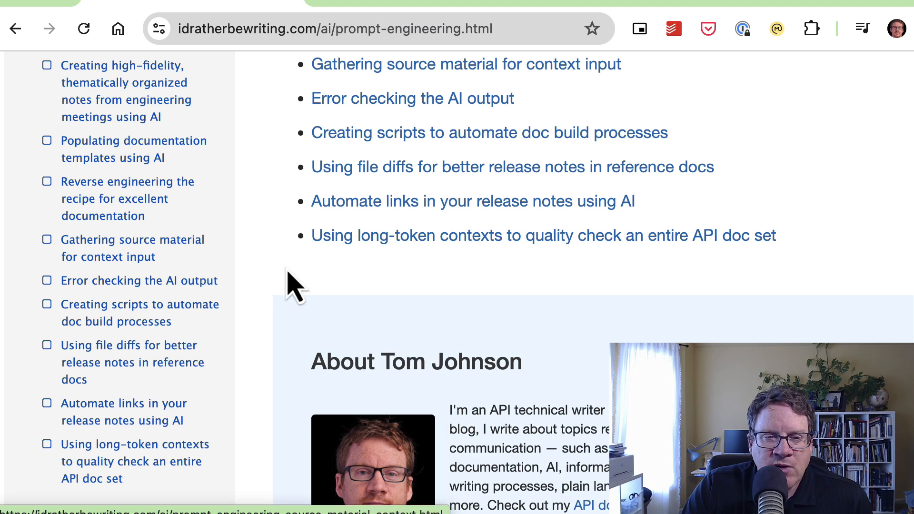
{"action": "scroll", "scroll_direction": "up", "scroll_amount": 3}
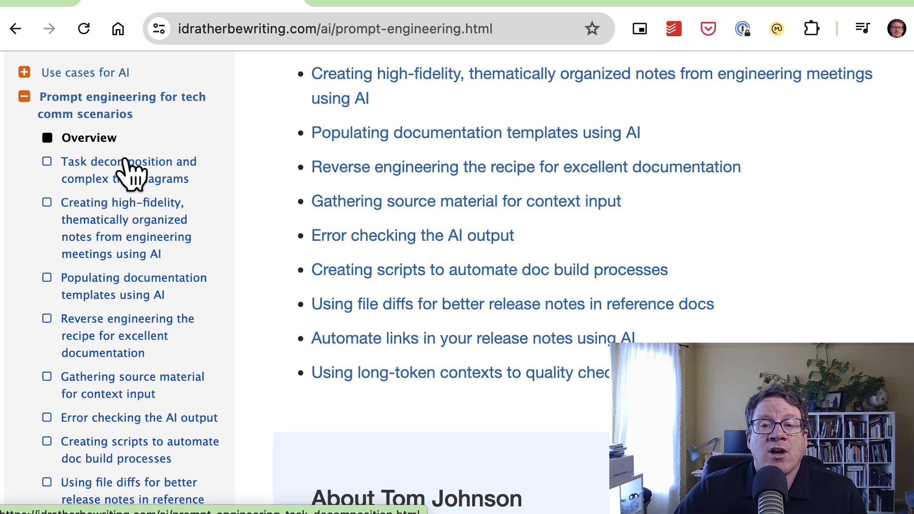
{"action": "mouse_move", "coordinate": [129, 157]}
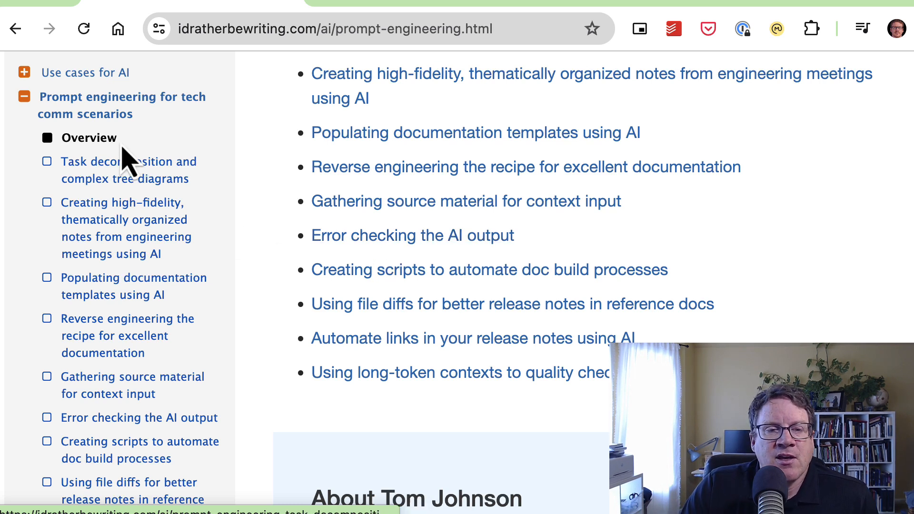
Reopen 'Task decomposition and complex tree diagrams' from the sidebar and scroll to the root/WonderWhizzleSnacker response tree
{"action": "left_click", "coordinate": [125, 169]}
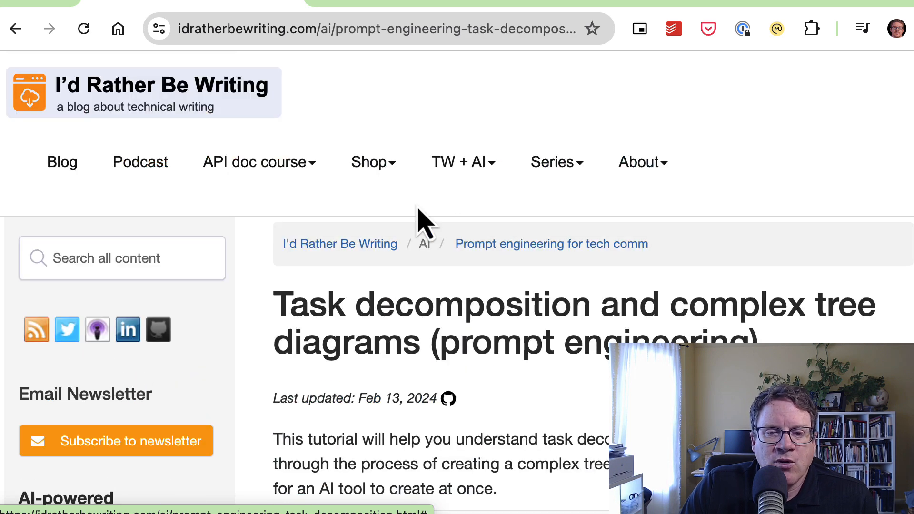
{"action": "scroll", "scroll_direction": "down", "scroll_amount": 3}
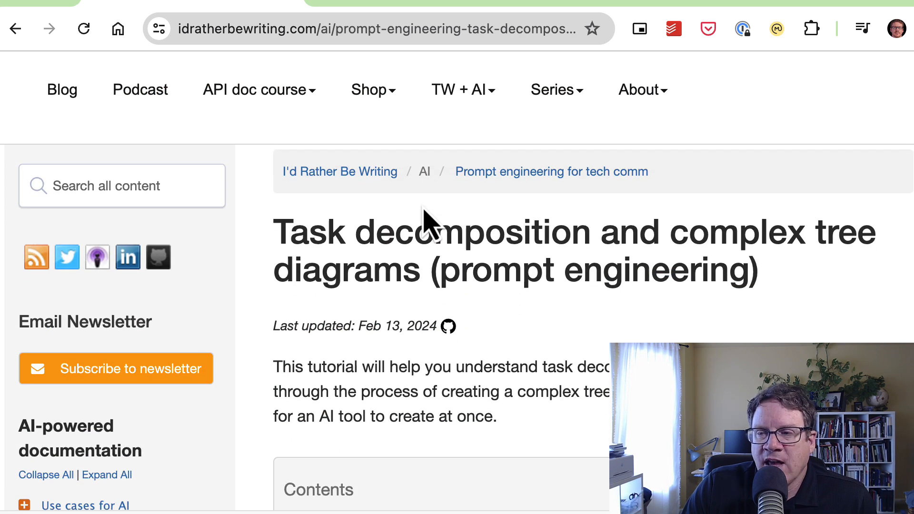
{"action": "scroll", "scroll_direction": "down", "scroll_amount": 3}
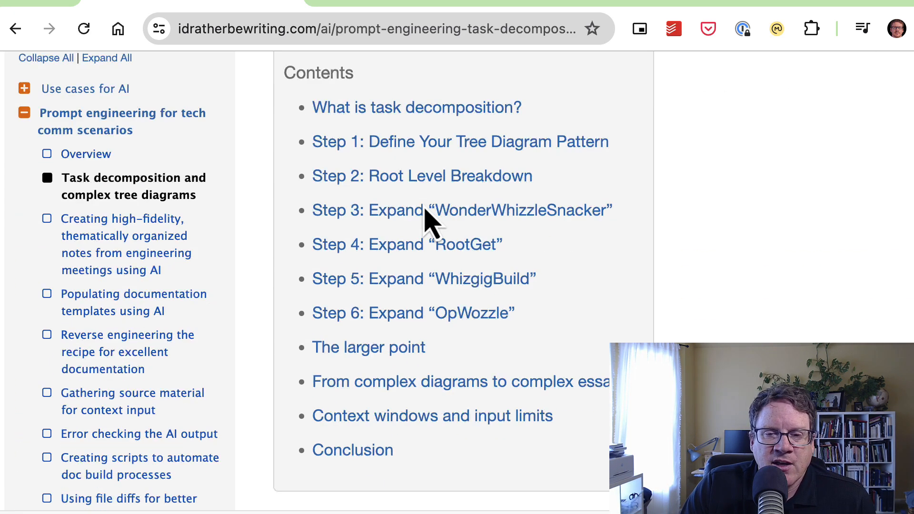
{"action": "scroll", "scroll_direction": "down", "scroll_amount": 3}
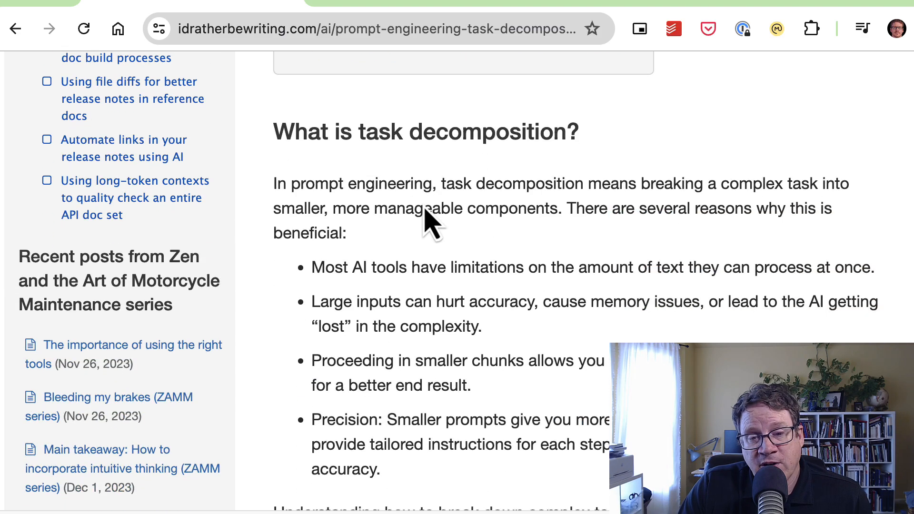
{"action": "scroll", "scroll_direction": "down", "scroll_amount": 3}
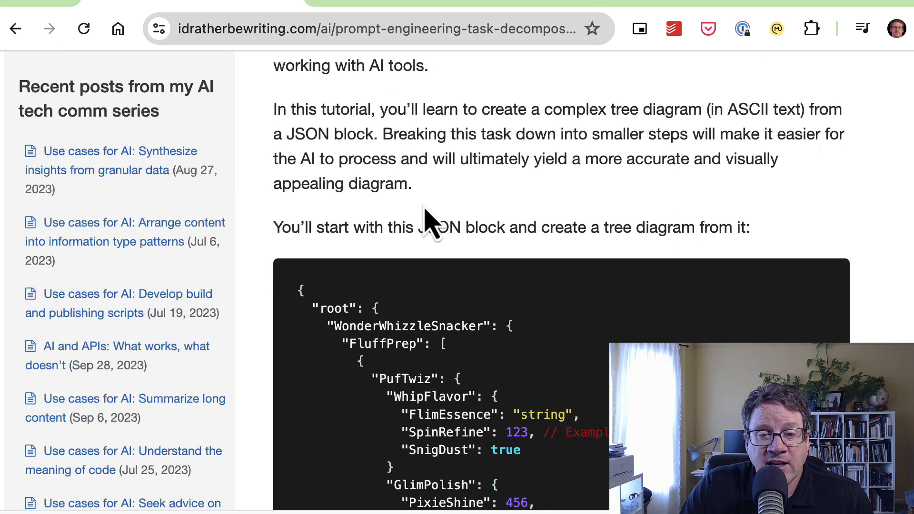
{"action": "scroll", "scroll_direction": "down", "scroll_amount": 3}
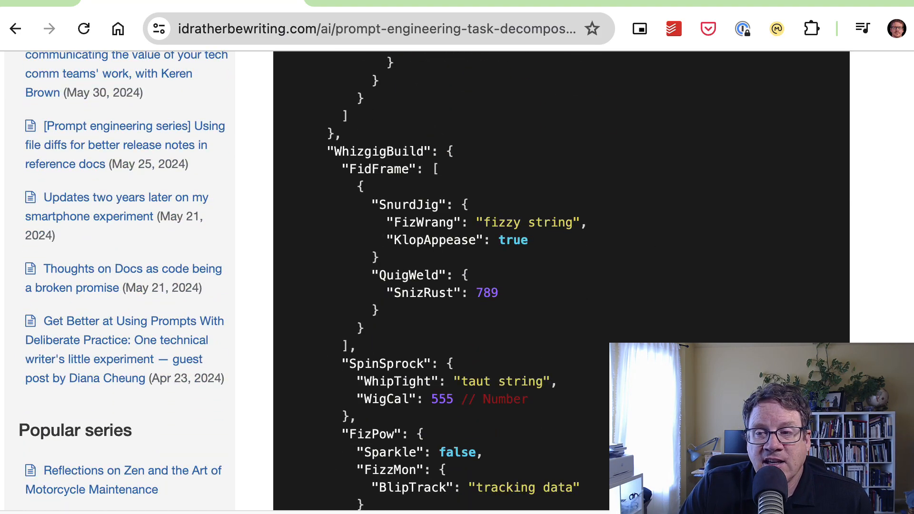
{"action": "scroll", "scroll_direction": "down", "scroll_amount": 3}
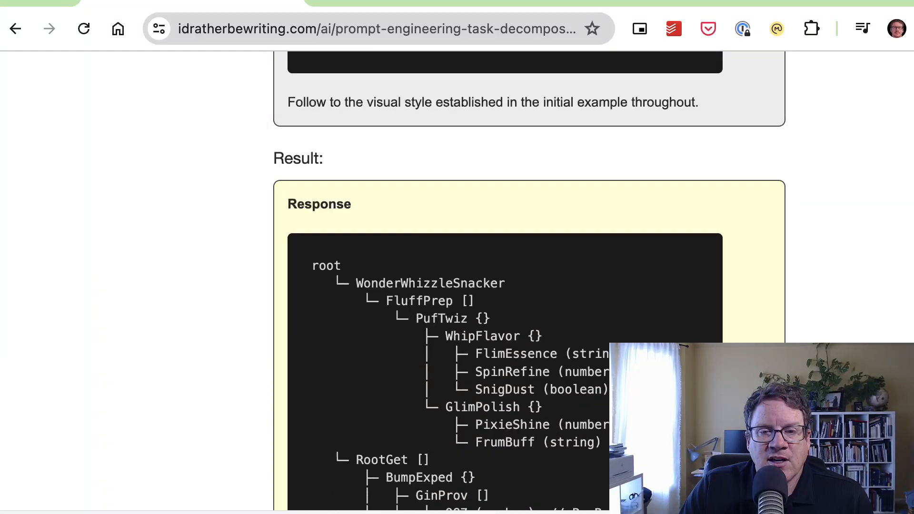
{"action": "scroll", "scroll_direction": "down", "scroll_amount": 3}
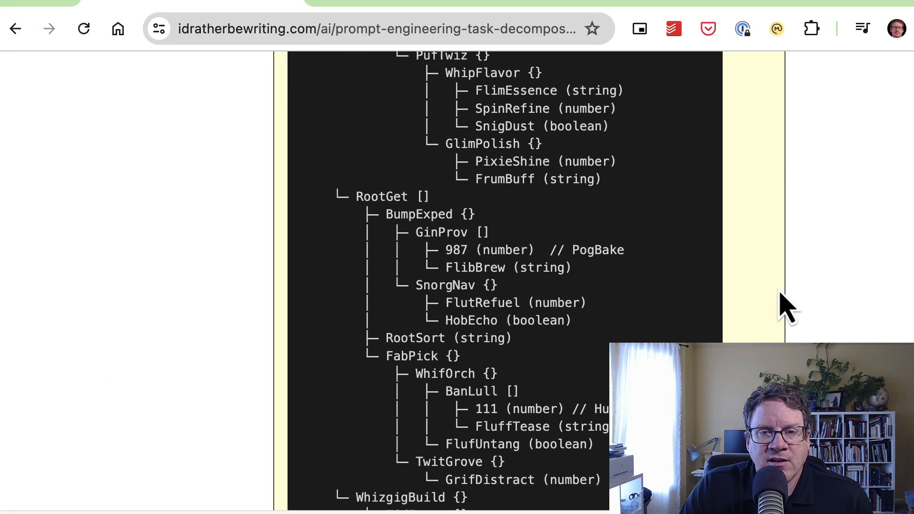
{"action": "scroll", "scroll_direction": "up", "scroll_amount": 3}
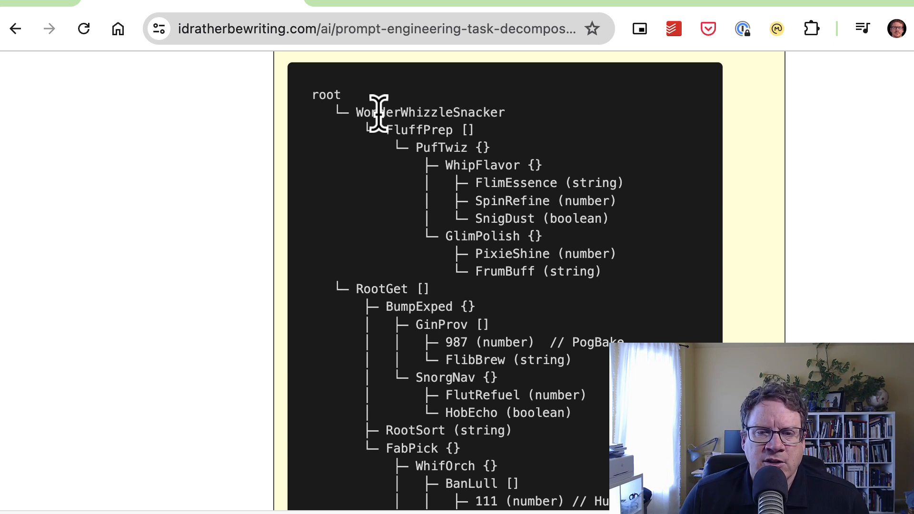
{"action": "mouse_move", "coordinate": [406, 111]}
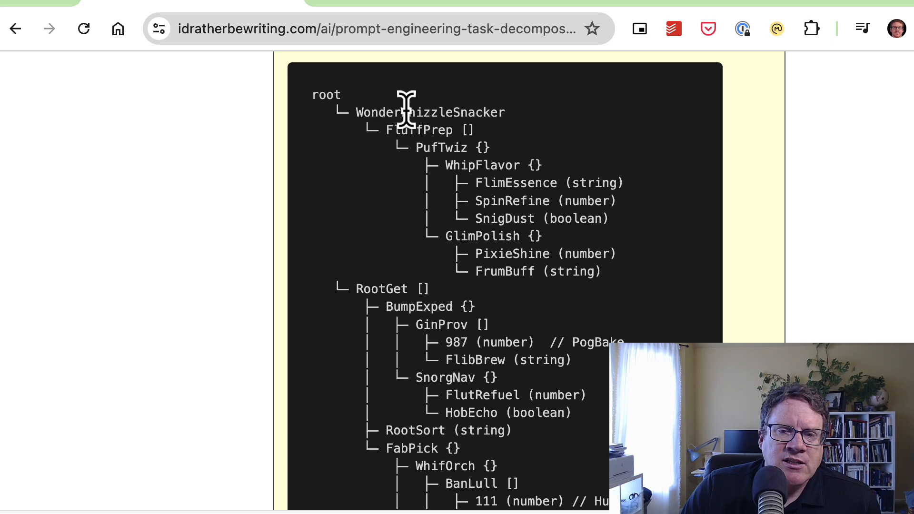
{"action": "mouse_move", "coordinate": [415, 107]}
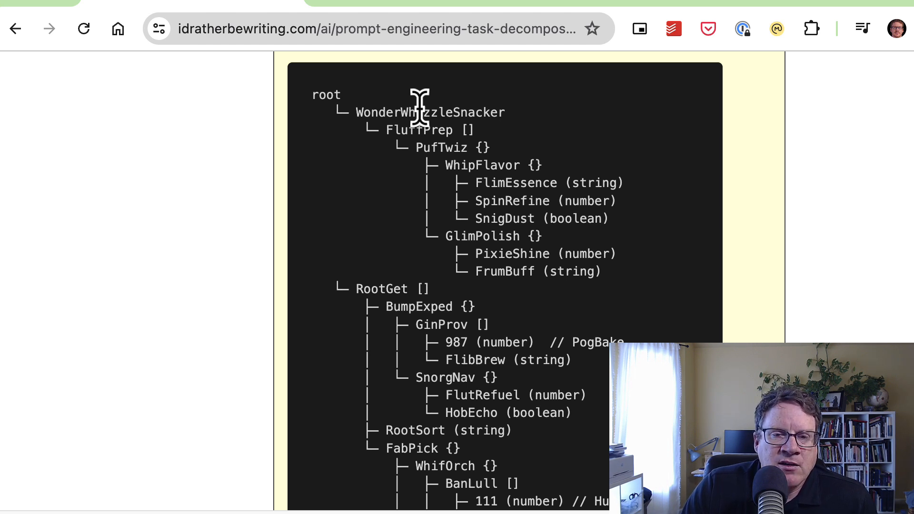
{"action": "mouse_move", "coordinate": [357, 113]}
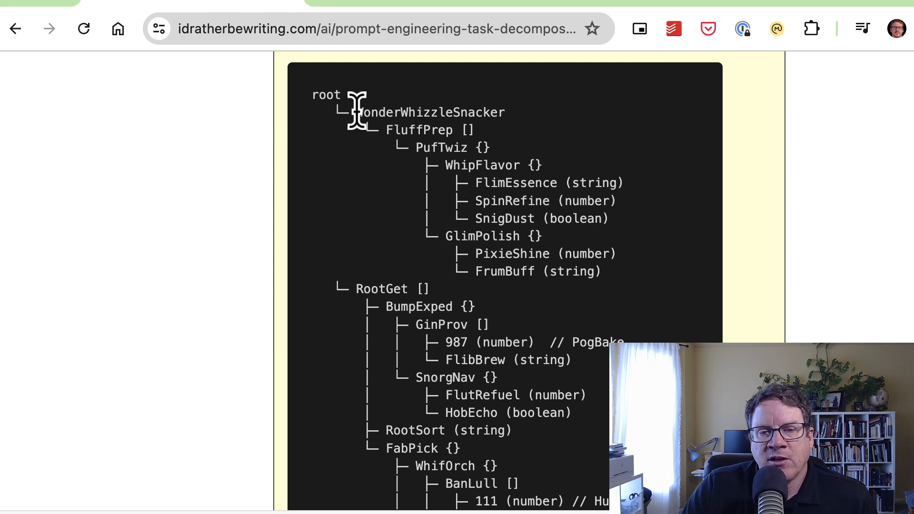
{"action": "mouse_move", "coordinate": [431, 115]}
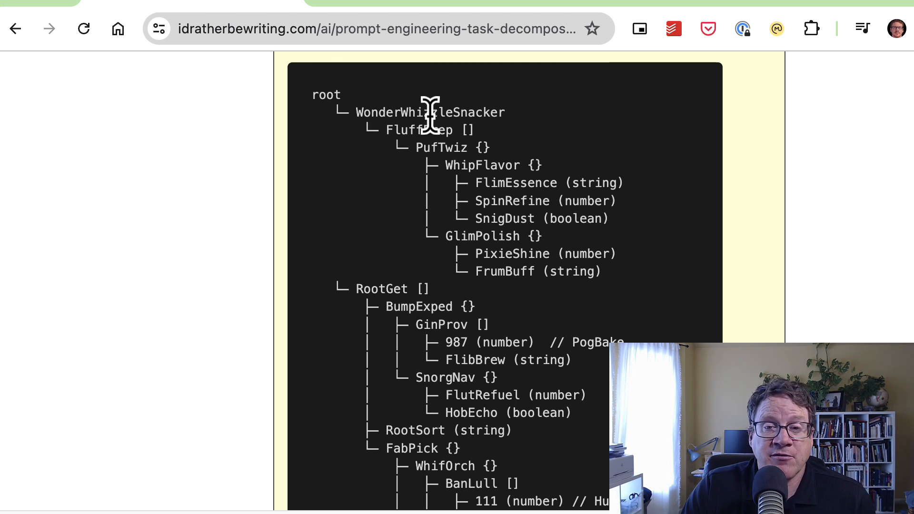
{"action": "mouse_move", "coordinate": [527, 256]}
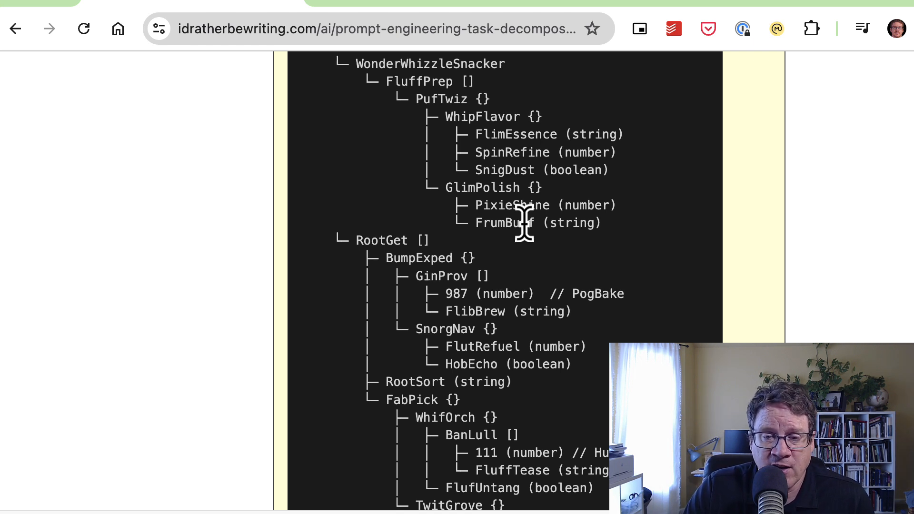
{"action": "scroll", "scroll_direction": "down", "scroll_amount": 3}
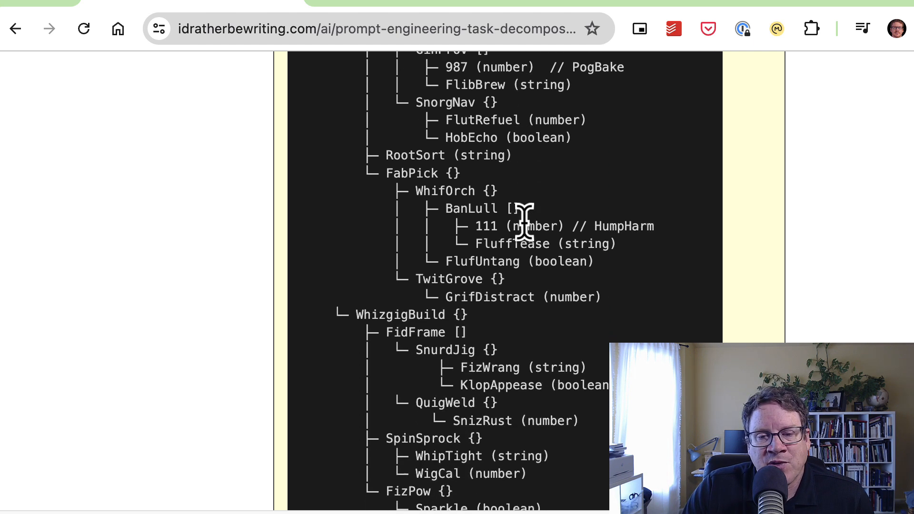
{"action": "scroll", "scroll_direction": "down", "scroll_amount": 3}
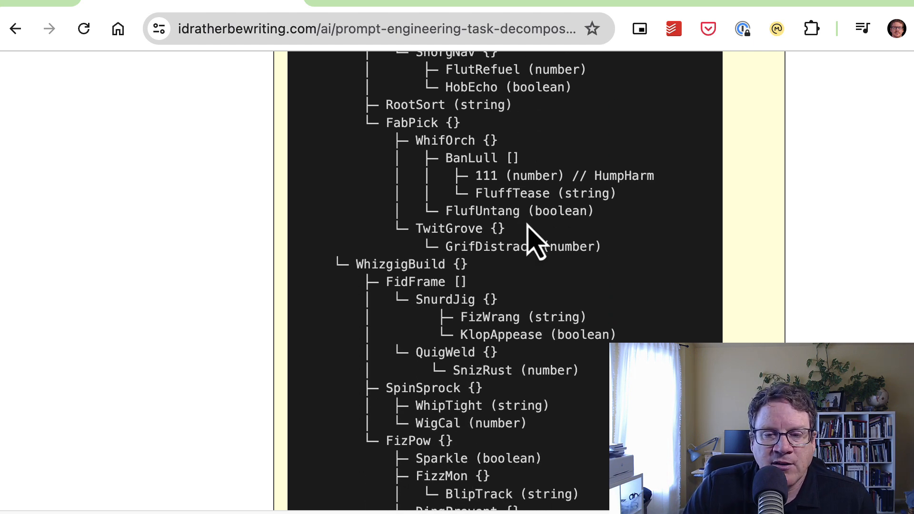
{"action": "scroll", "scroll_direction": "up", "scroll_amount": 3}
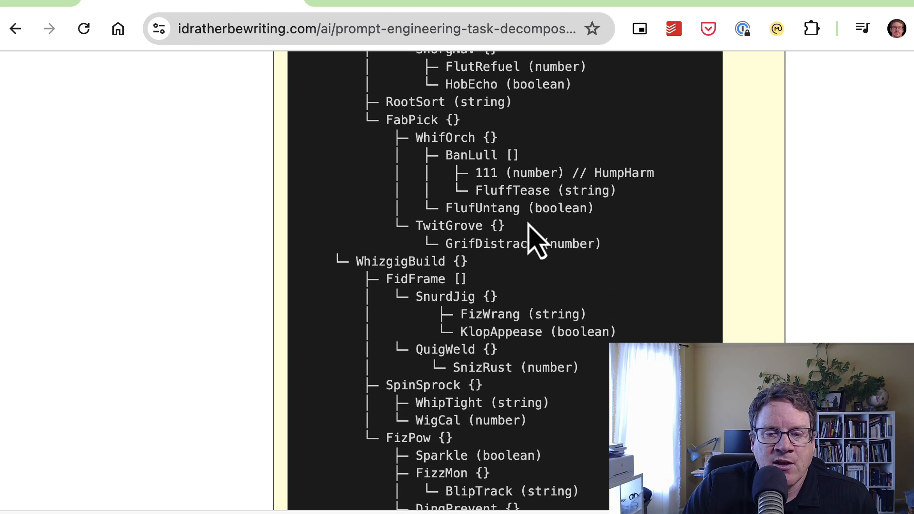
{"action": "scroll", "scroll_direction": "down", "scroll_amount": 3}
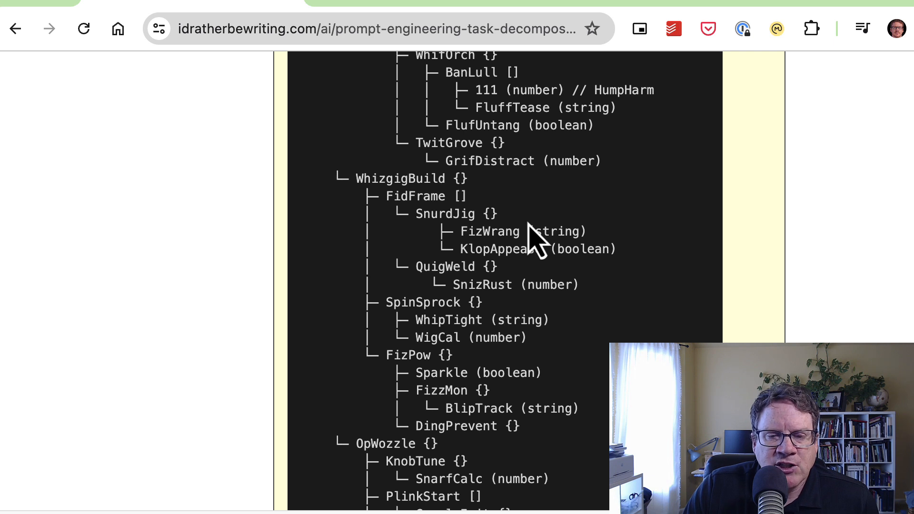
{"action": "scroll", "scroll_direction": "down", "scroll_amount": 3}
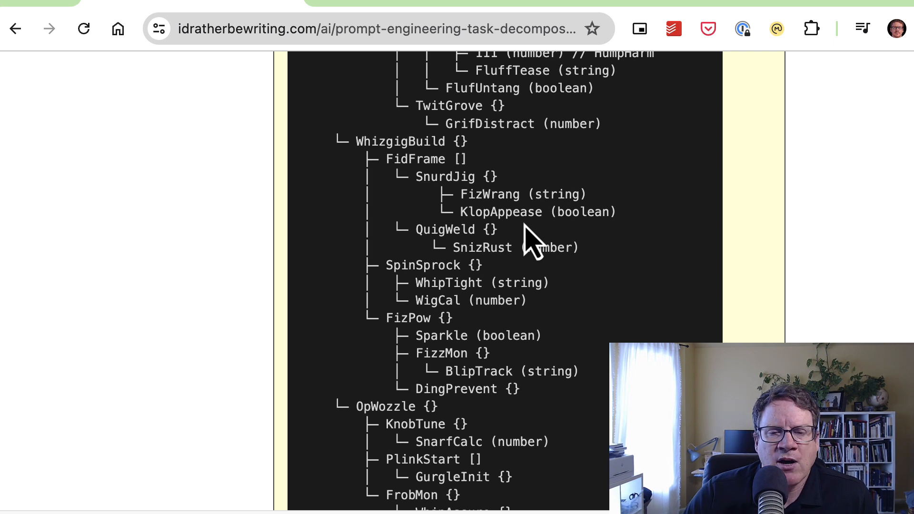
{"action": "scroll", "scroll_direction": "down", "scroll_amount": 3}
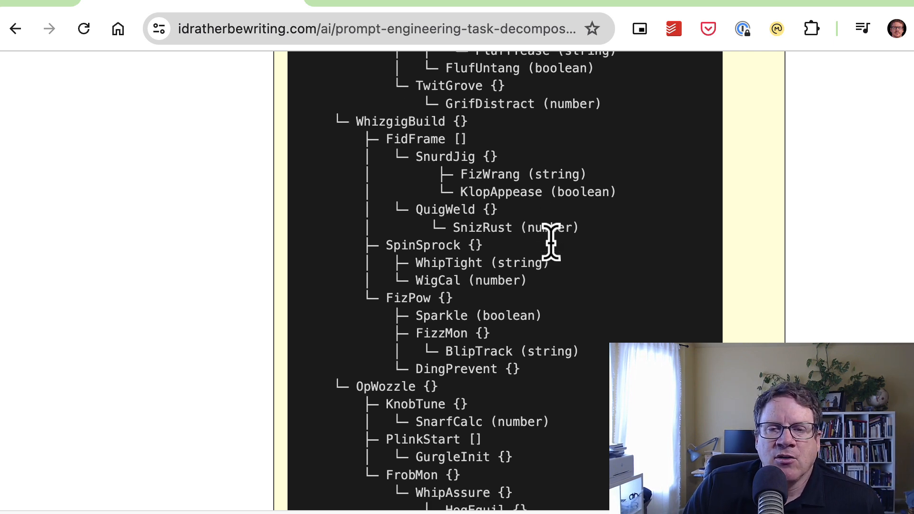
{"action": "scroll", "scroll_direction": "down", "scroll_amount": 3}
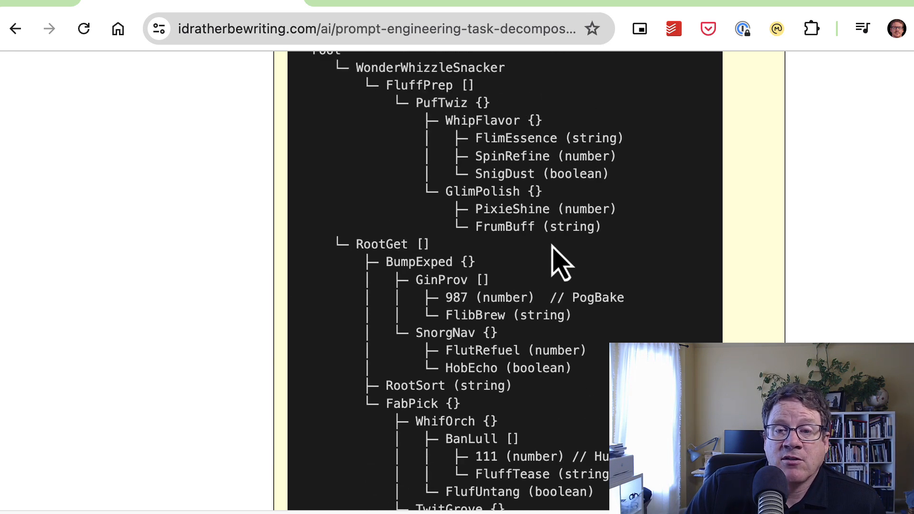
{"action": "scroll", "scroll_direction": "up", "scroll_amount": 3}
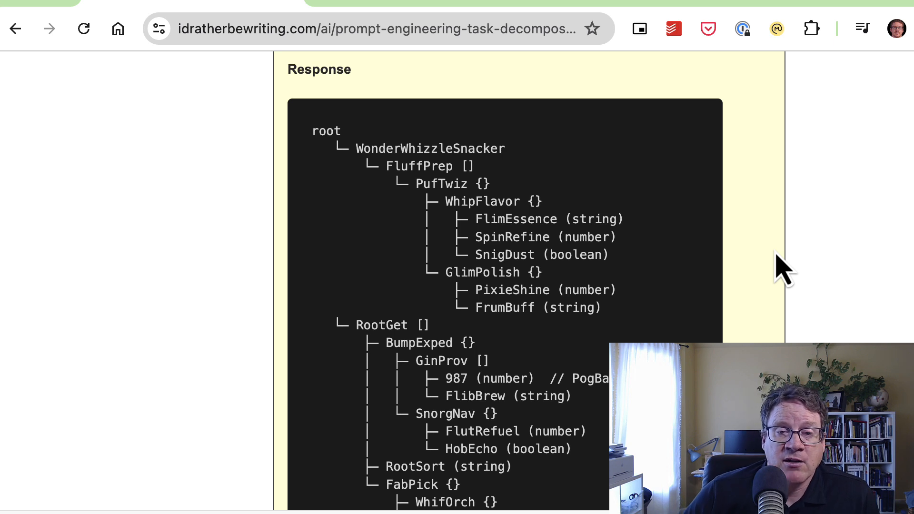
{"action": "mouse_move", "coordinate": [731, 187]}
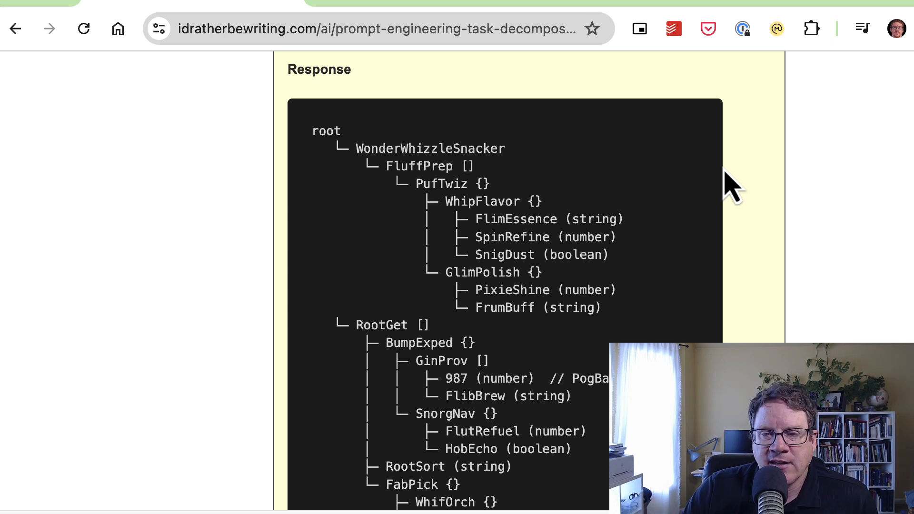
{"action": "mouse_move", "coordinate": [760, 207]}
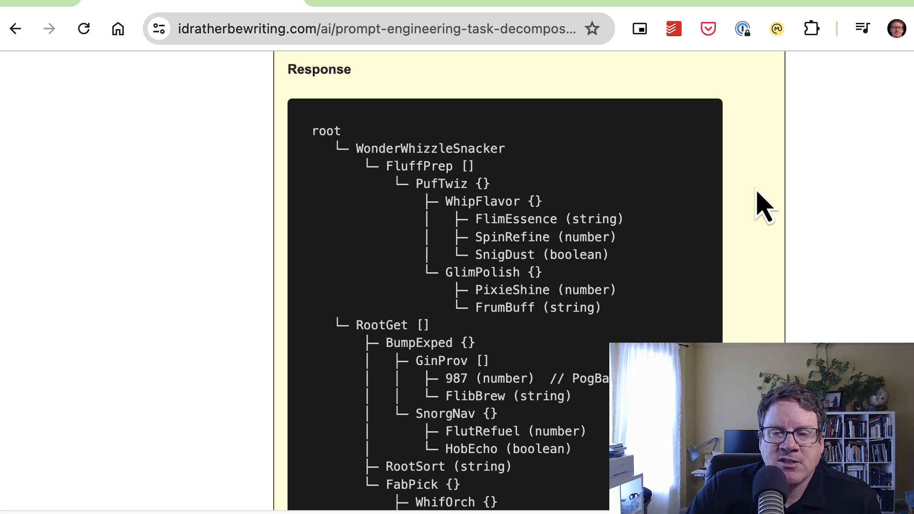
Scroll down past the tree diagram toward The larger point section
{"action": "scroll", "scroll_direction": "down", "scroll_amount": 3}
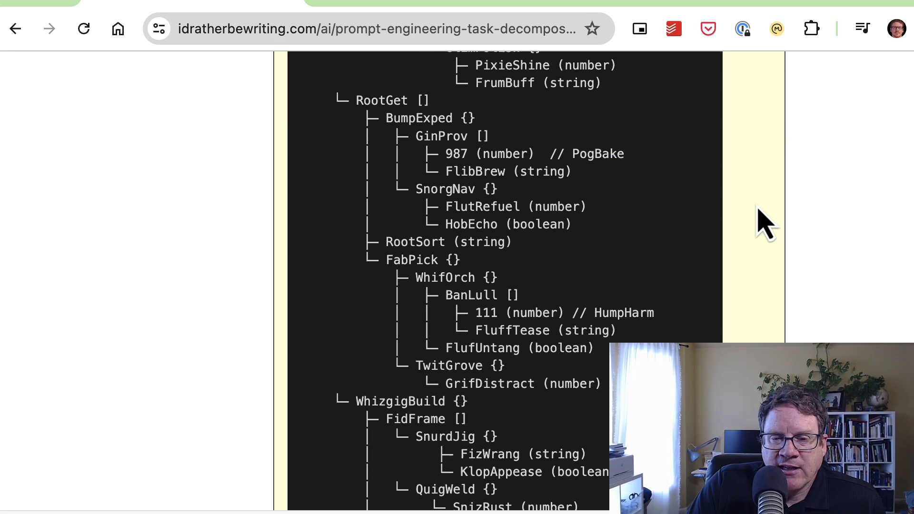
{"action": "scroll", "scroll_direction": "down", "scroll_amount": 3}
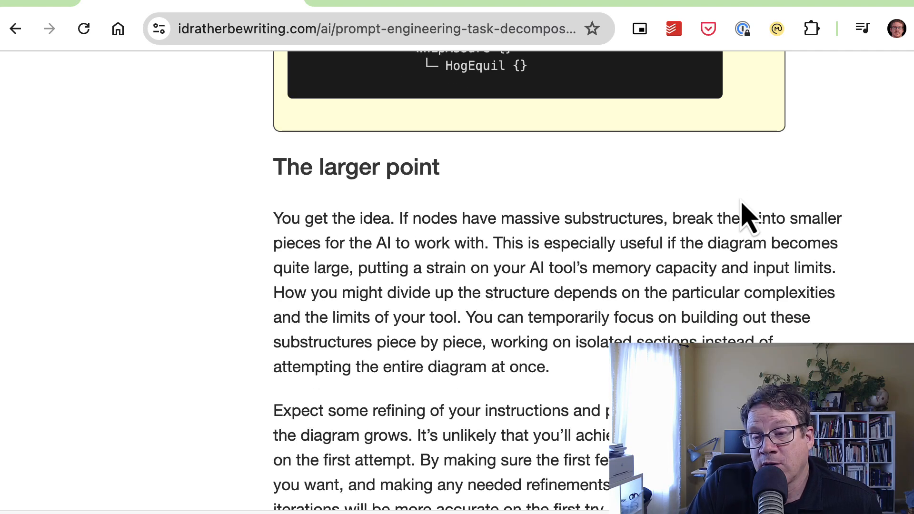
{"action": "scroll", "scroll_direction": "down", "scroll_amount": 3}
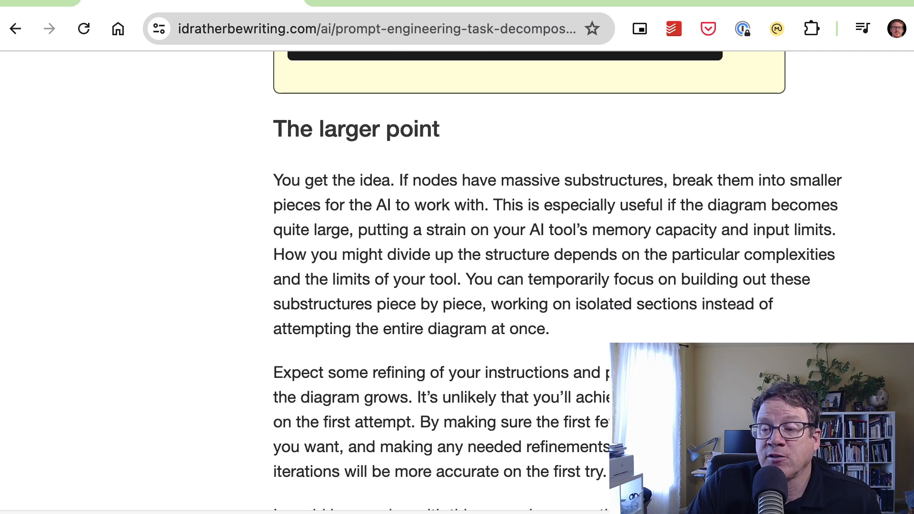
{"action": "scroll", "scroll_direction": "down", "scroll_amount": 3}
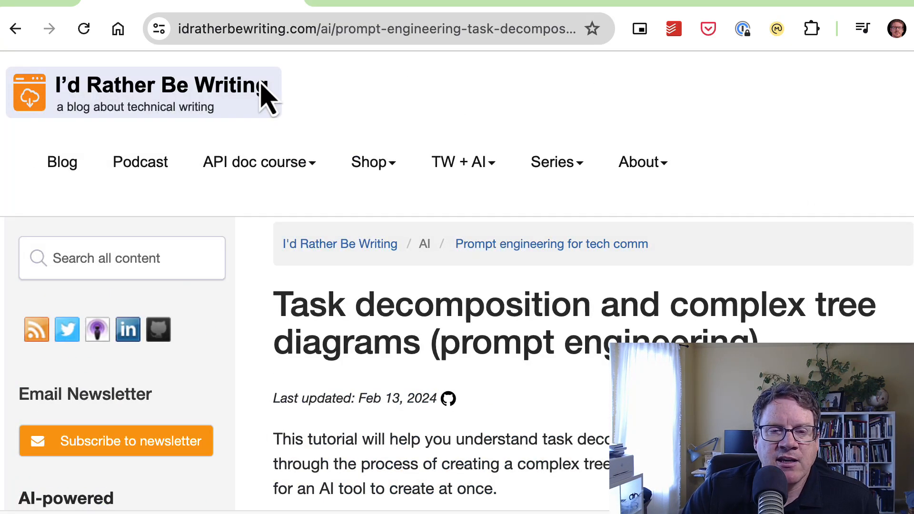
{"action": "mouse_move", "coordinate": [134, 104]}
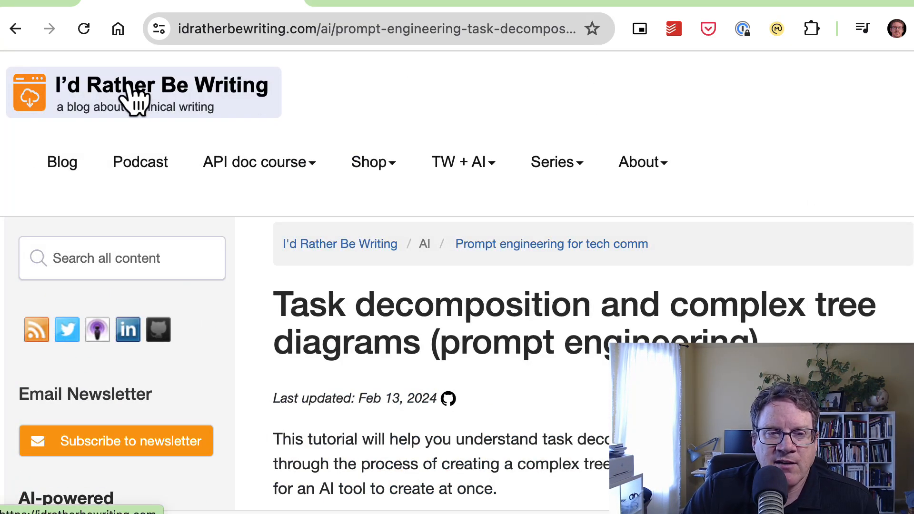
Load the blog homepage via the I'd Rather Be Writing logo, showing 'Blogging as personal training?'
{"action": "left_click", "coordinate": [162, 85]}
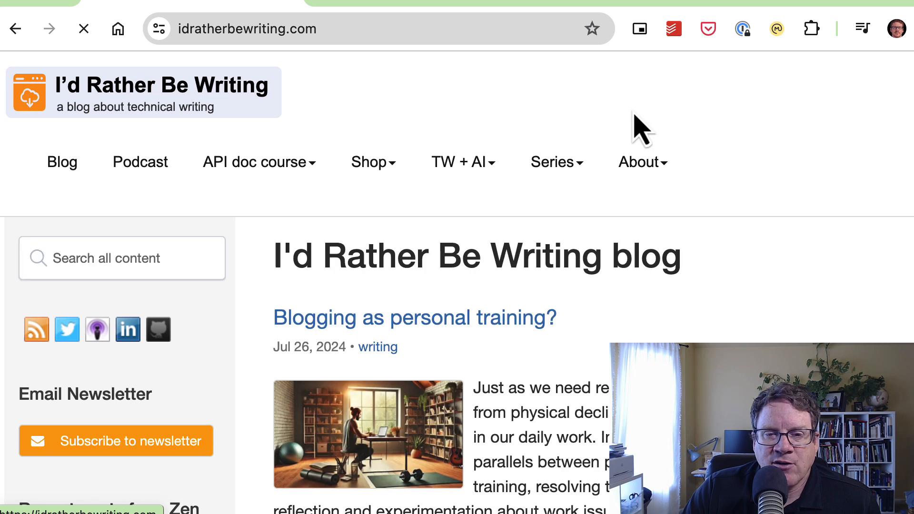
{"action": "mouse_move", "coordinate": [661, 134]}
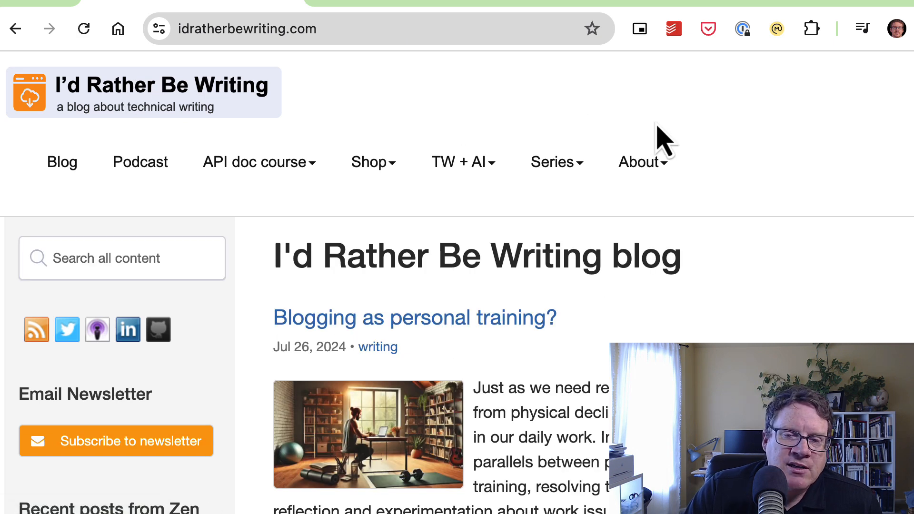
{"action": "mouse_move", "coordinate": [186, 373]}
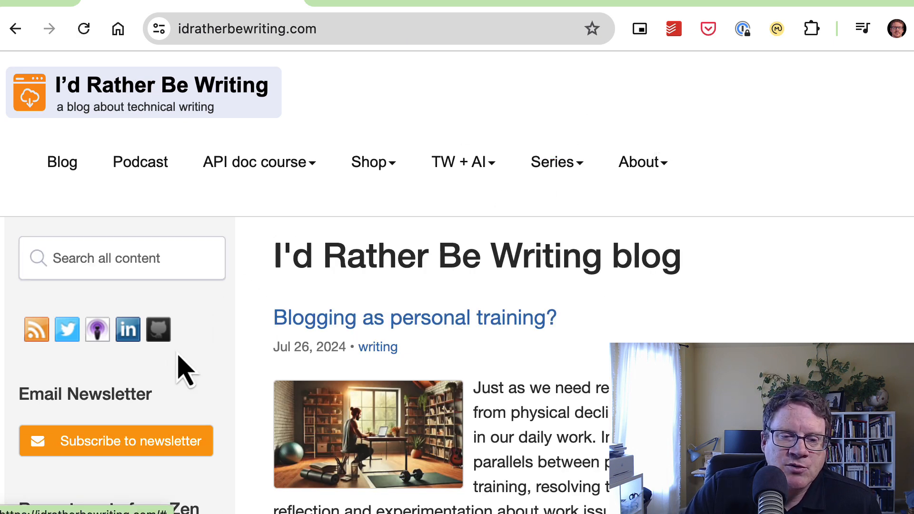
{"action": "mouse_move", "coordinate": [96, 393]}
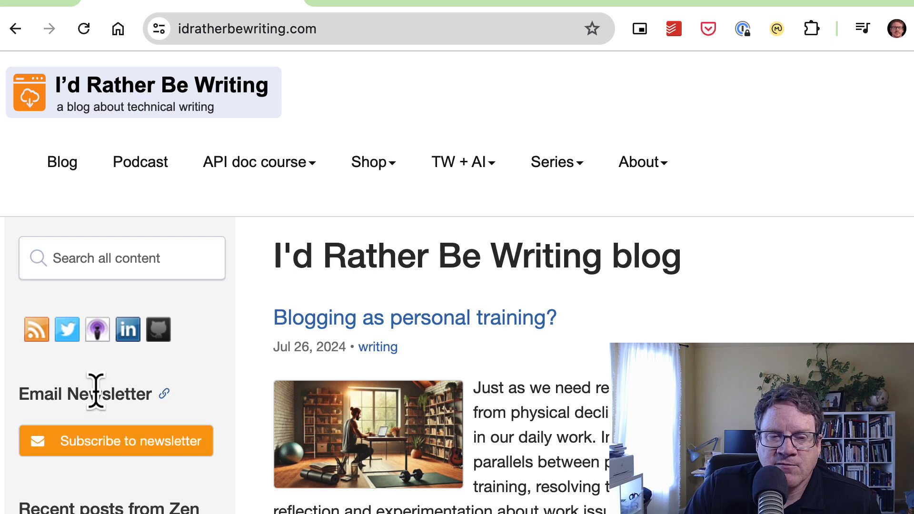
{"action": "mouse_move", "coordinate": [771, 330]}
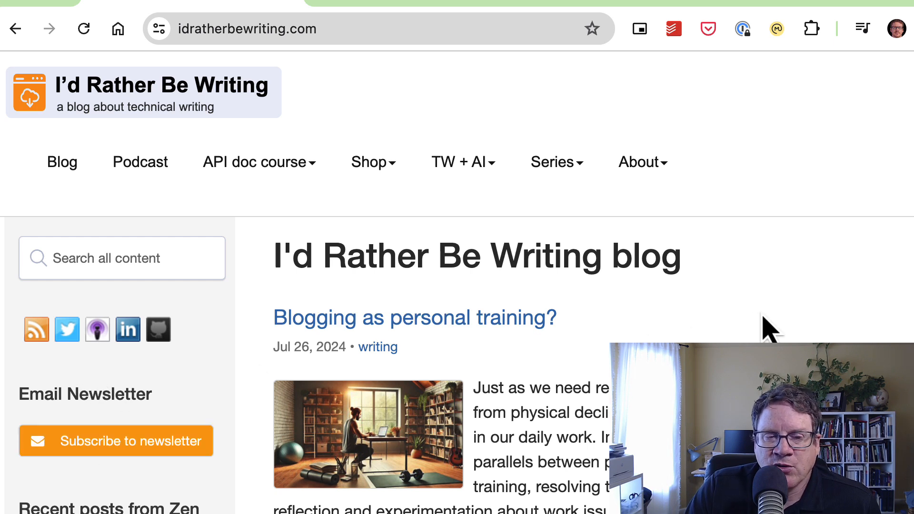
{"action": "mouse_move", "coordinate": [783, 324]}
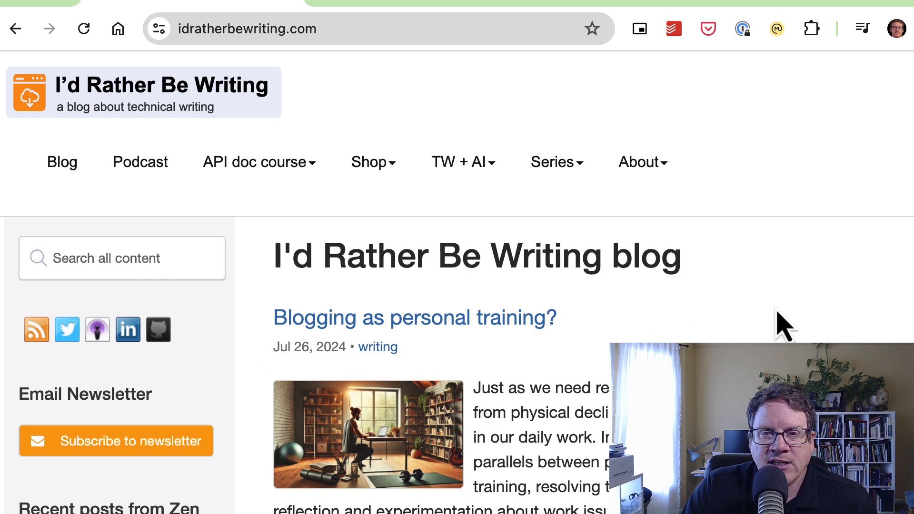